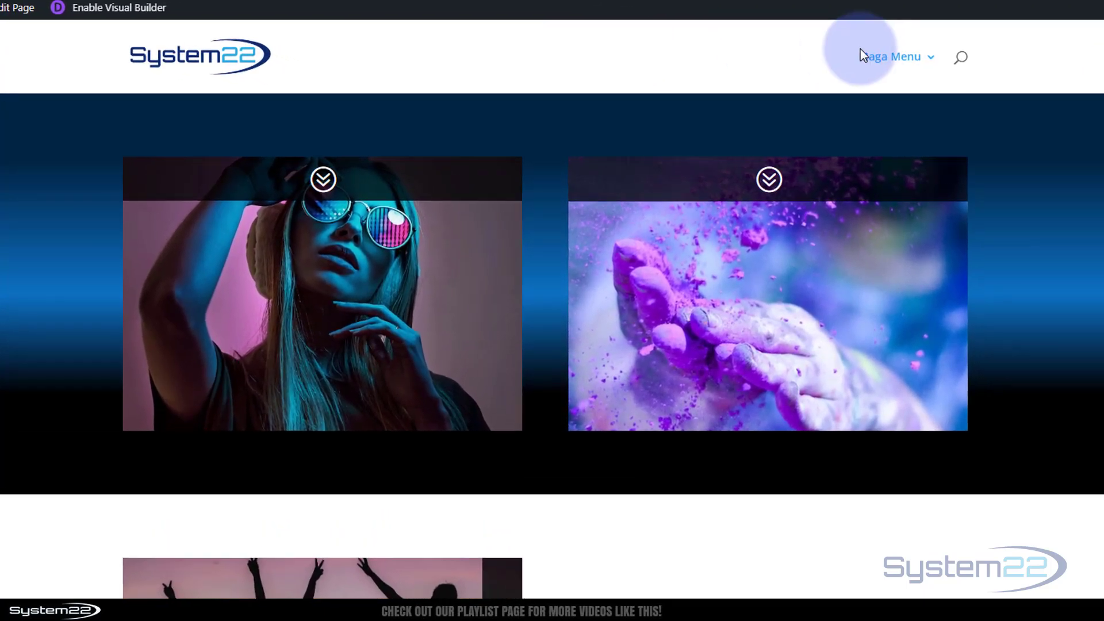
Preview the four-column blue Maga Menu dropdown, then switch to the tab with the standard menu
click(893, 57)
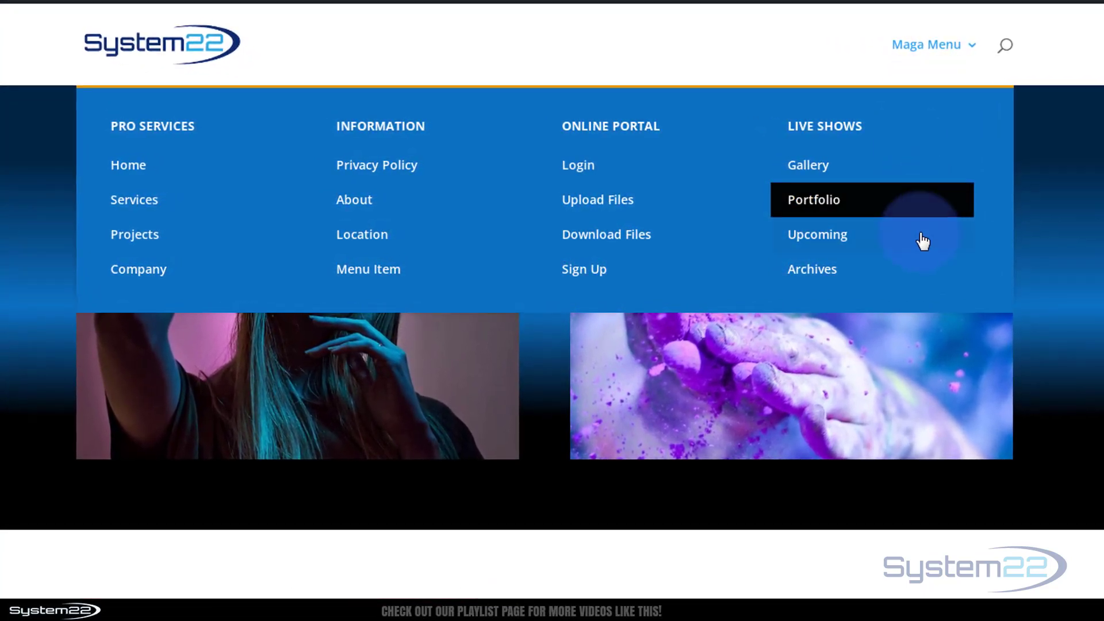
mouse_move(567, 197)
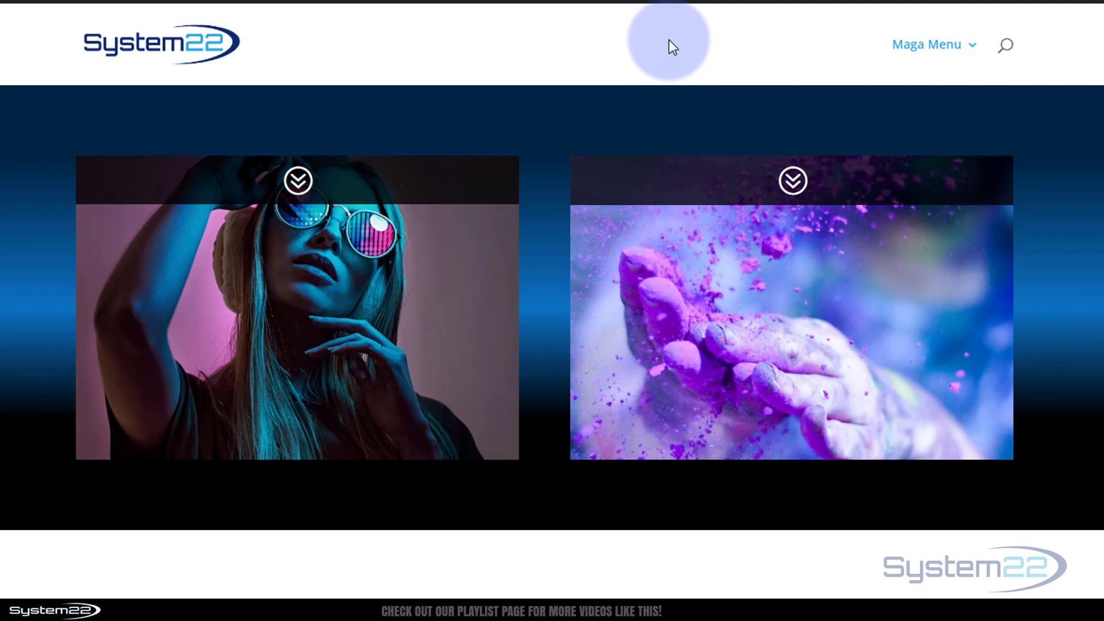
mouse_move(860, 65)
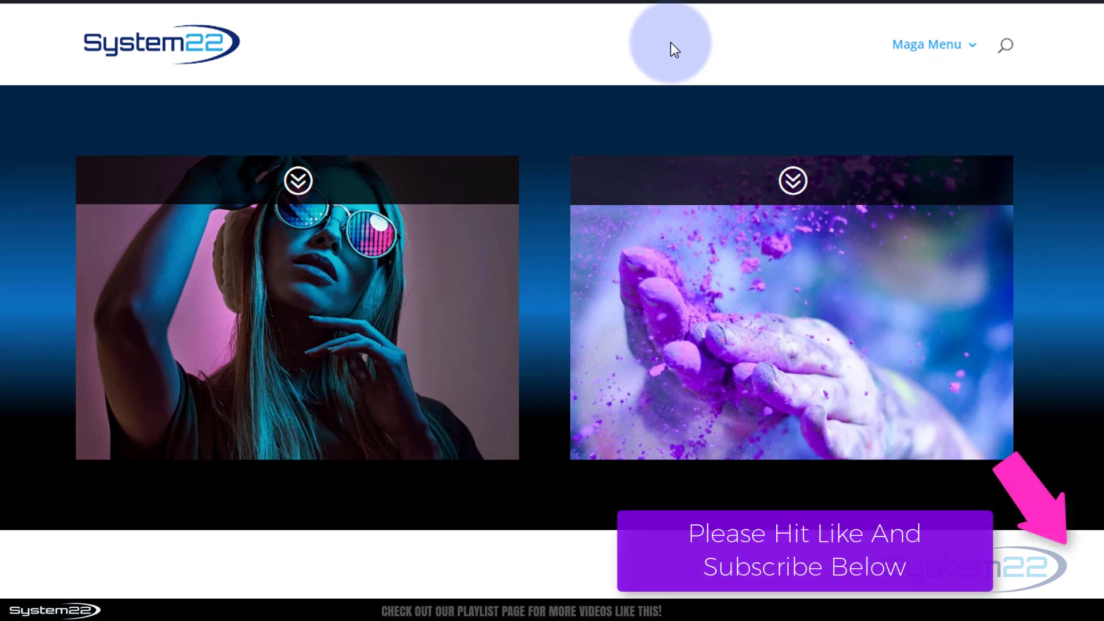
click(927, 45)
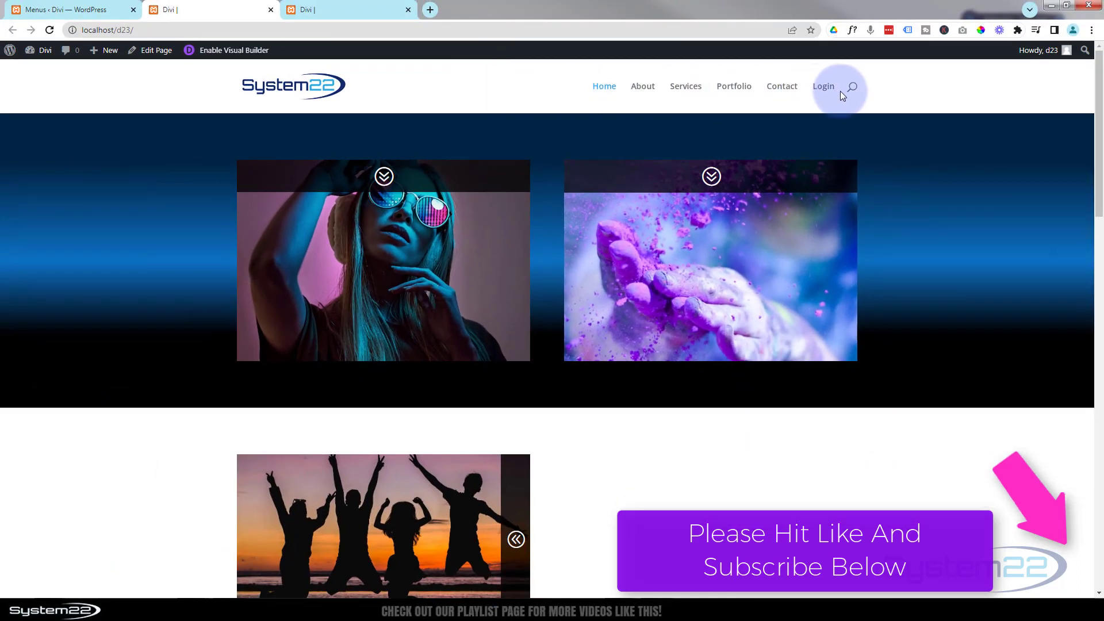
mouse_move(642, 85)
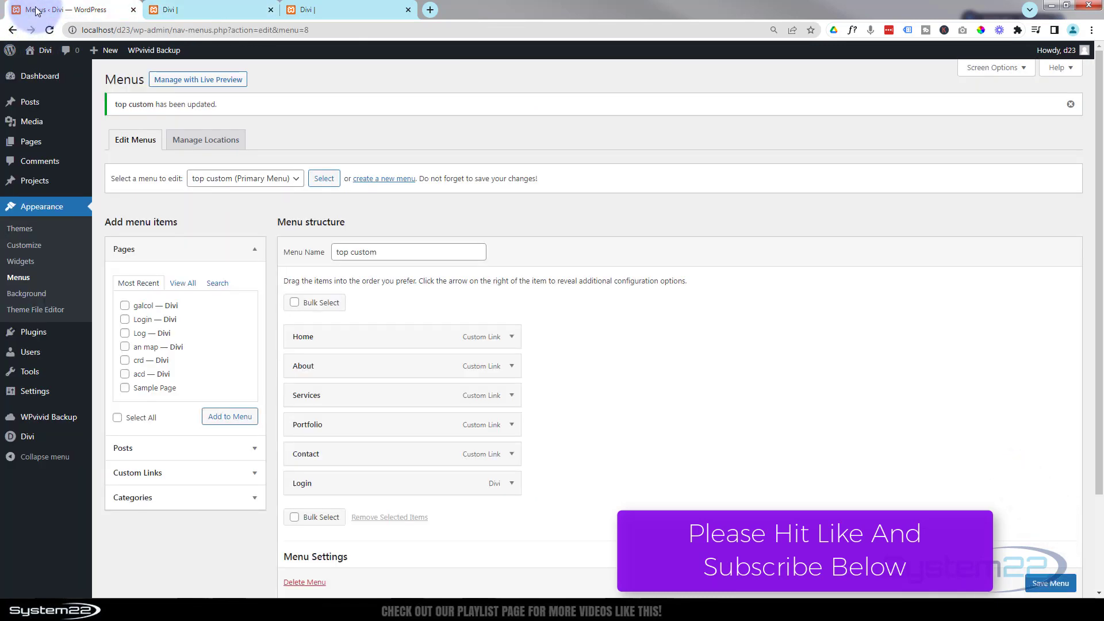
mouse_move(34, 76)
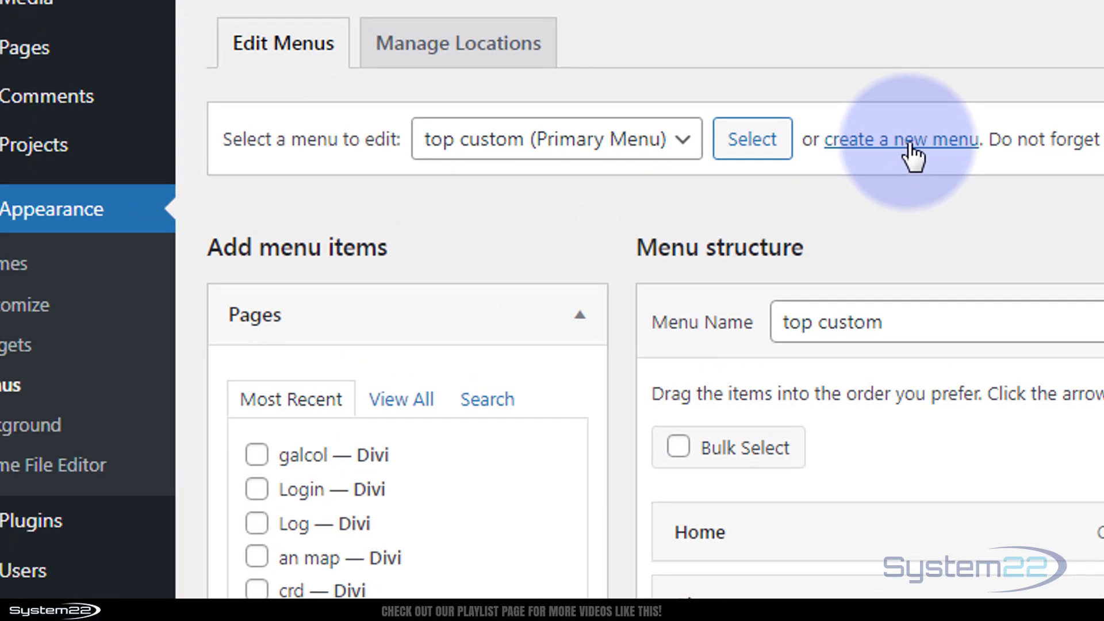
Create a new empty menu named 'My Mega' in Appearance > Menus
click(900, 139)
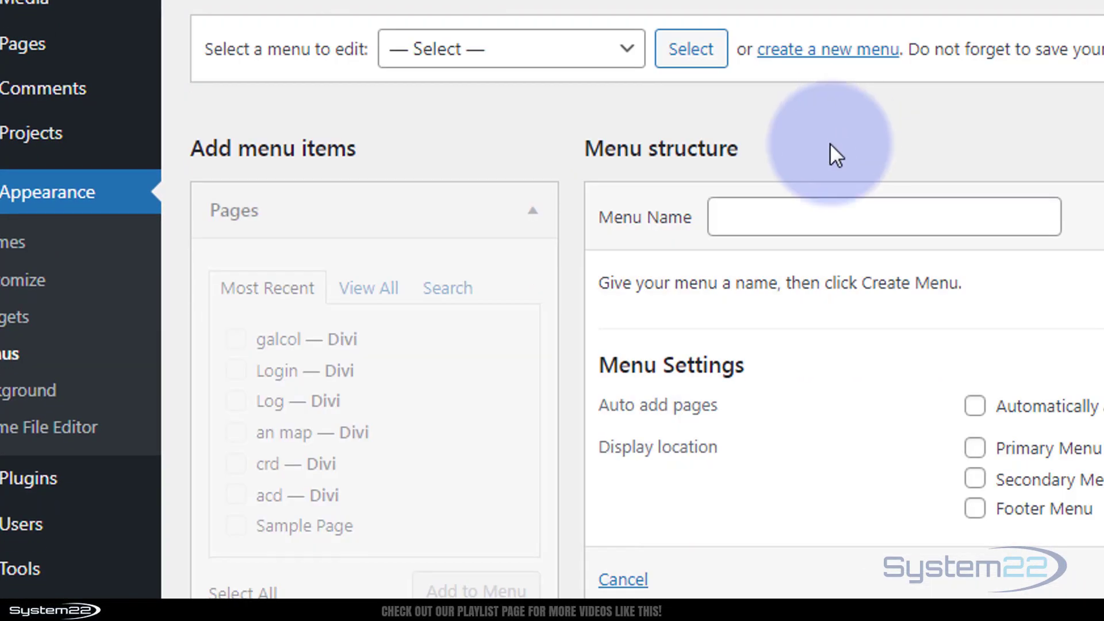
click(883, 217)
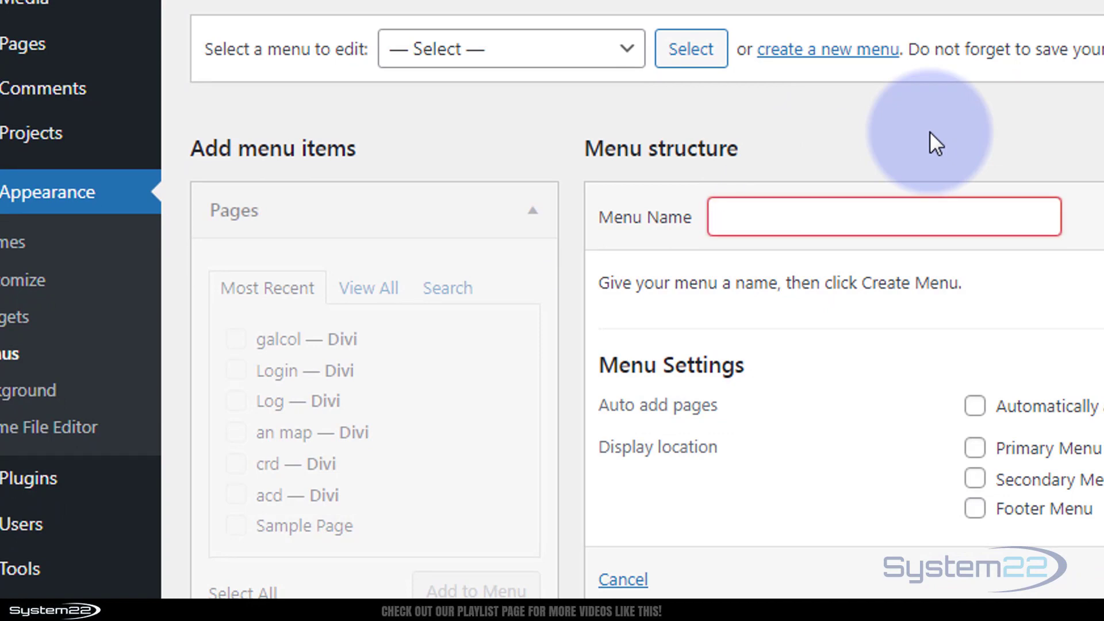
text(My Mega)
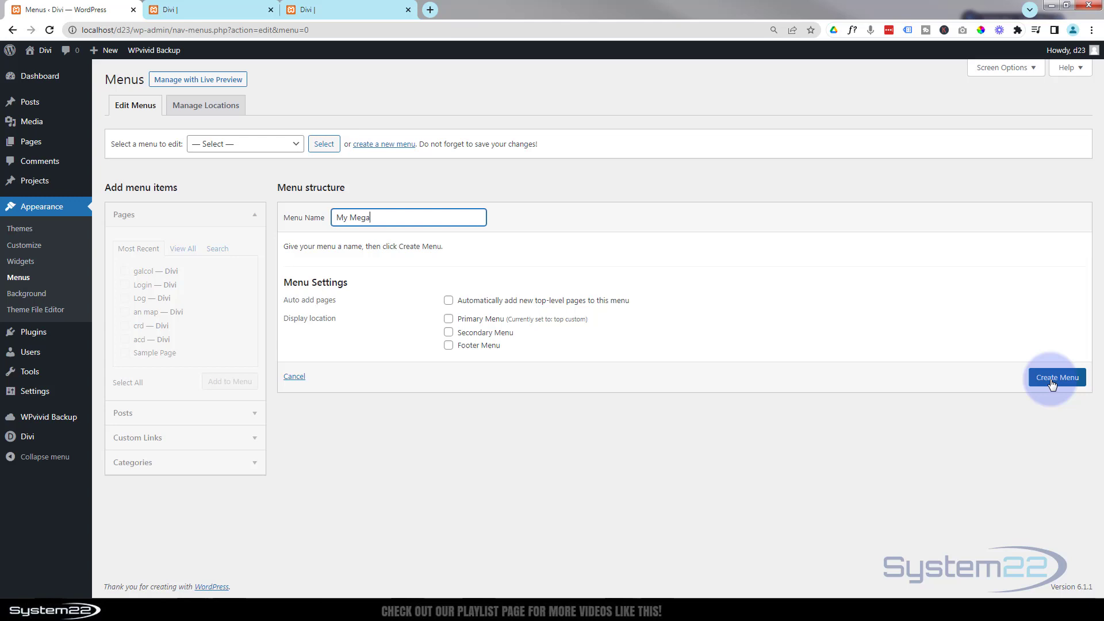
click(1057, 376)
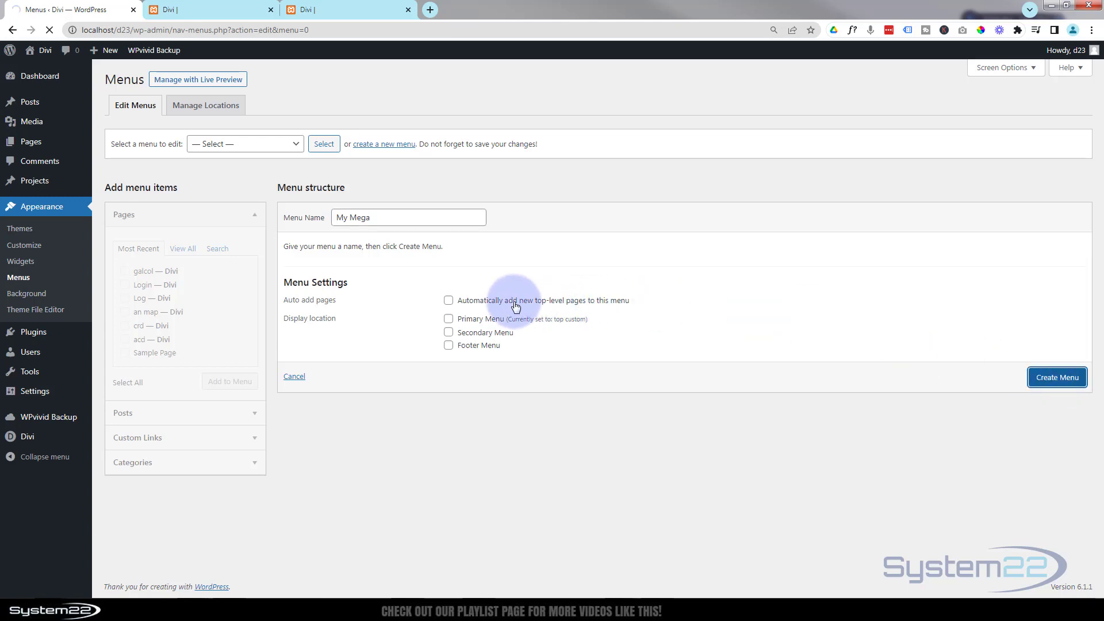
click(1056, 376)
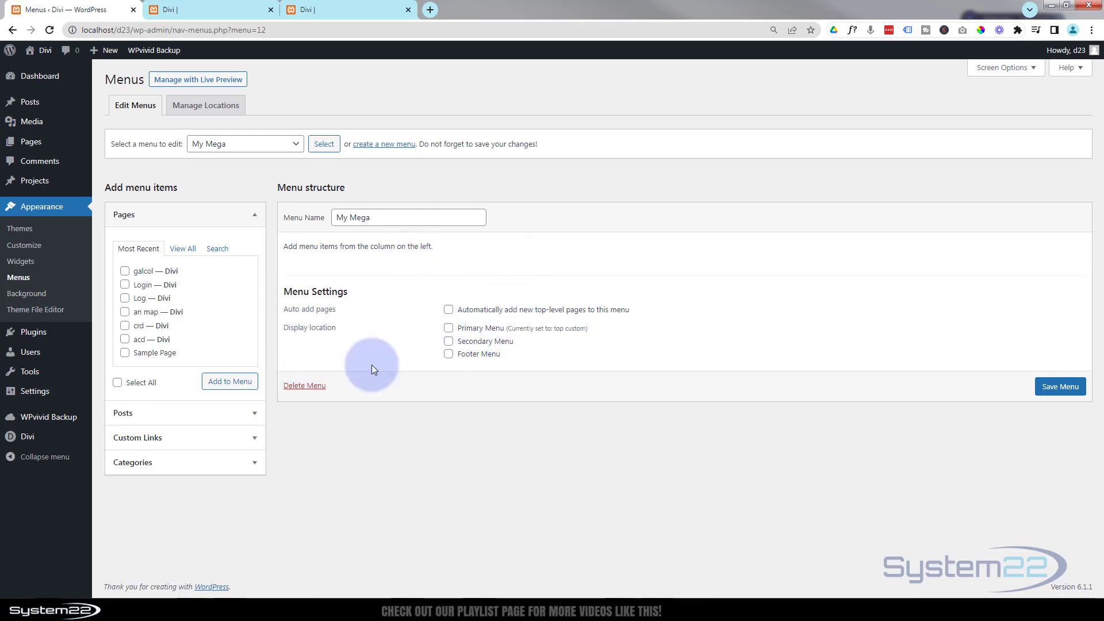
Add a custom link 'Mega Menu' with URL # to the My Mega menu
scroll(down, 3)
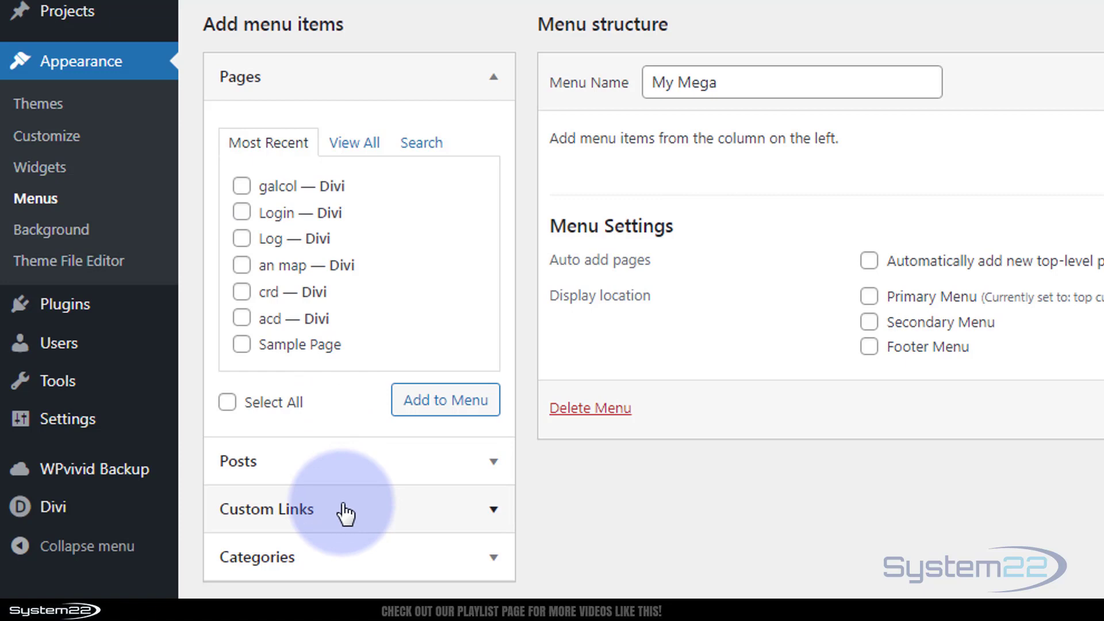
mouse_move(498, 85)
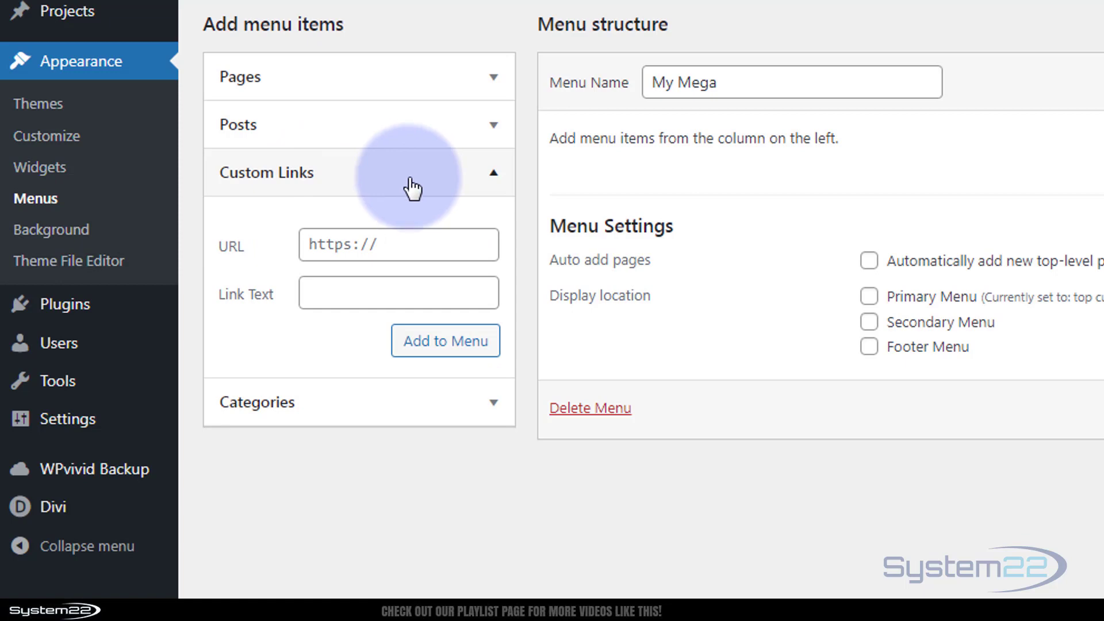
click(398, 244)
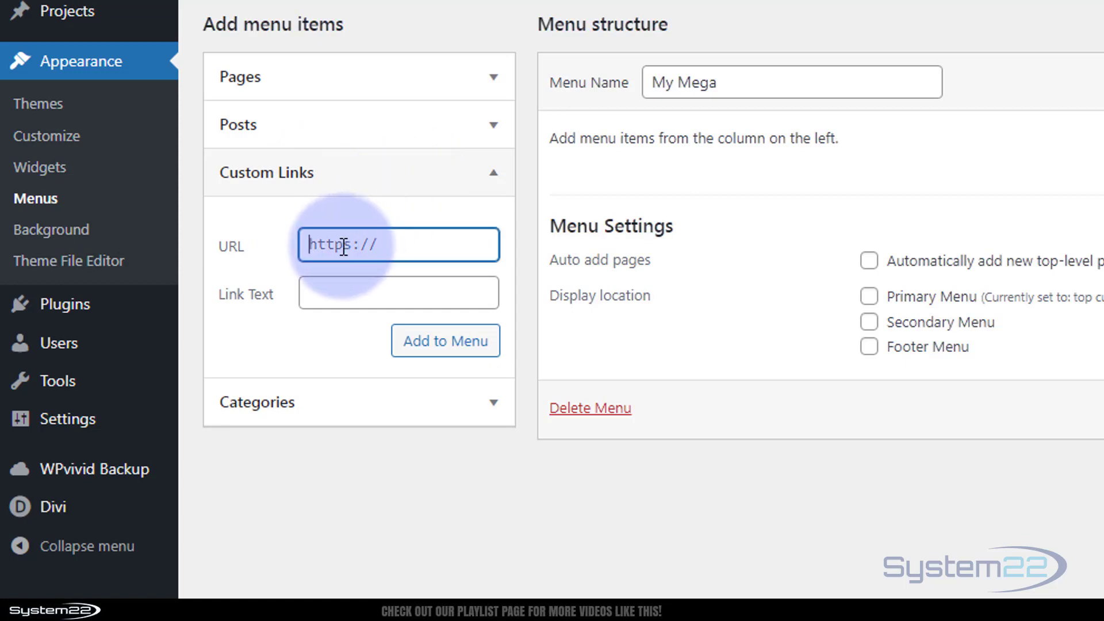
text(#)
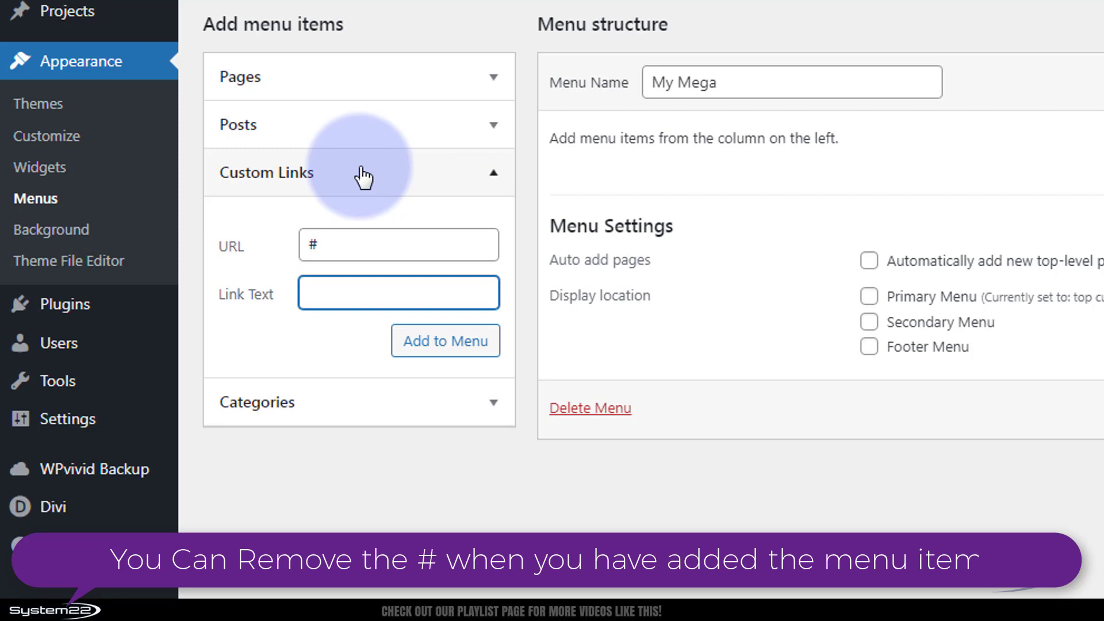
text(Mega Menu)
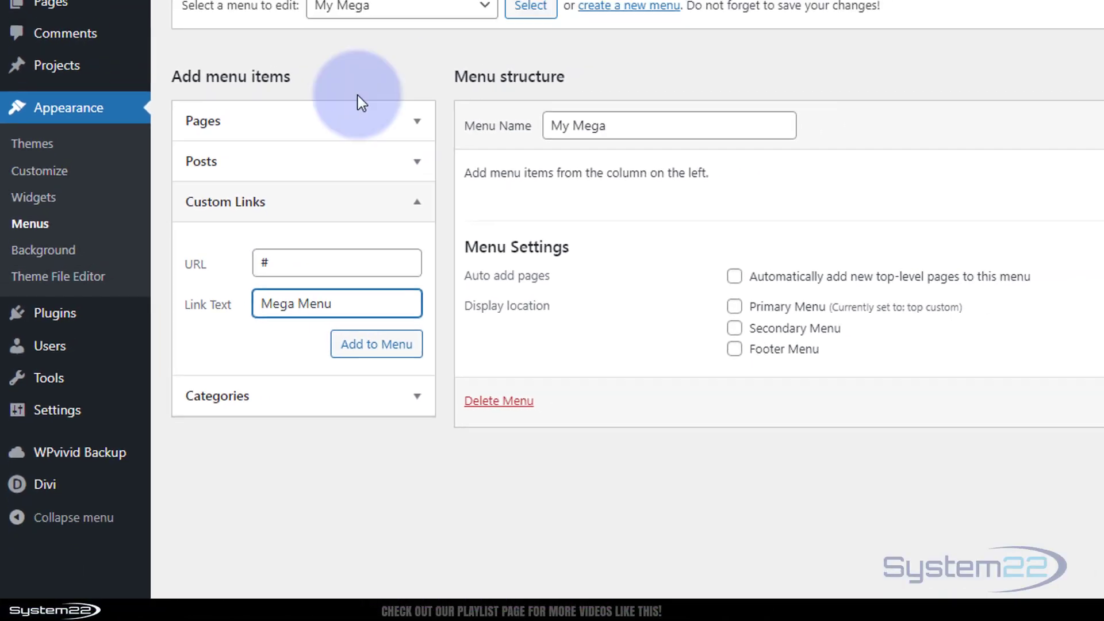
click(303, 10)
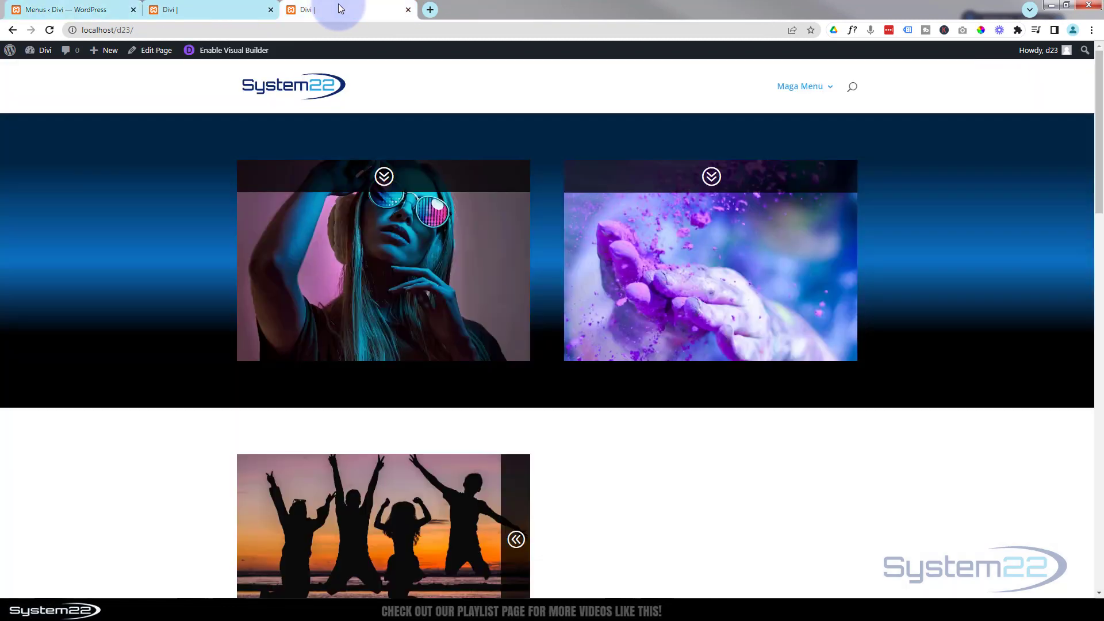
click(799, 86)
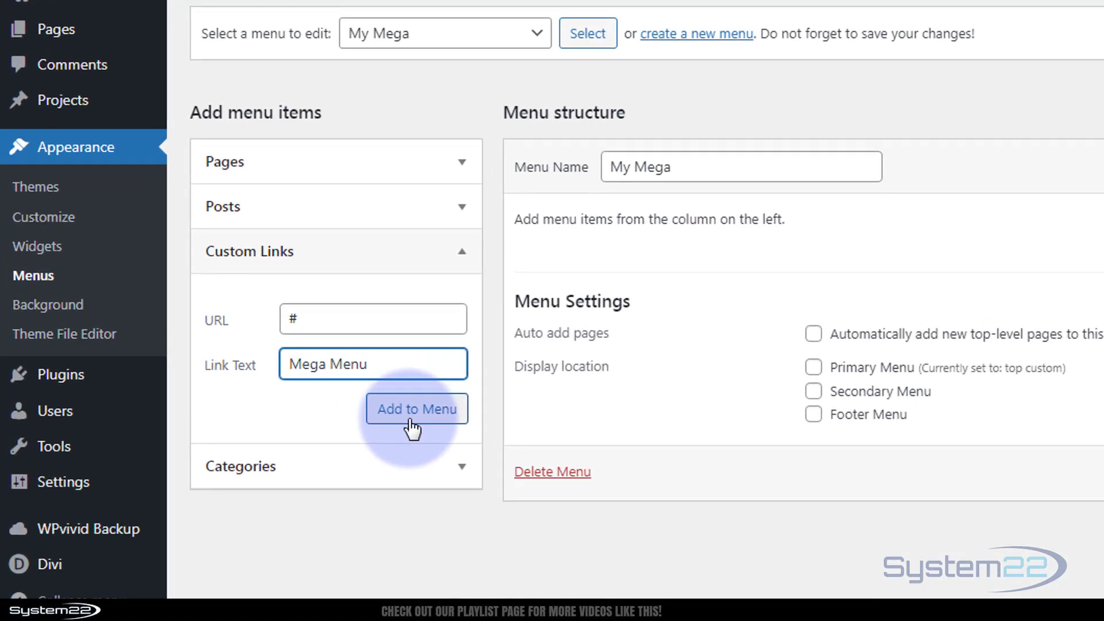
click(415, 409)
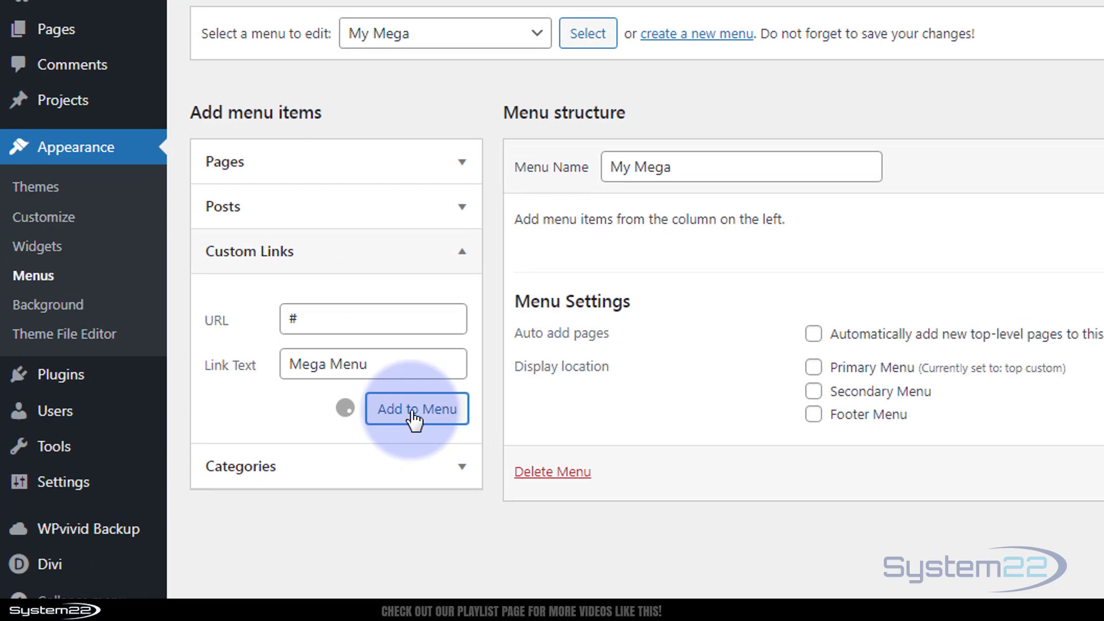
click(416, 408)
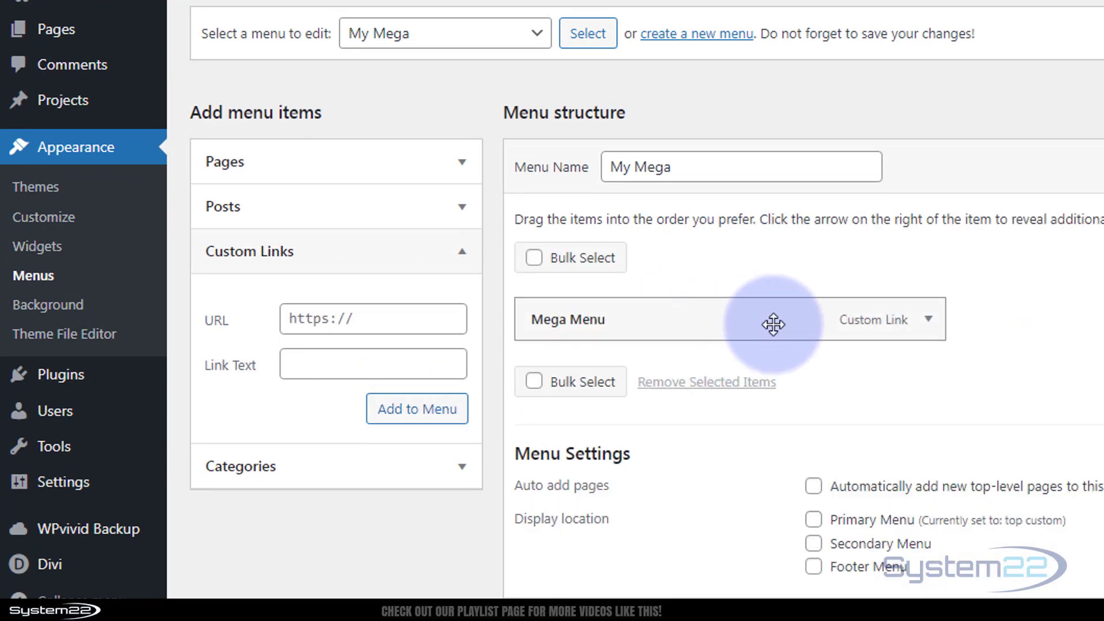
mouse_move(794, 322)
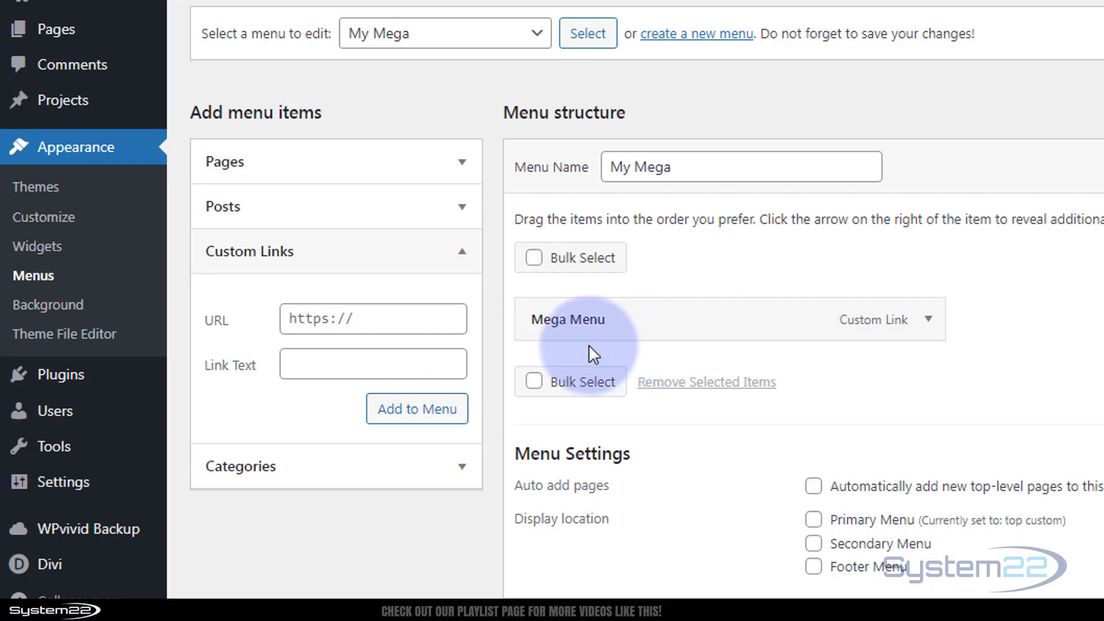
mouse_move(788, 429)
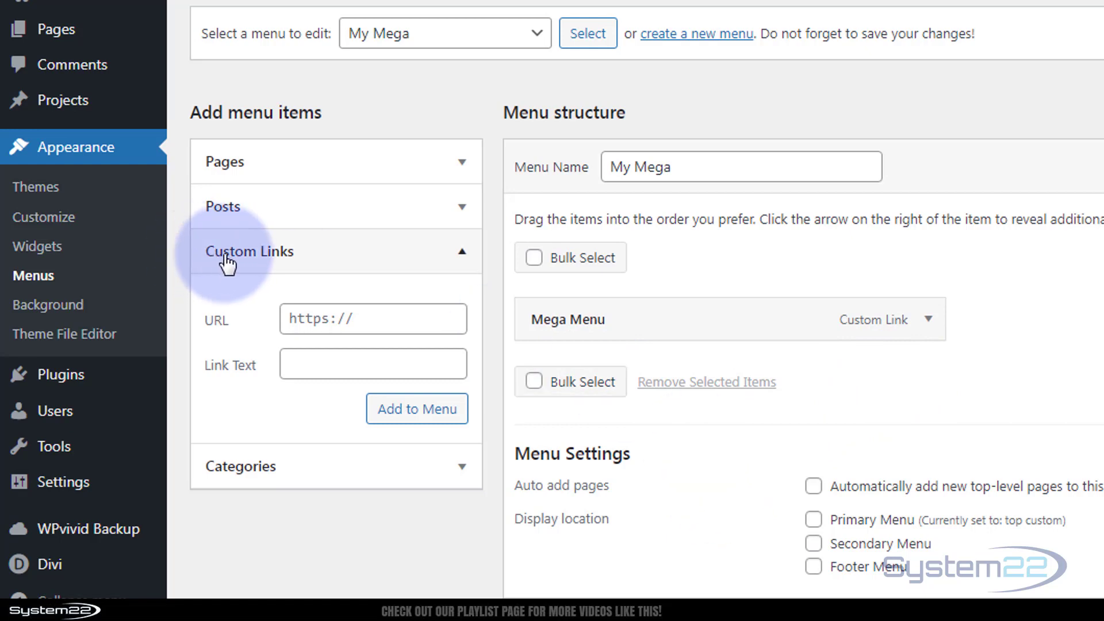
Add an 'INFORMATION' custom link with URL # as a sub item of Mega Menu
click(373, 318)
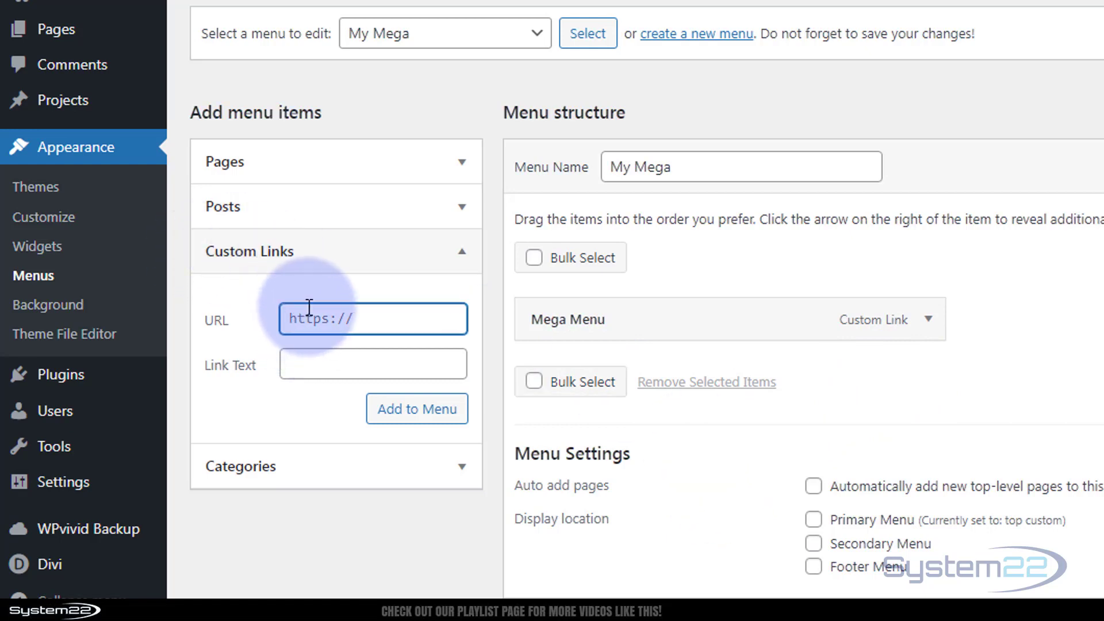
text(#)
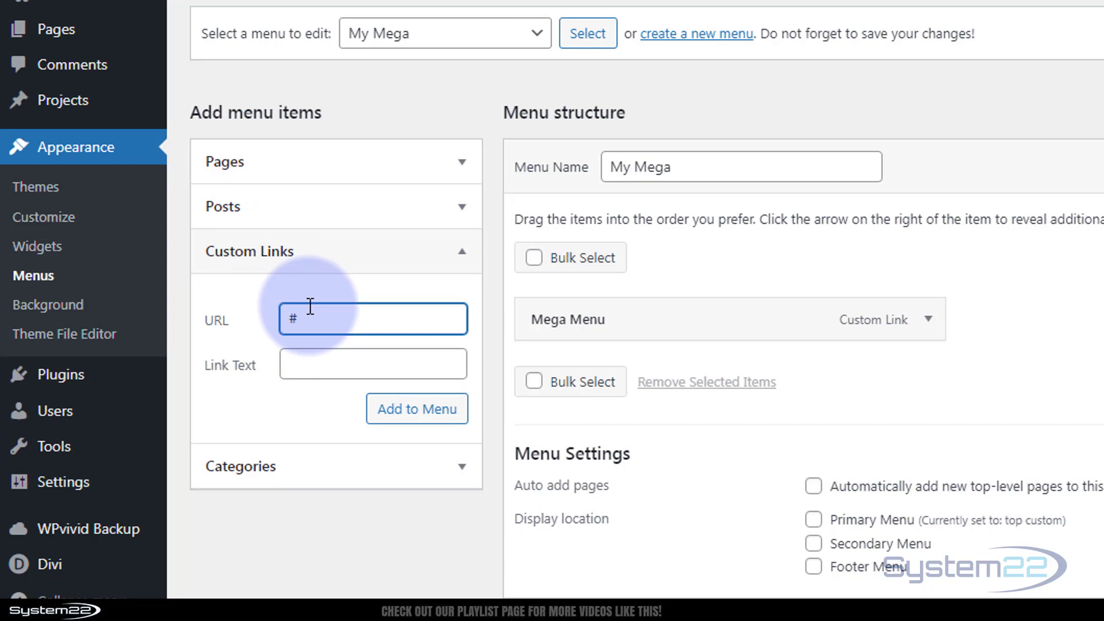
click(373, 365)
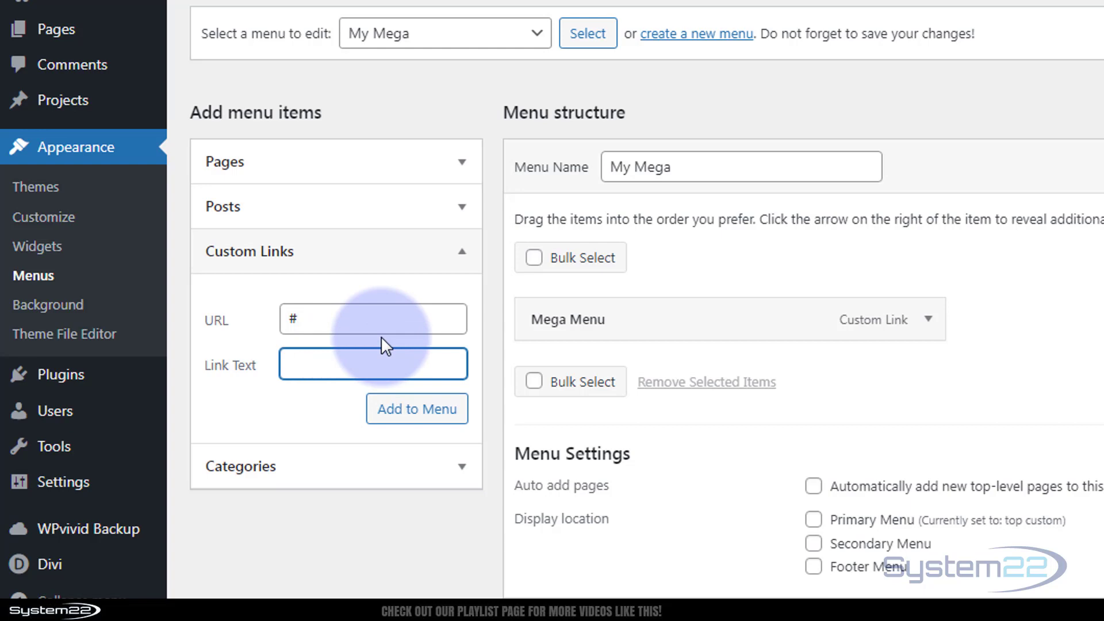
text(INFORMATION)
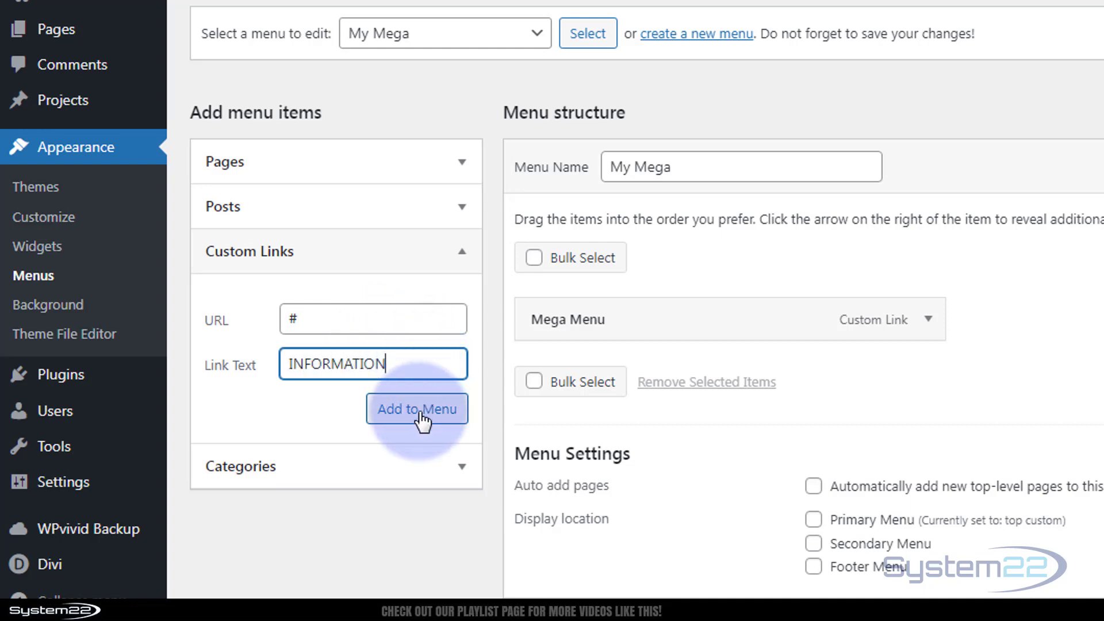
click(417, 409)
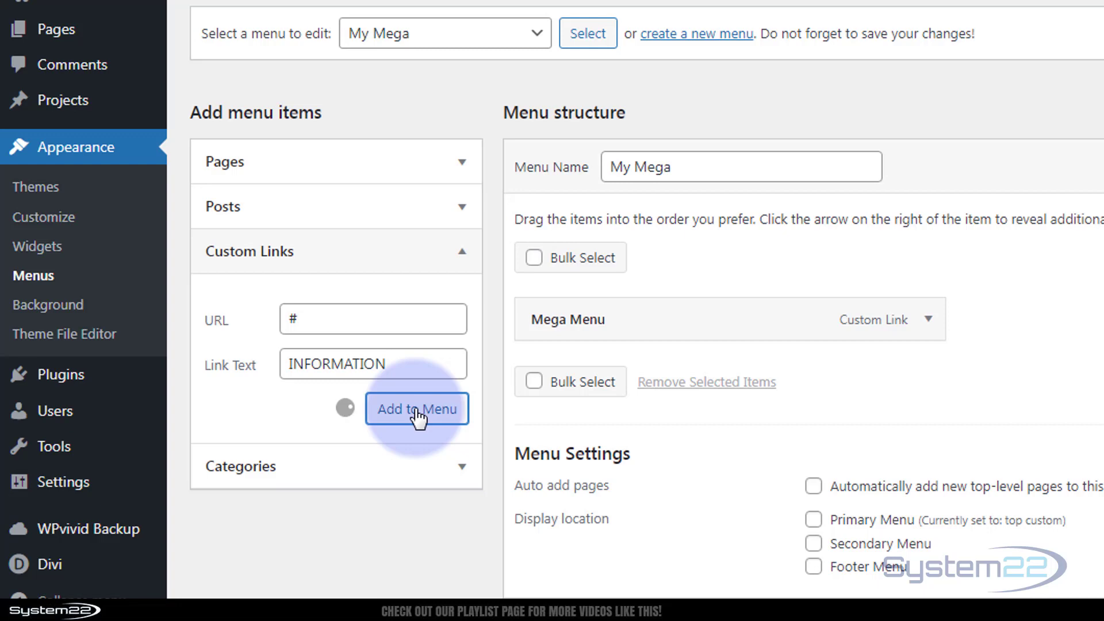
click(417, 408)
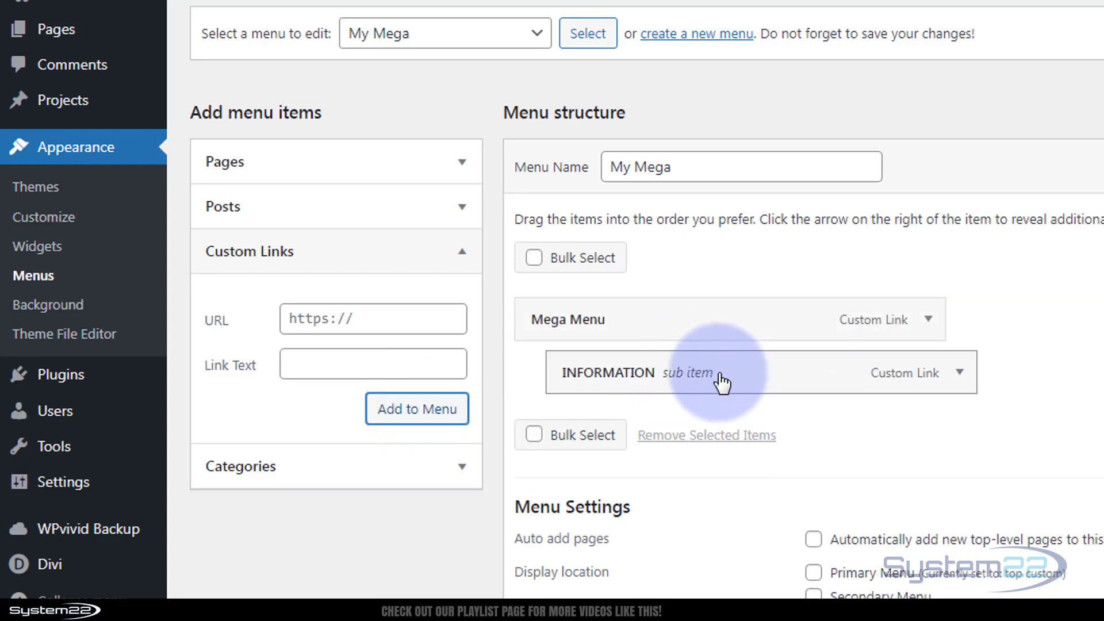
mouse_move(655, 443)
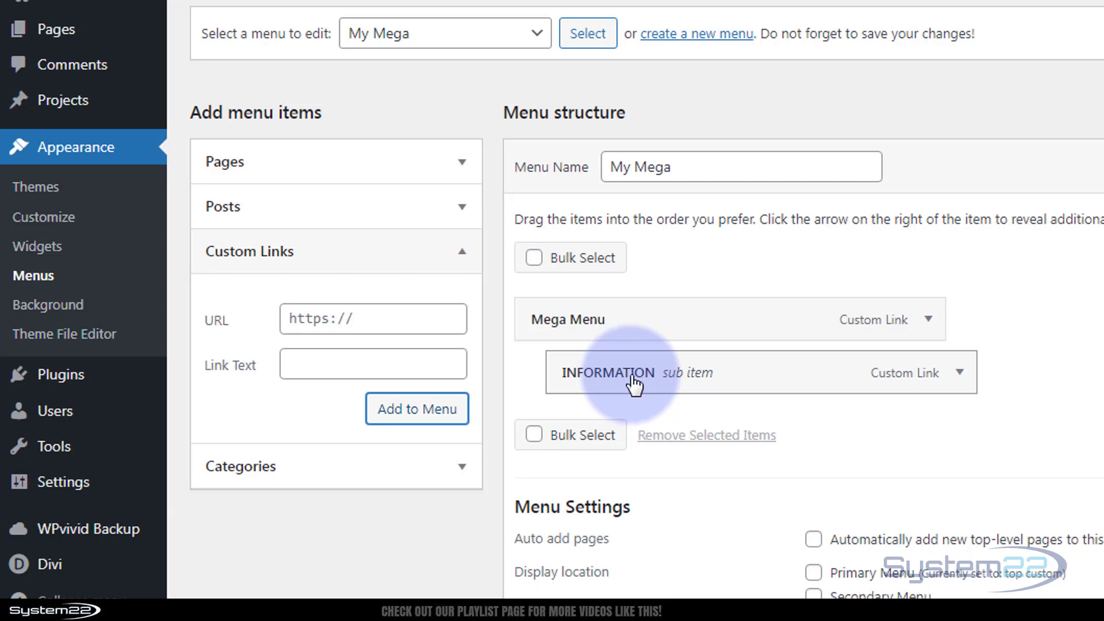
Add the galcol, Login, Log and an map pages and nest them under INFORMATION
click(224, 161)
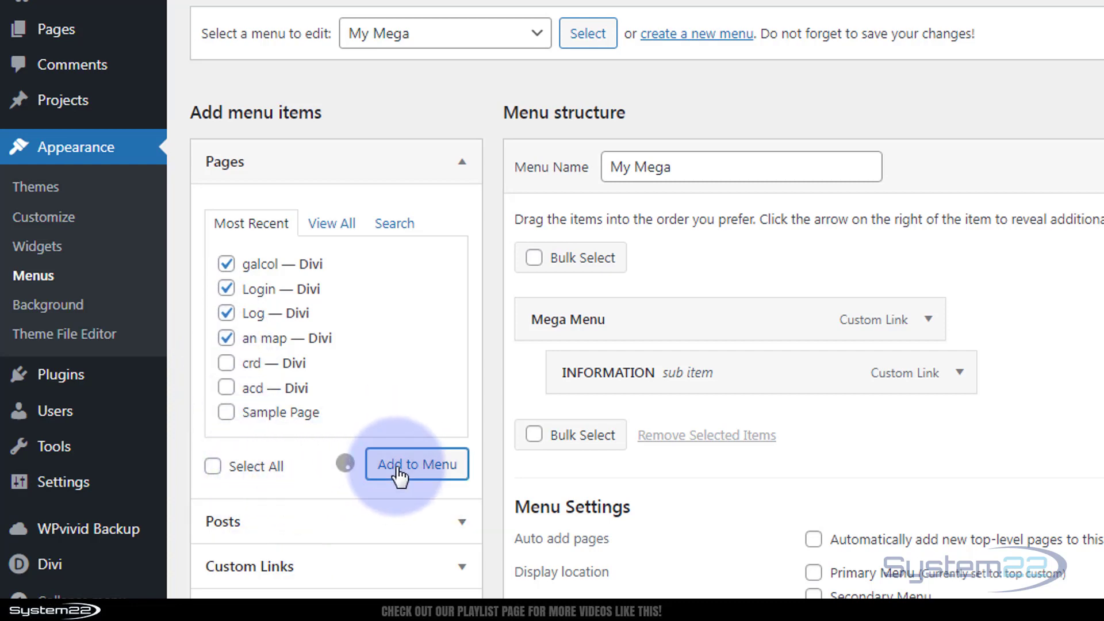
click(416, 464)
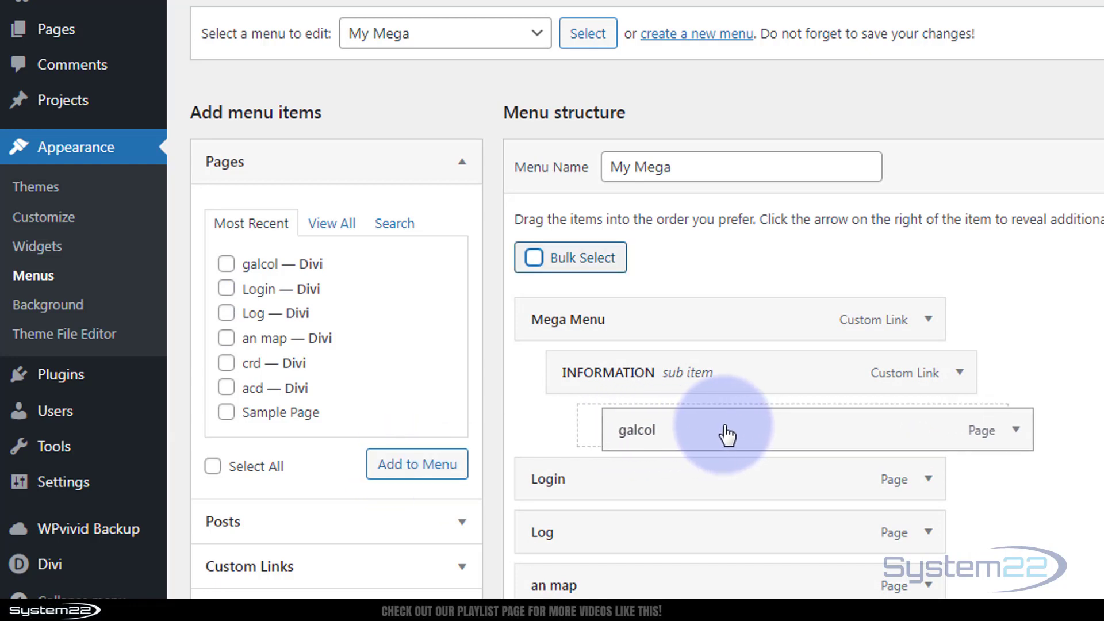
drag(725, 433, 644, 482)
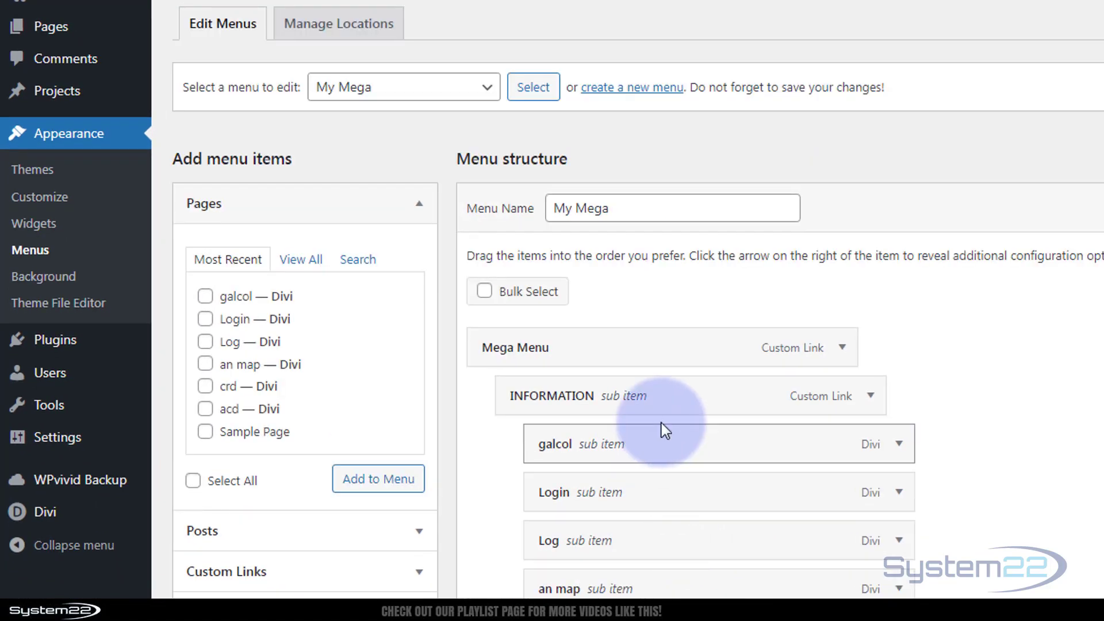
mouse_move(1060, 423)
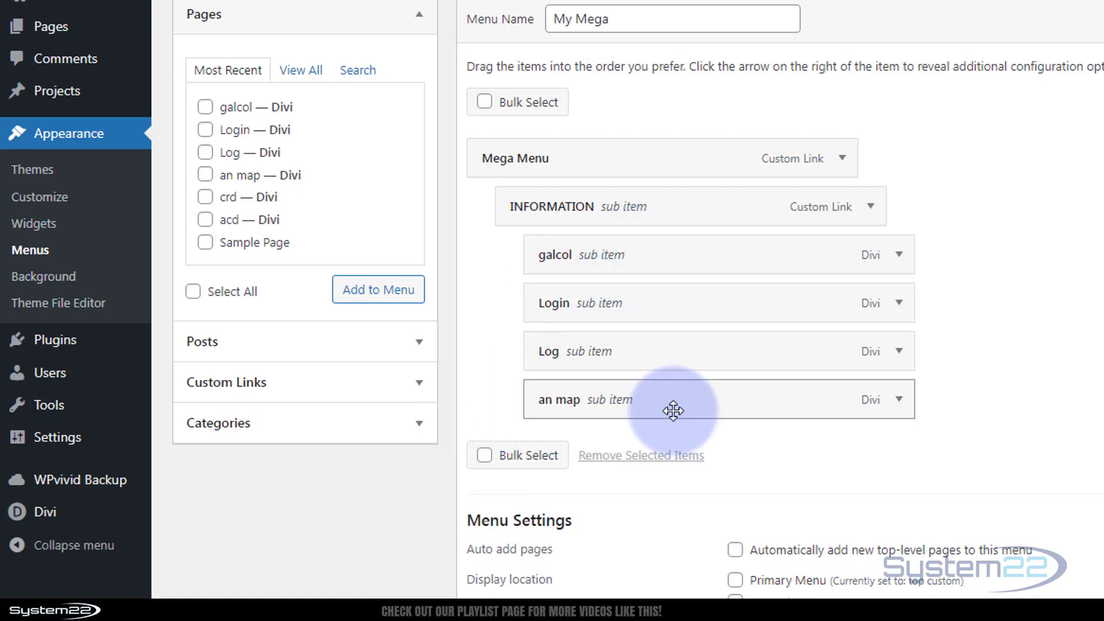
mouse_move(438, 541)
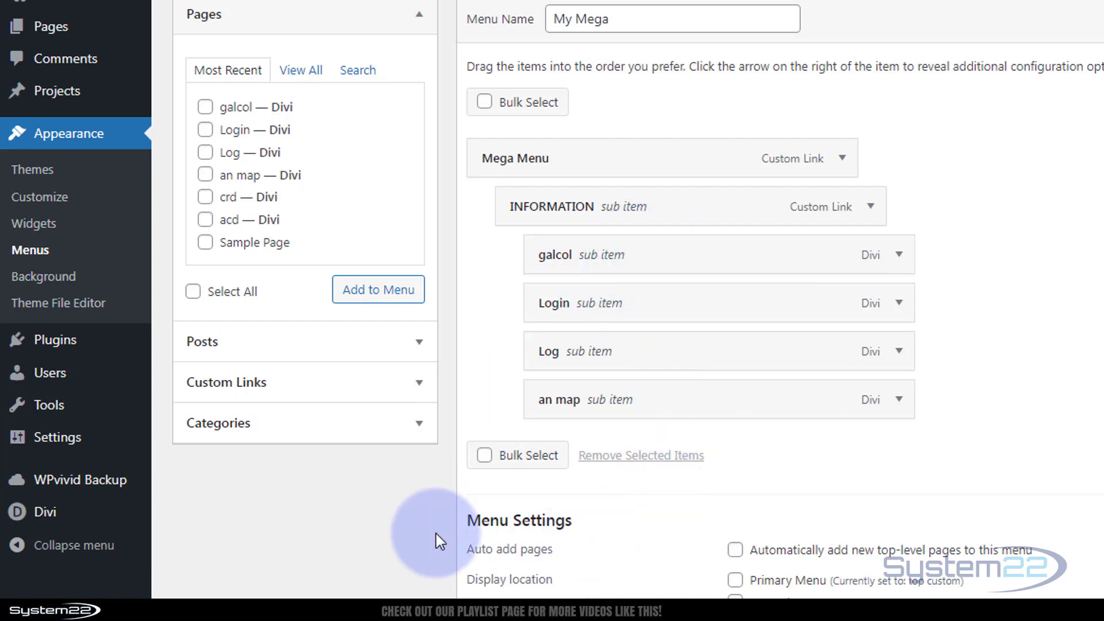
mouse_move(723, 213)
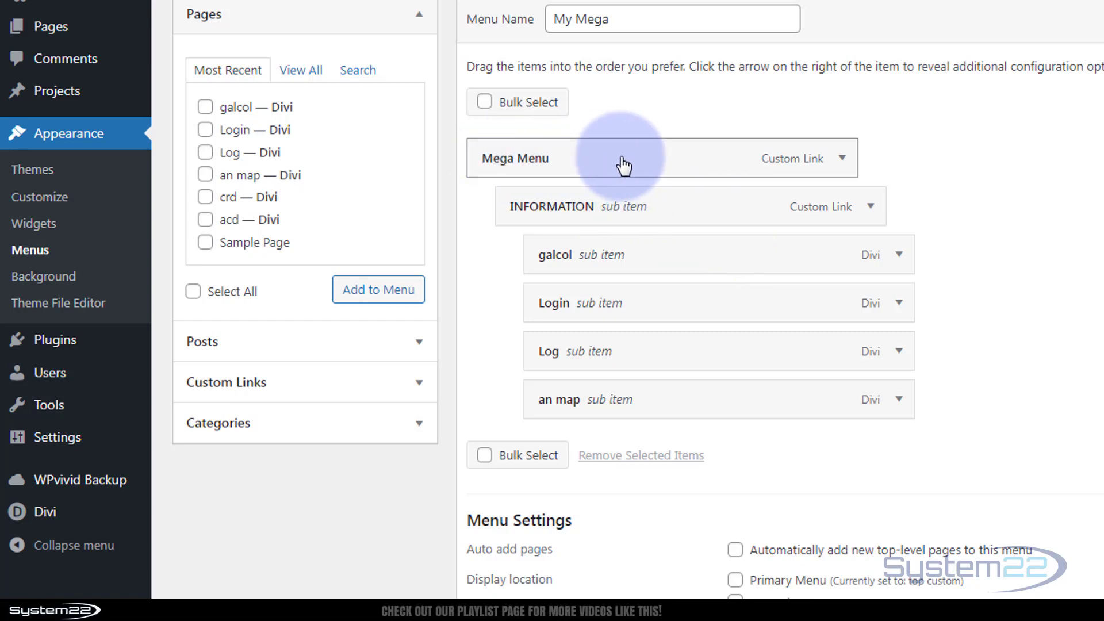
mouse_move(844, 164)
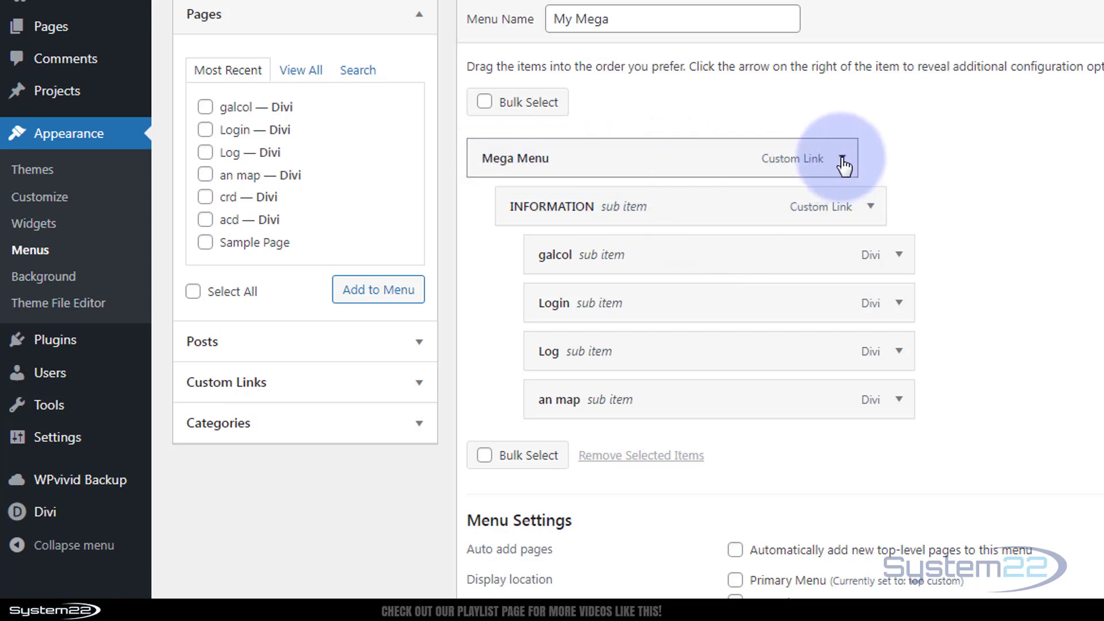
Enter 'mega-menu' in the Mega Menu item's CSS Classes field and save My Mega
click(849, 159)
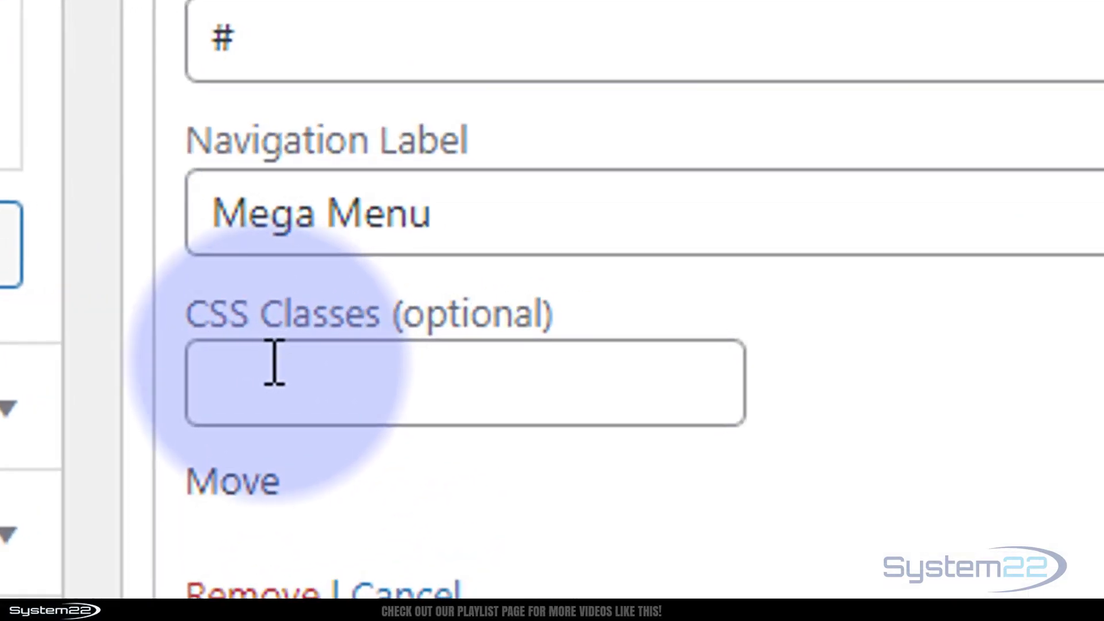
click(464, 383)
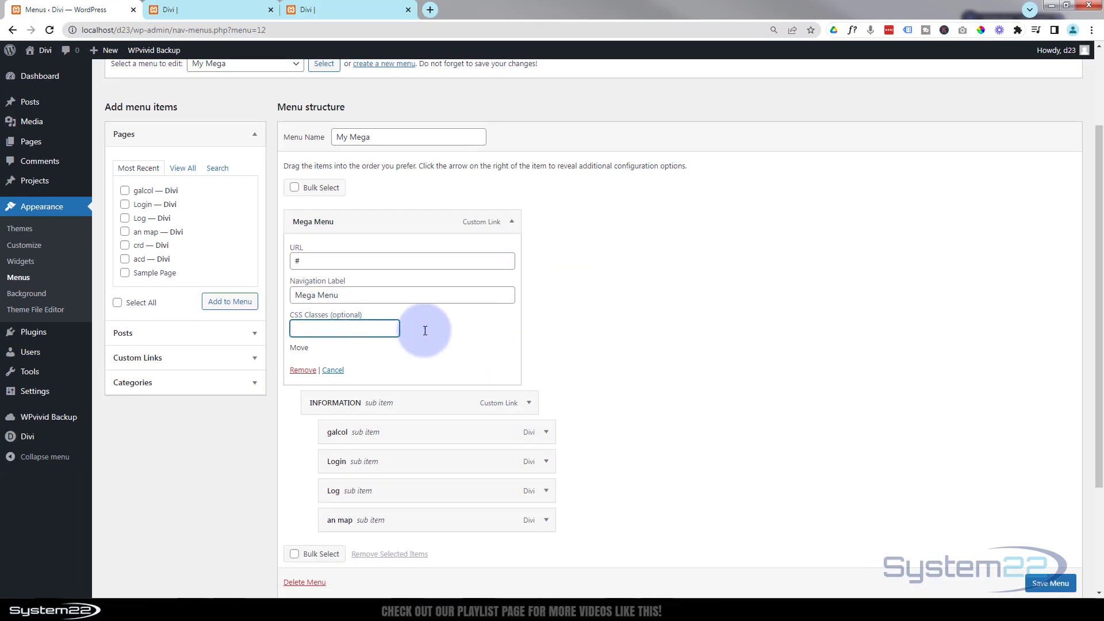
click(1050, 583)
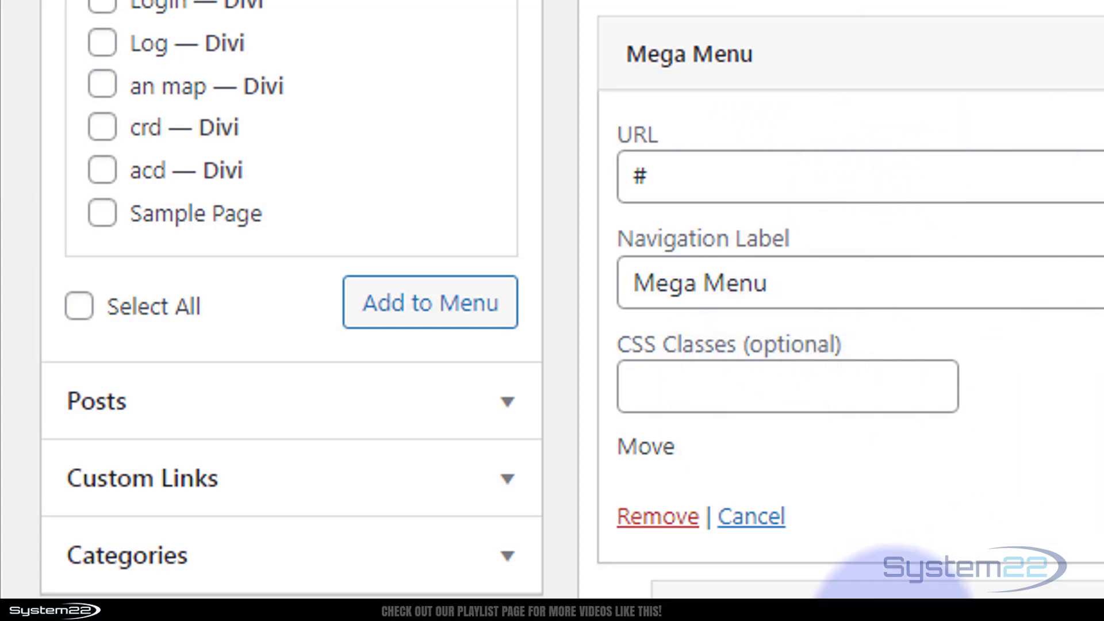
click(787, 386)
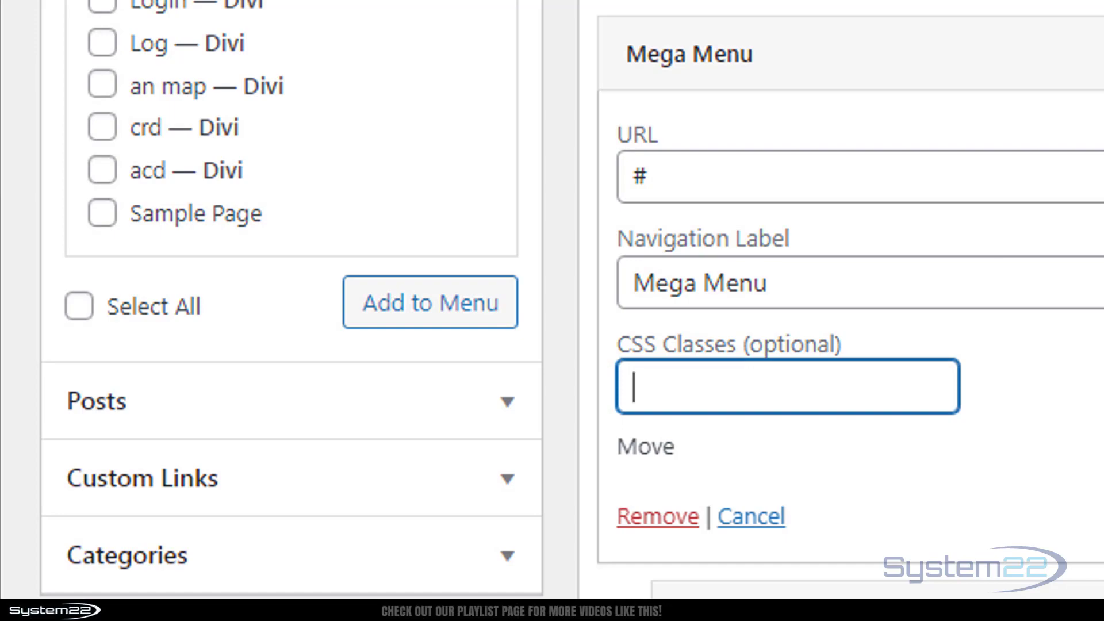
text(mega-men)
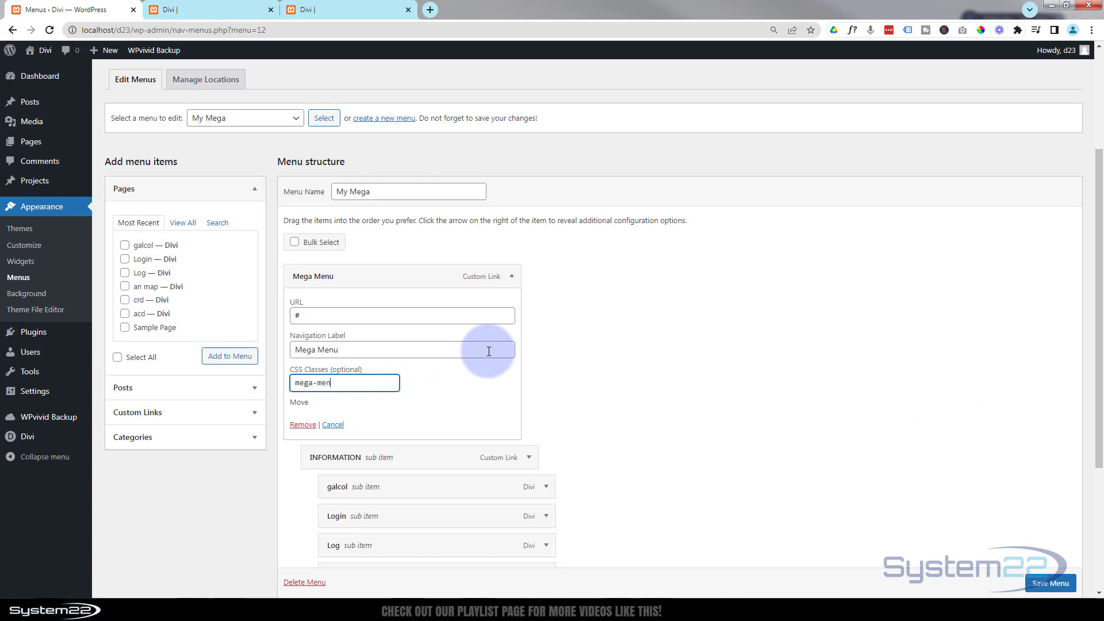
click(1050, 584)
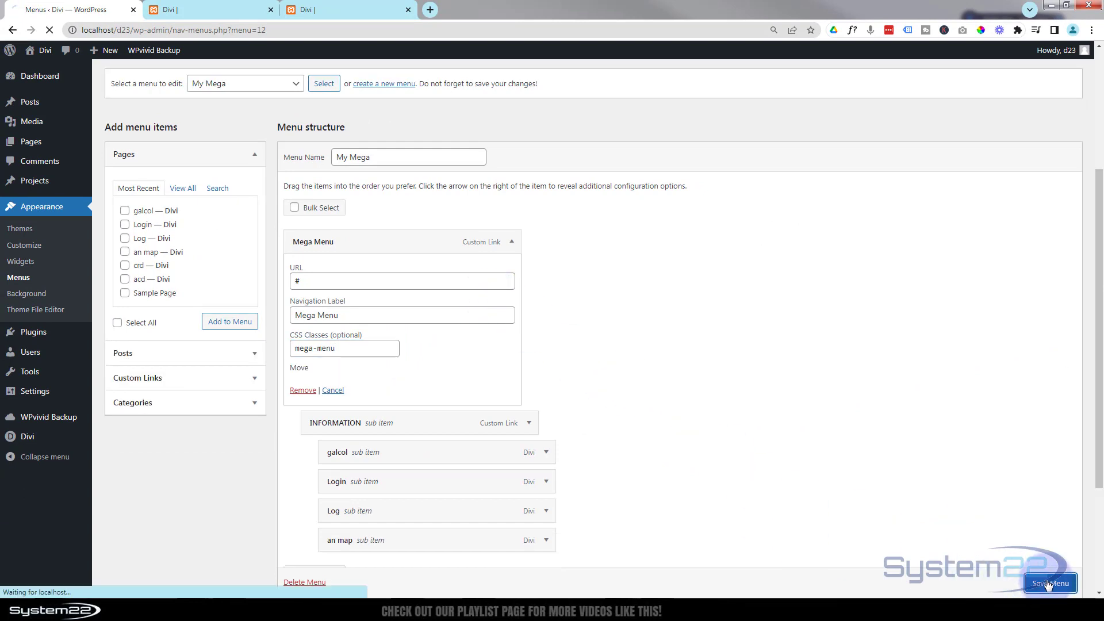
click(1050, 583)
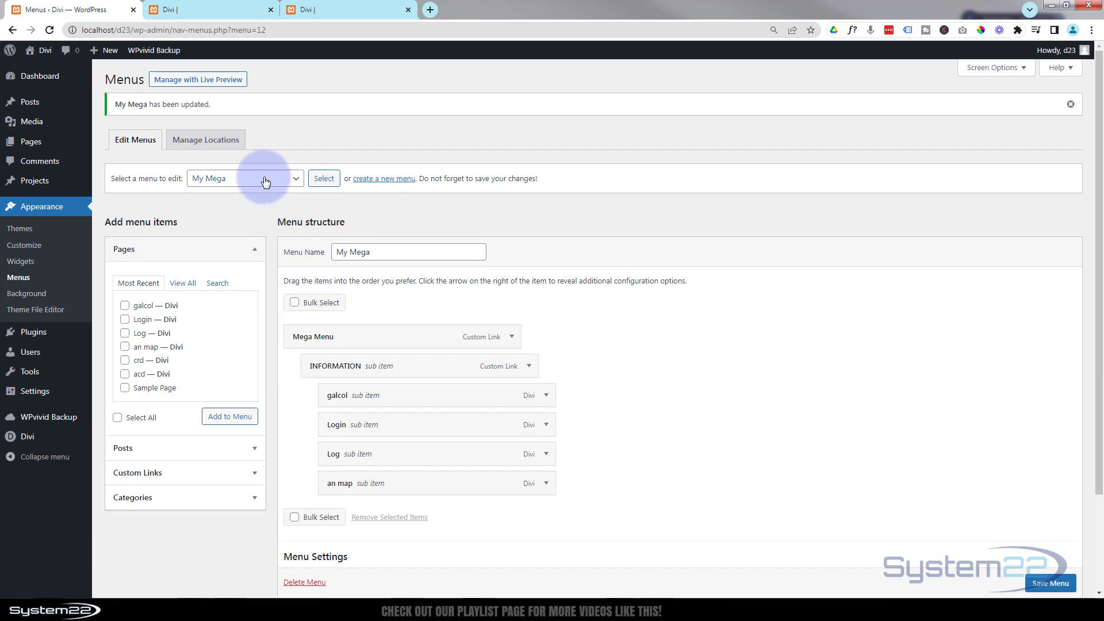
Tick Primary Menu as the display location for the mm menu and save it
text(mm)
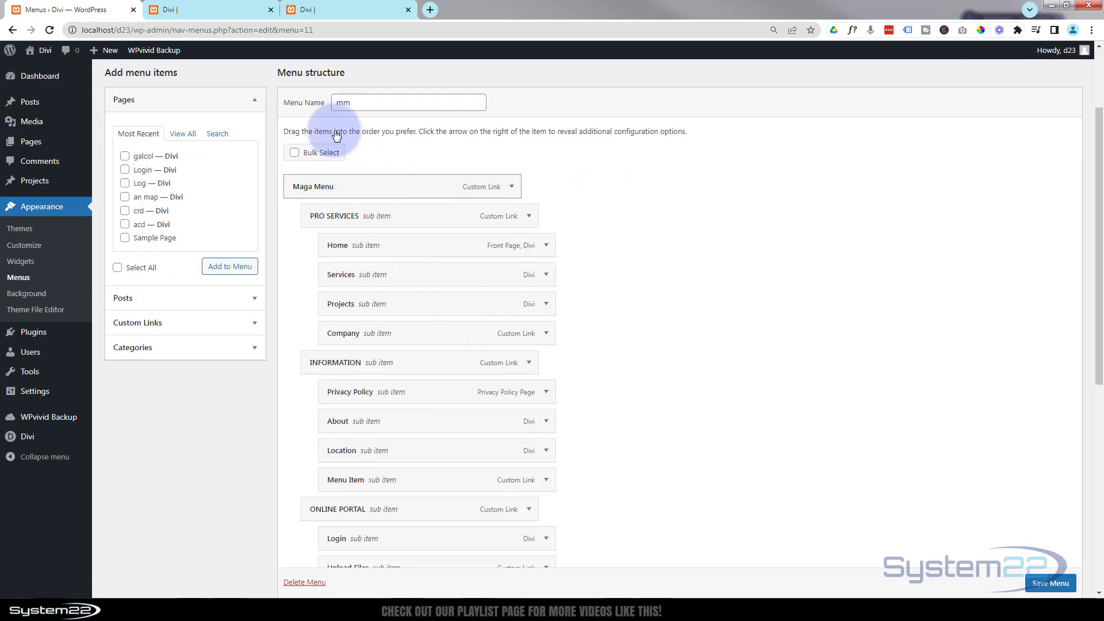
click(204, 9)
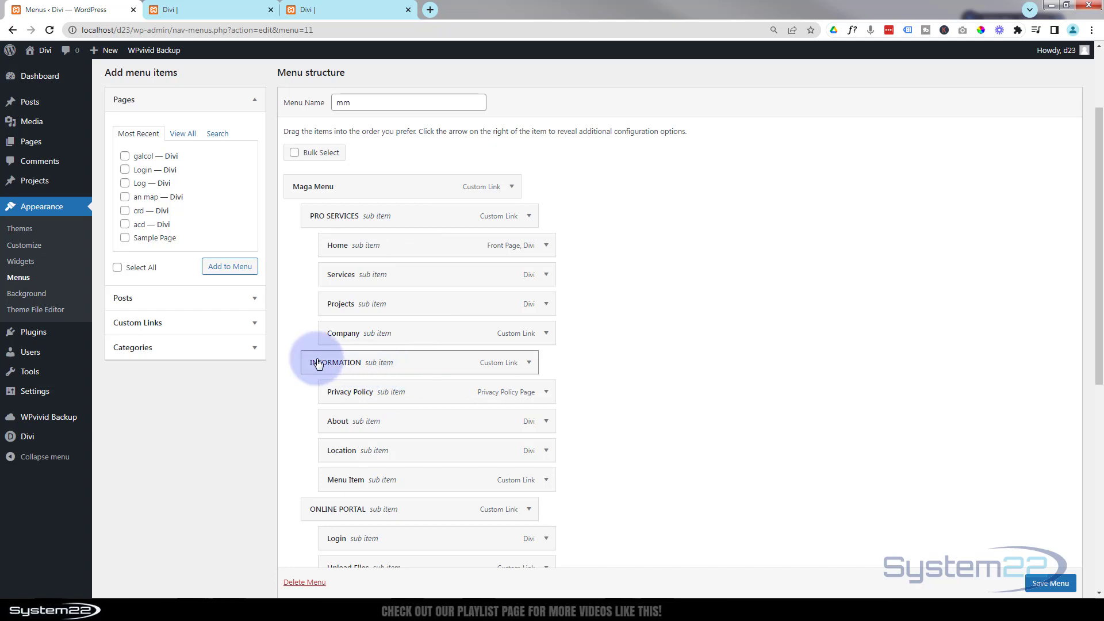
scroll(down, 3)
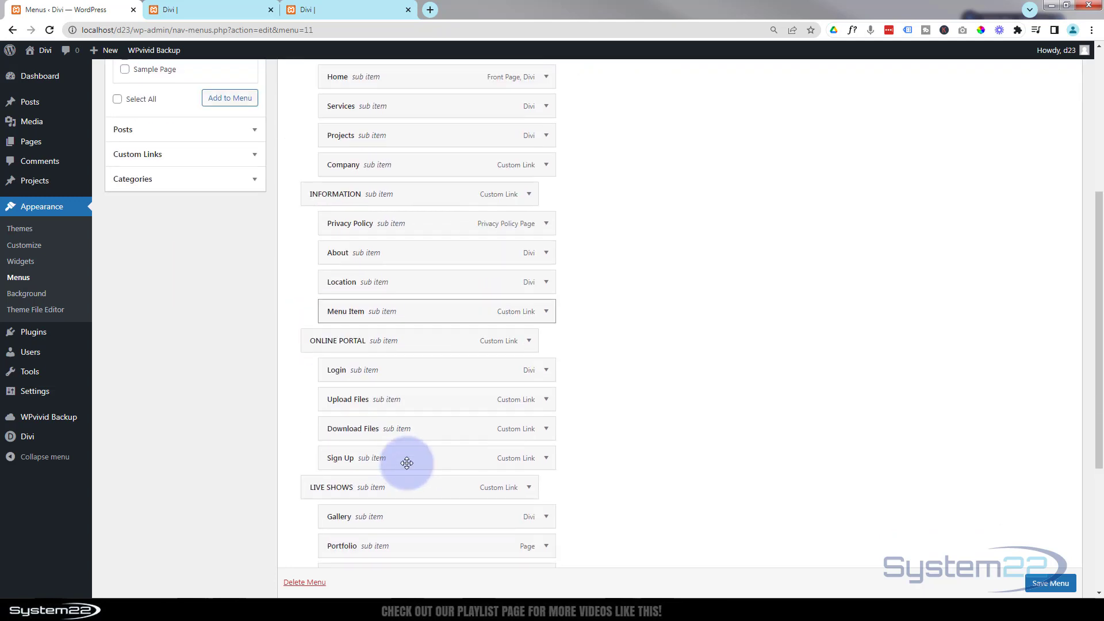
scroll(down, 3)
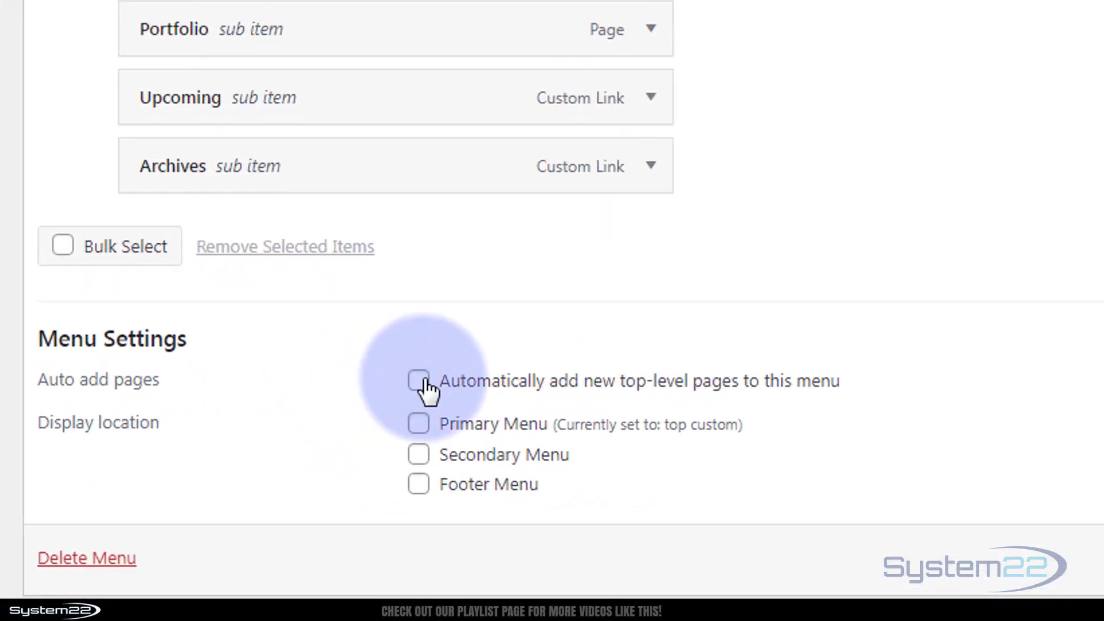
mouse_move(408, 426)
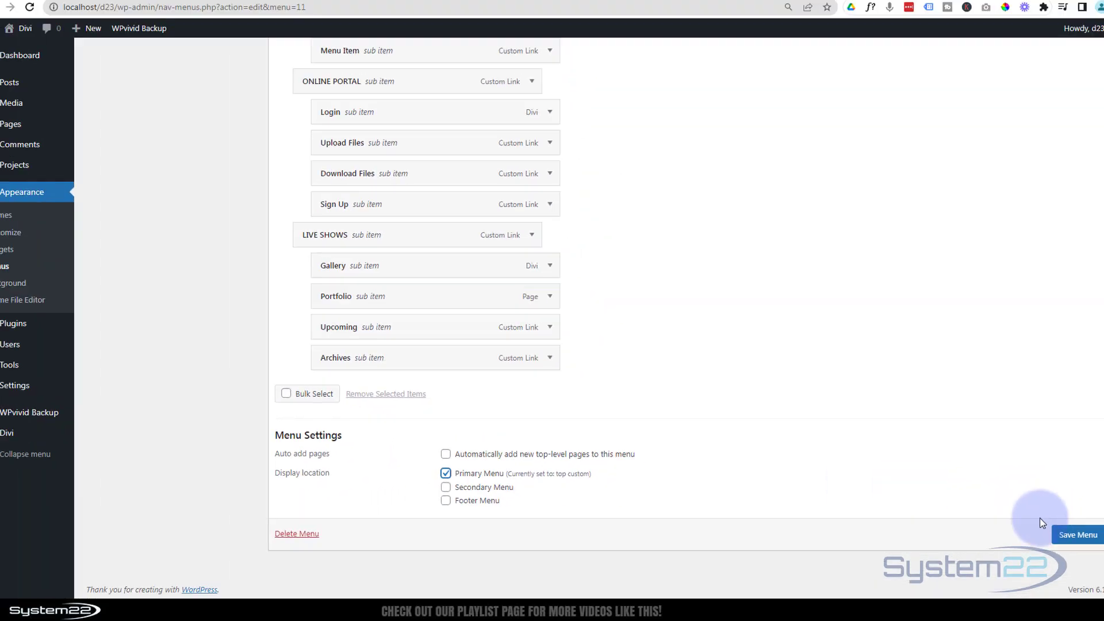
click(1077, 534)
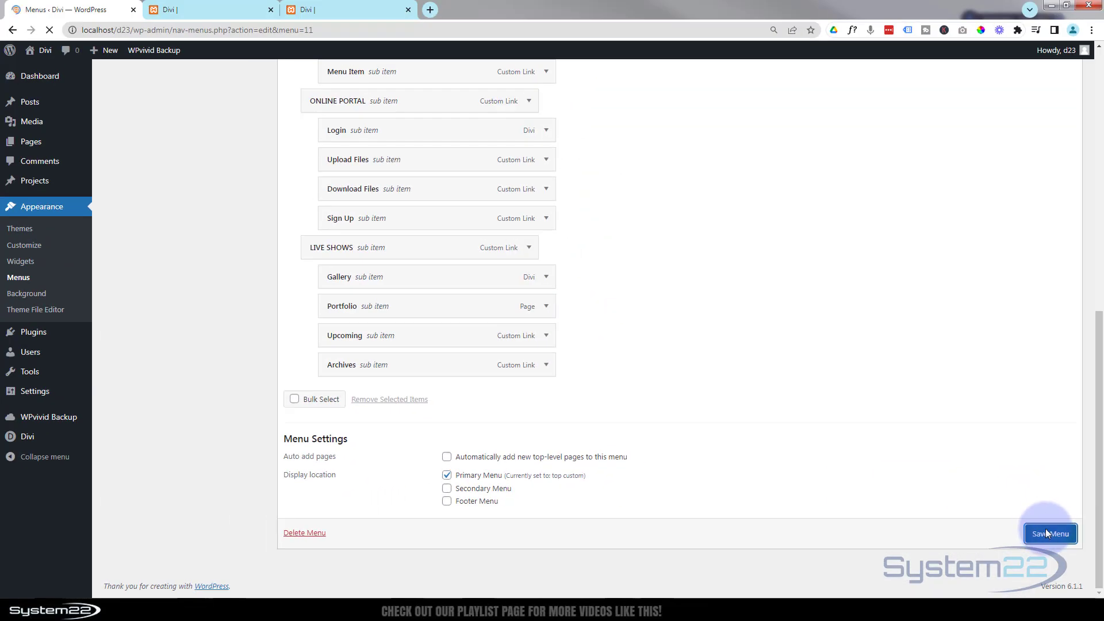
click(1050, 533)
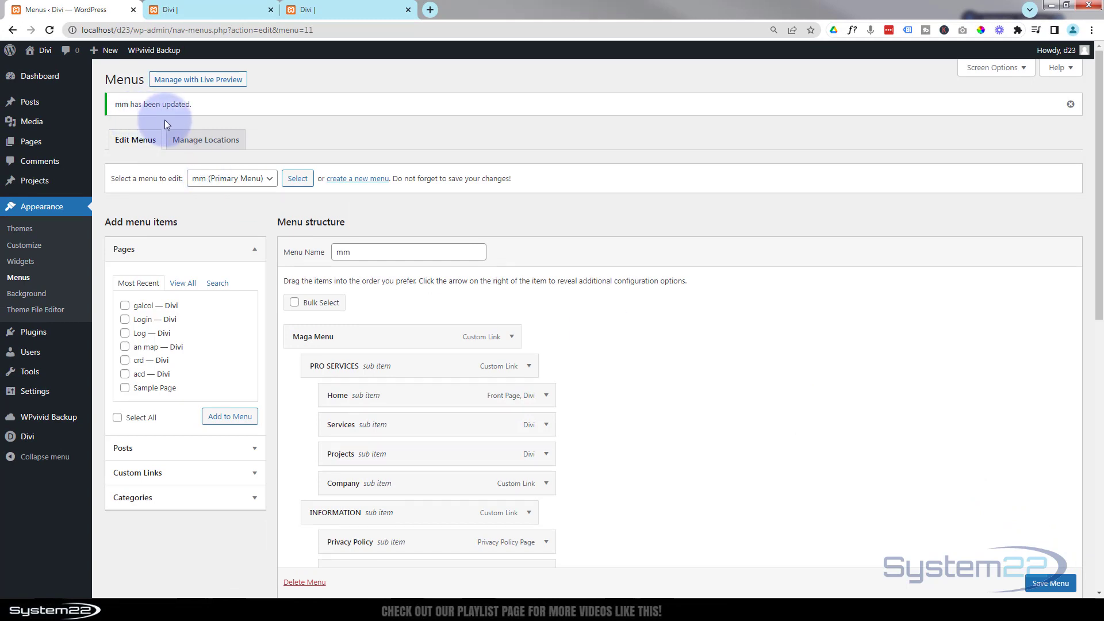
Reload the front-end home page and hover Maga Menu to view its four-column dropdown
click(208, 9)
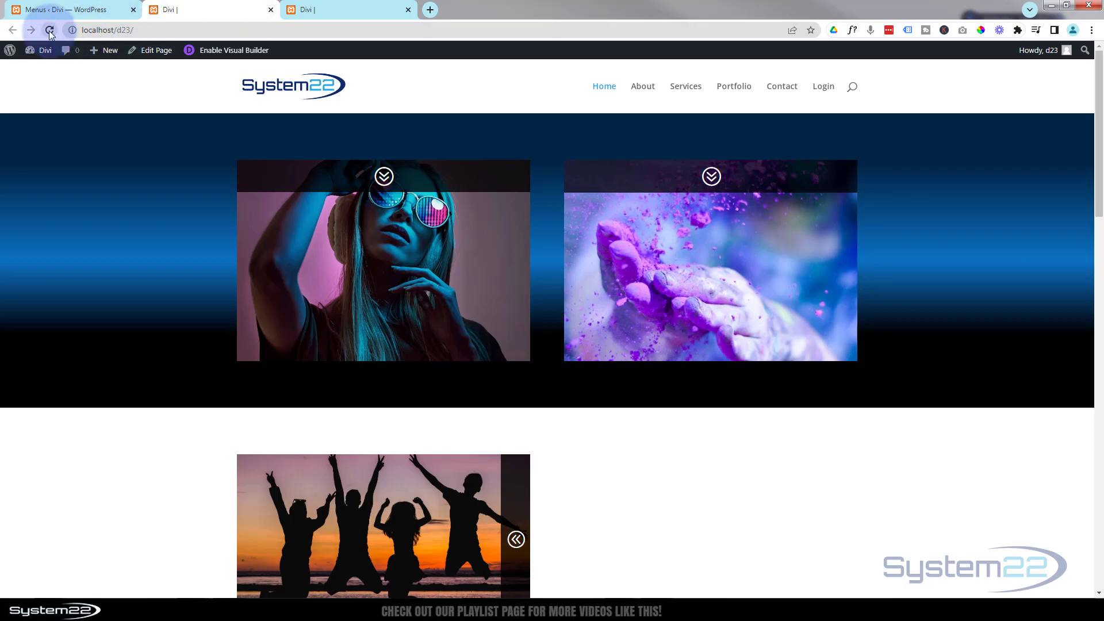
click(49, 29)
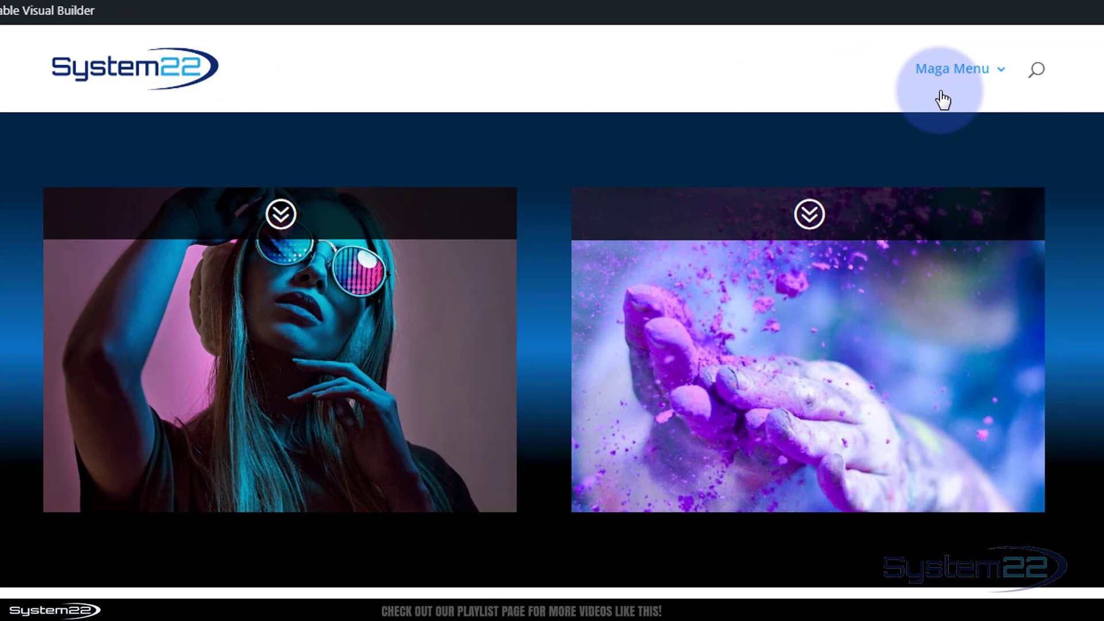
click(952, 69)
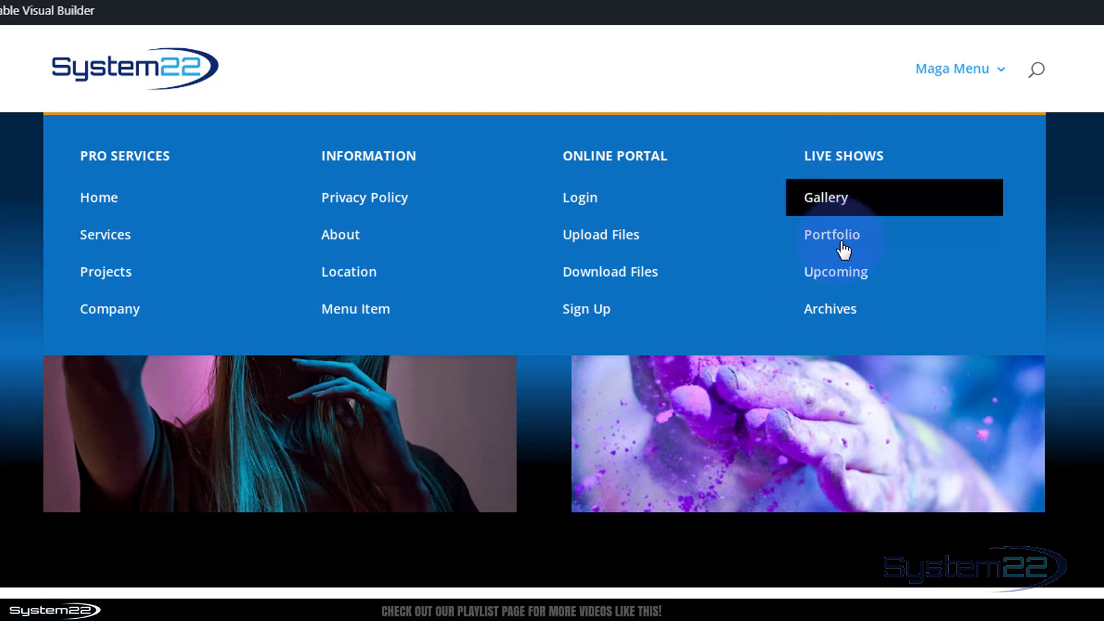
mouse_move(852, 316)
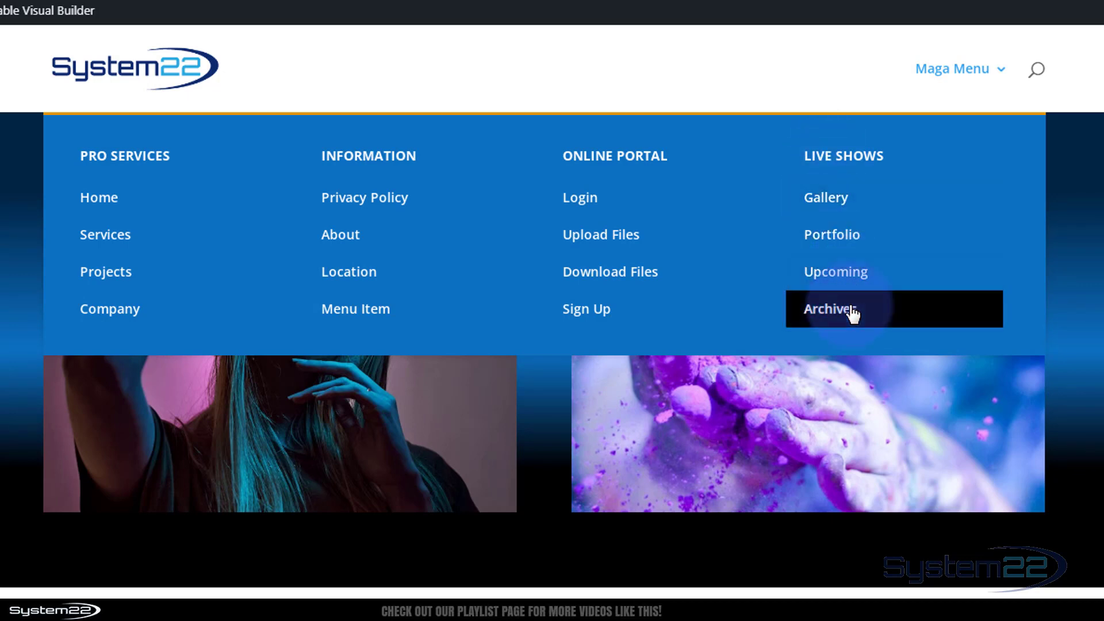
mouse_move(835, 273)
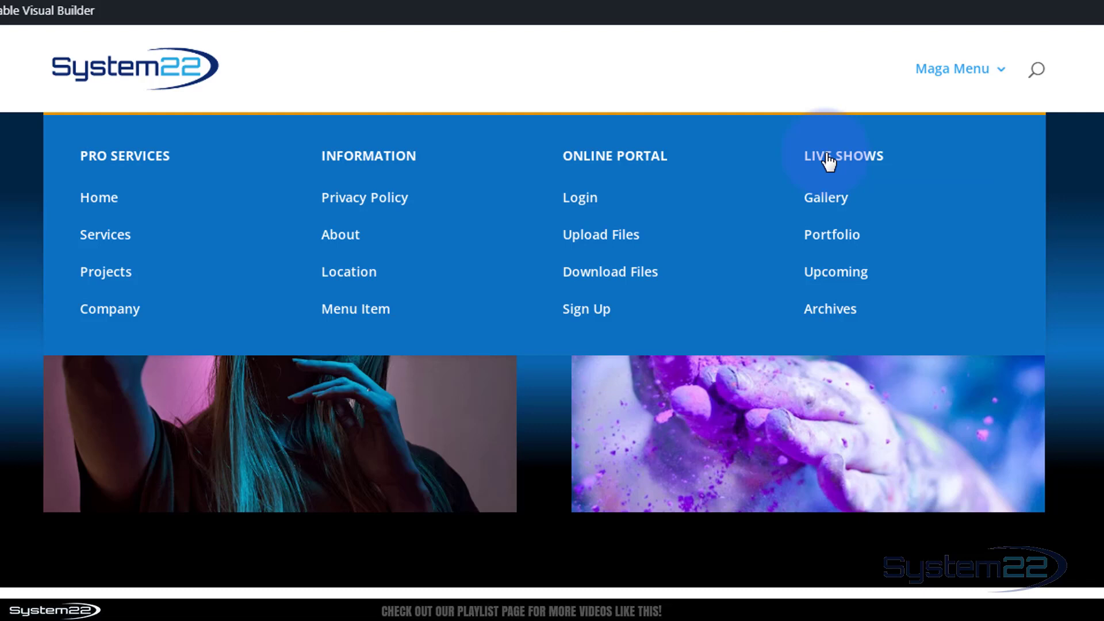
mouse_move(936, 284)
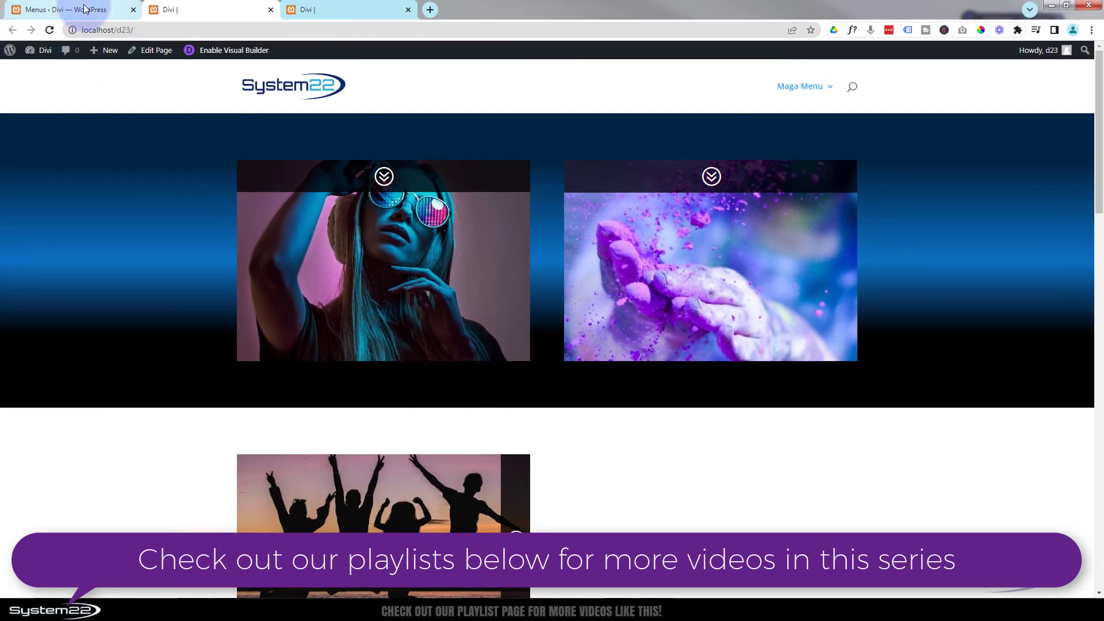
Delete the black menu-link hover rule from the Customizer's Additional CSS and publish
click(66, 9)
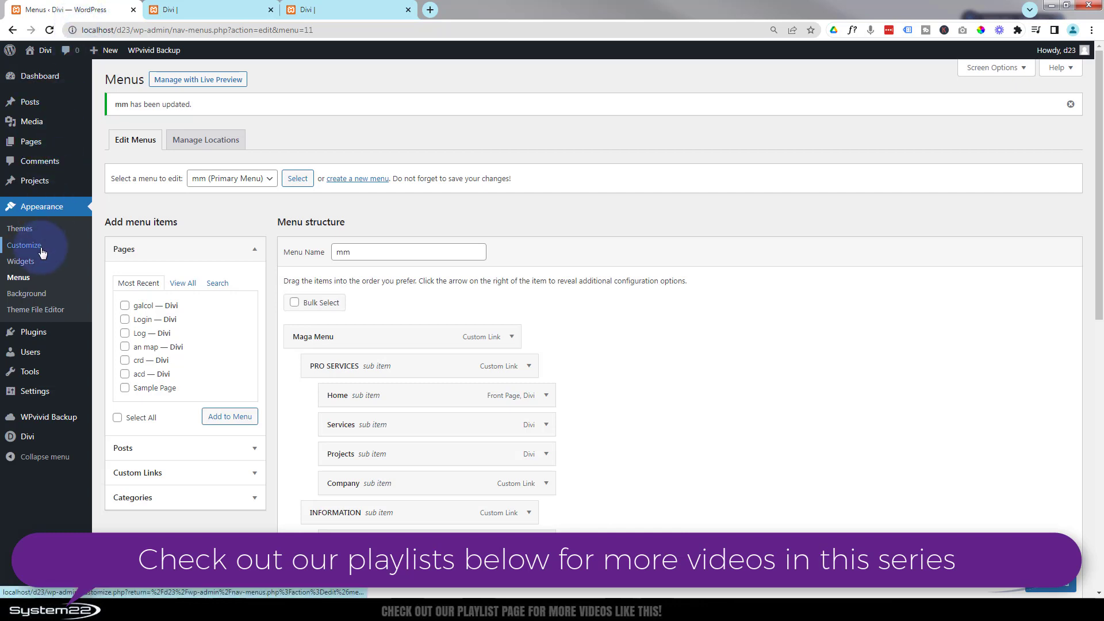
click(24, 245)
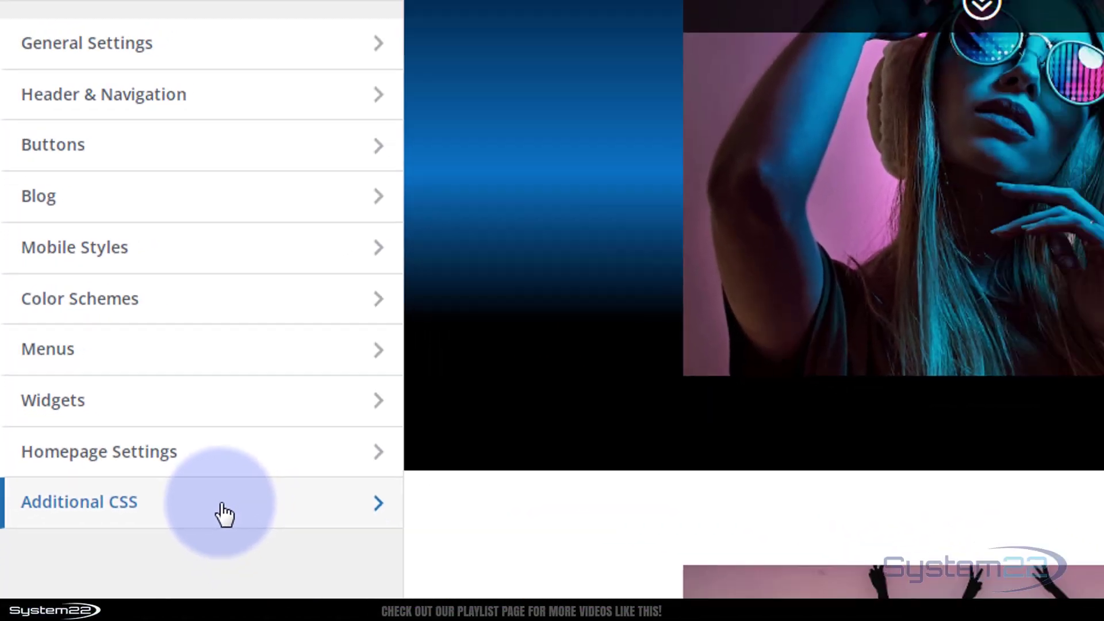
click(79, 501)
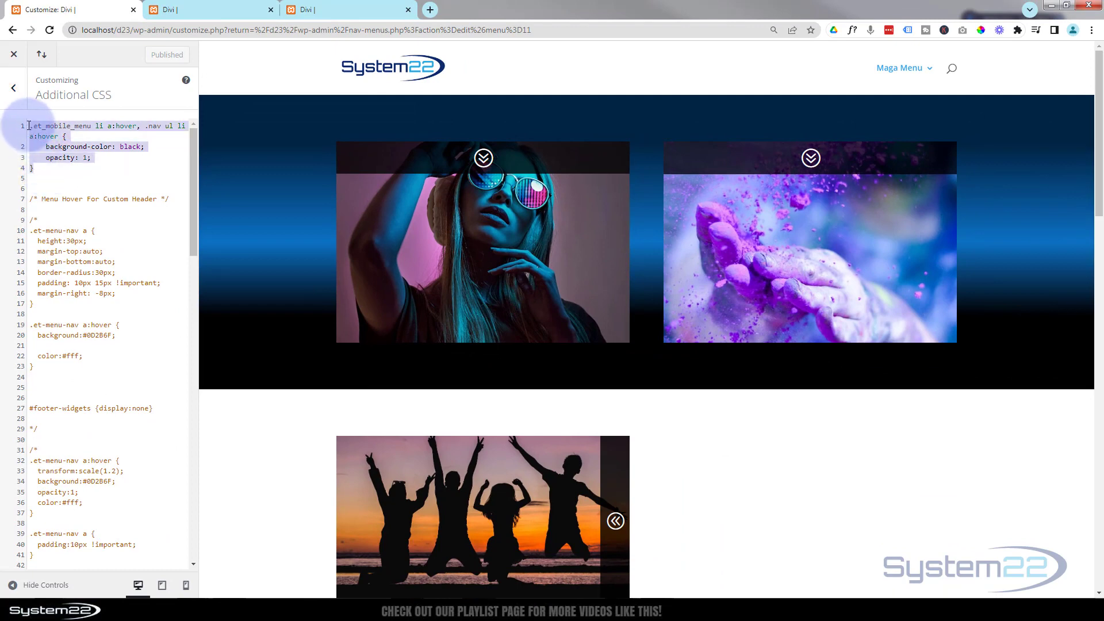
key(Delete)
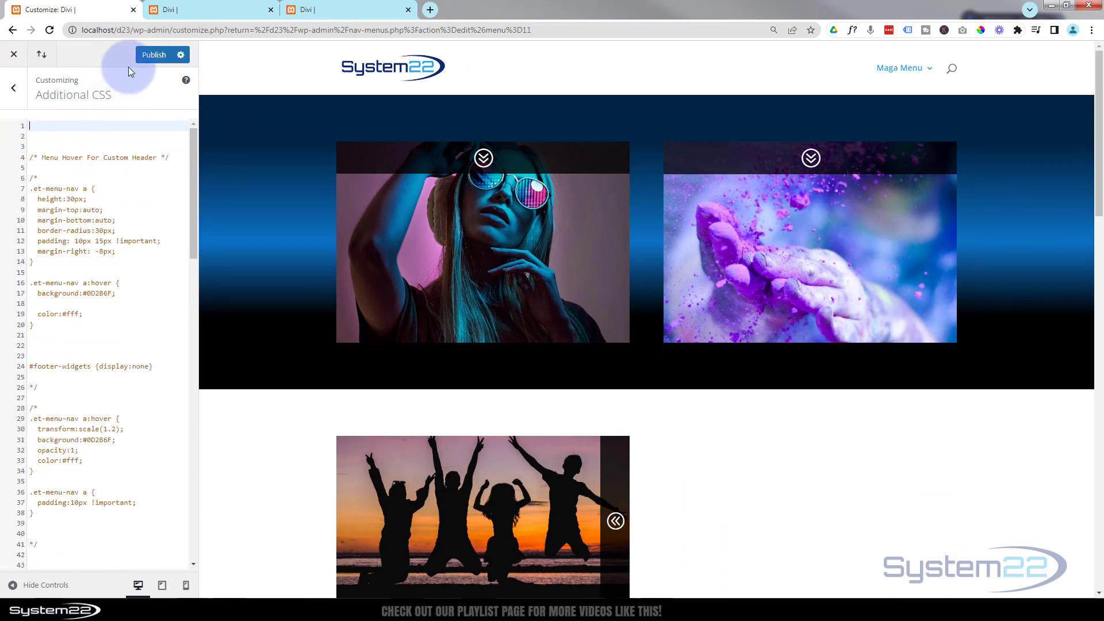
click(153, 54)
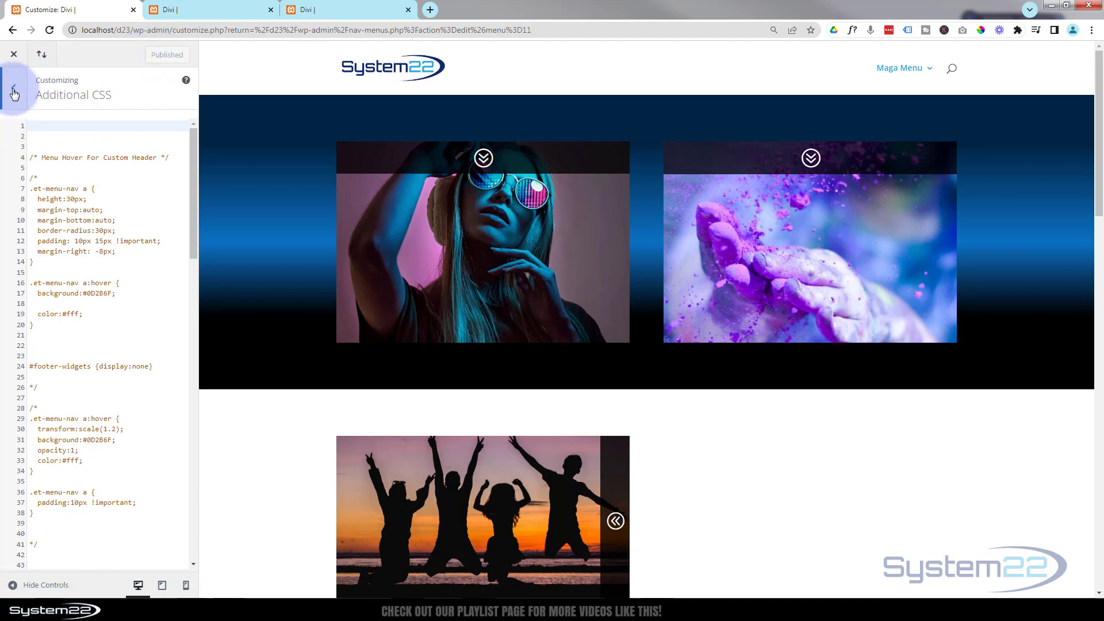
Set the Primary Menu Bar's Dropdown Menu Background Color to #0c71c3
click(14, 94)
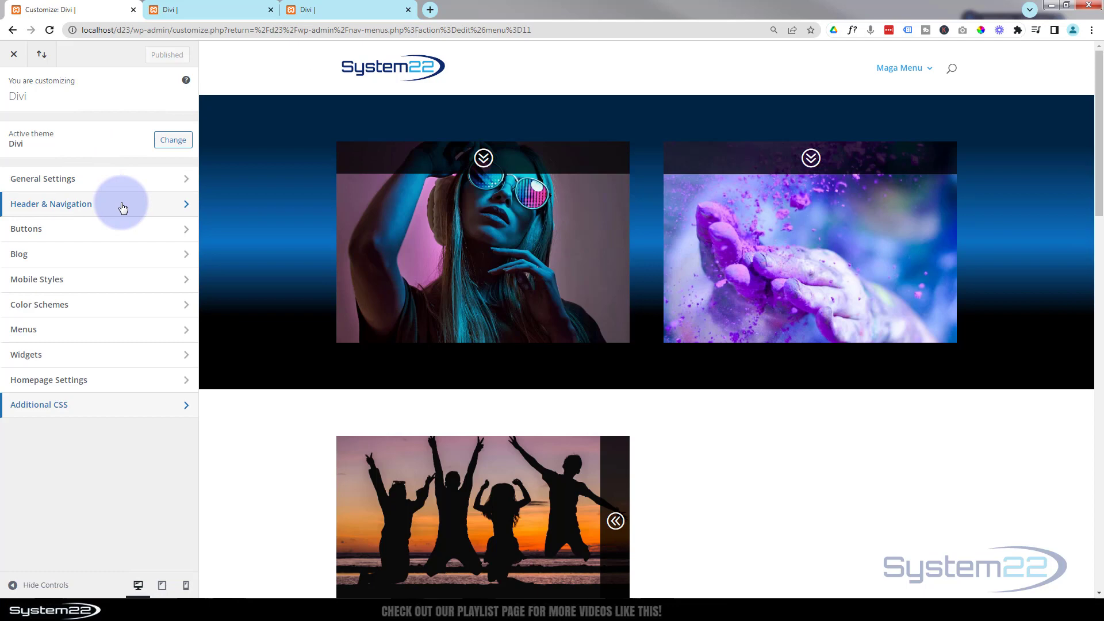
click(50, 203)
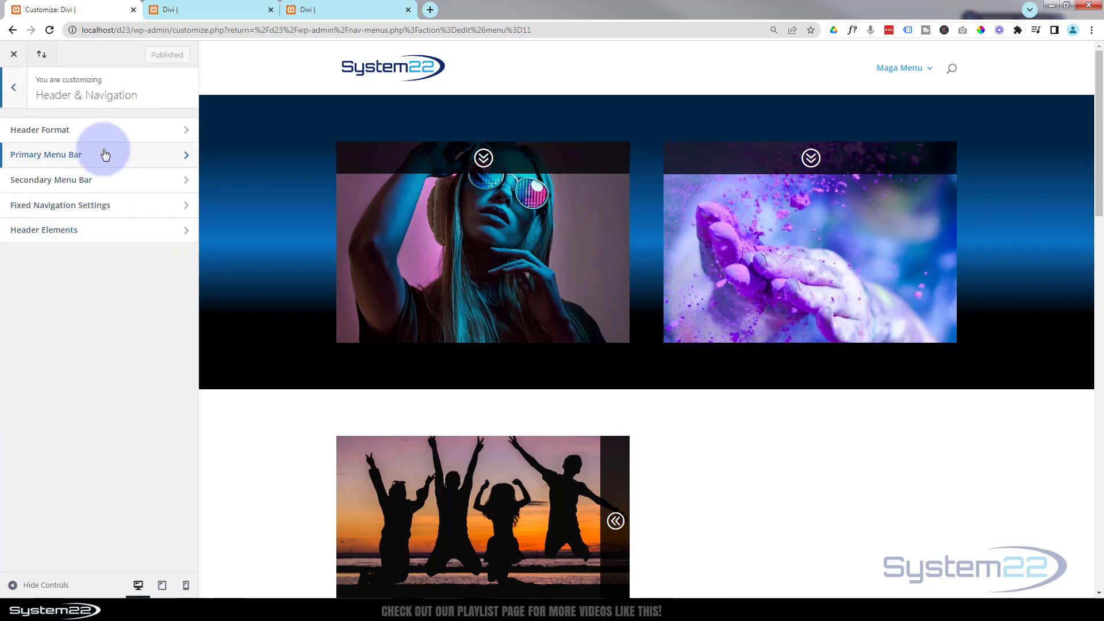
click(46, 155)
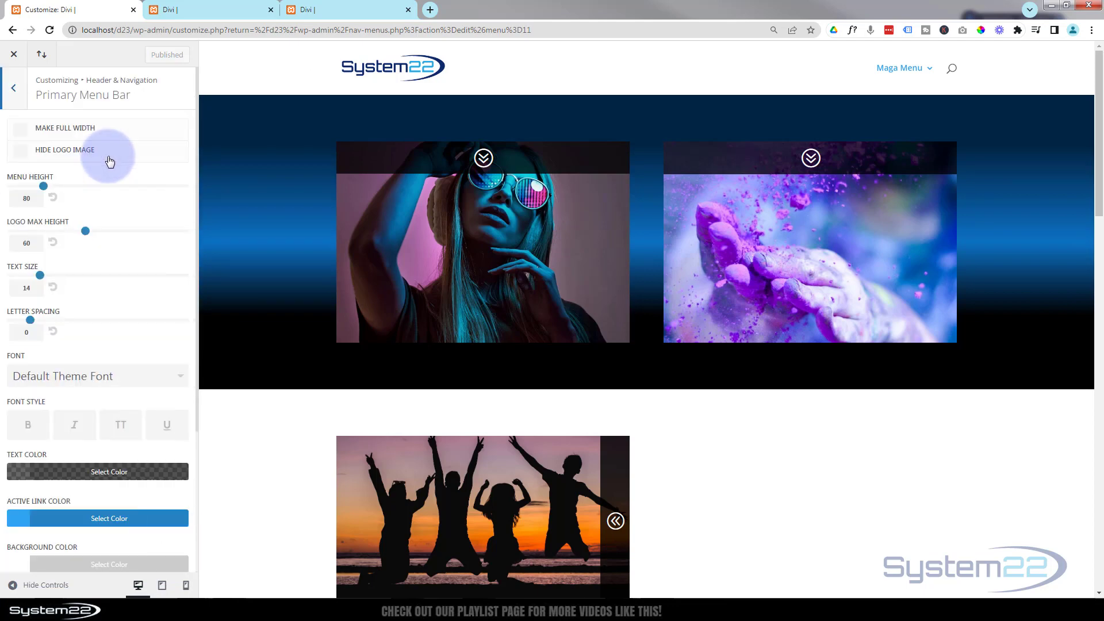
click(899, 68)
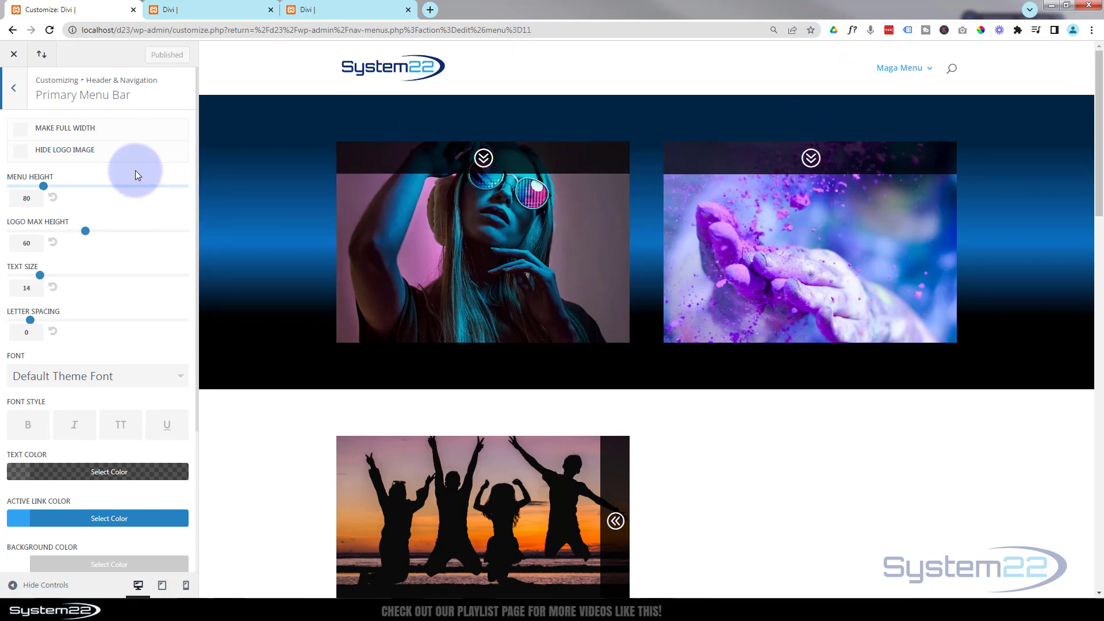
scroll(down, 3)
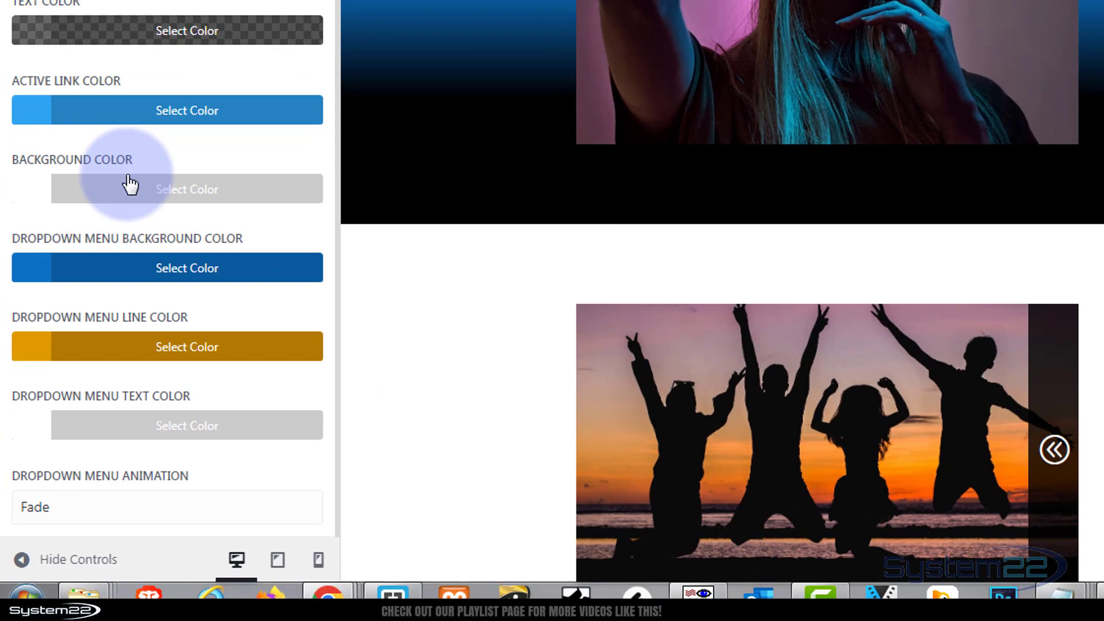
scroll(down, 3)
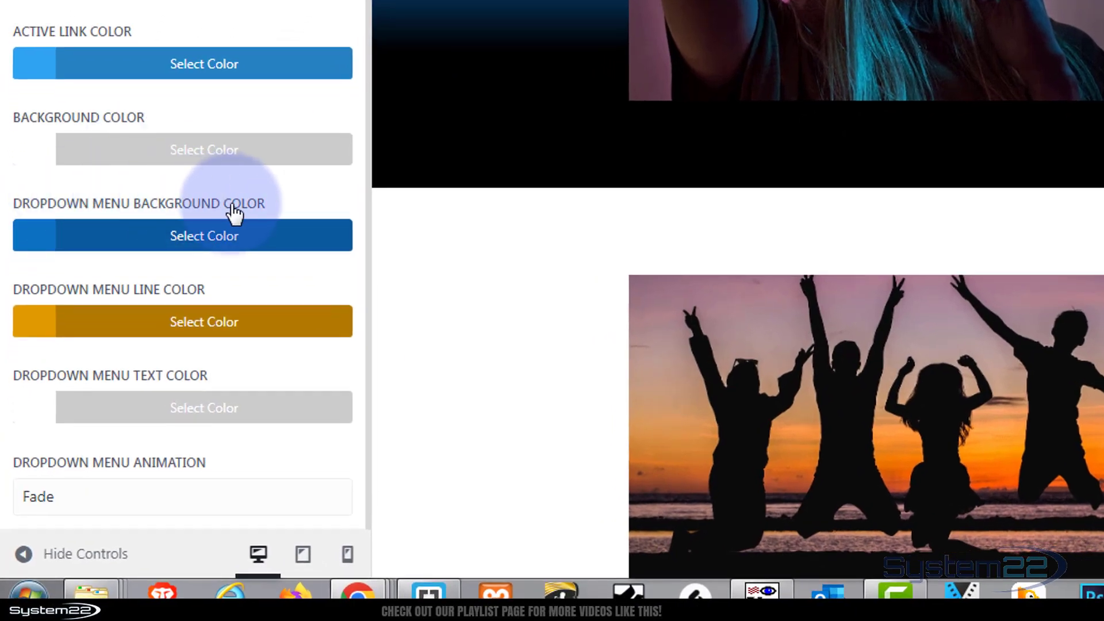
click(203, 235)
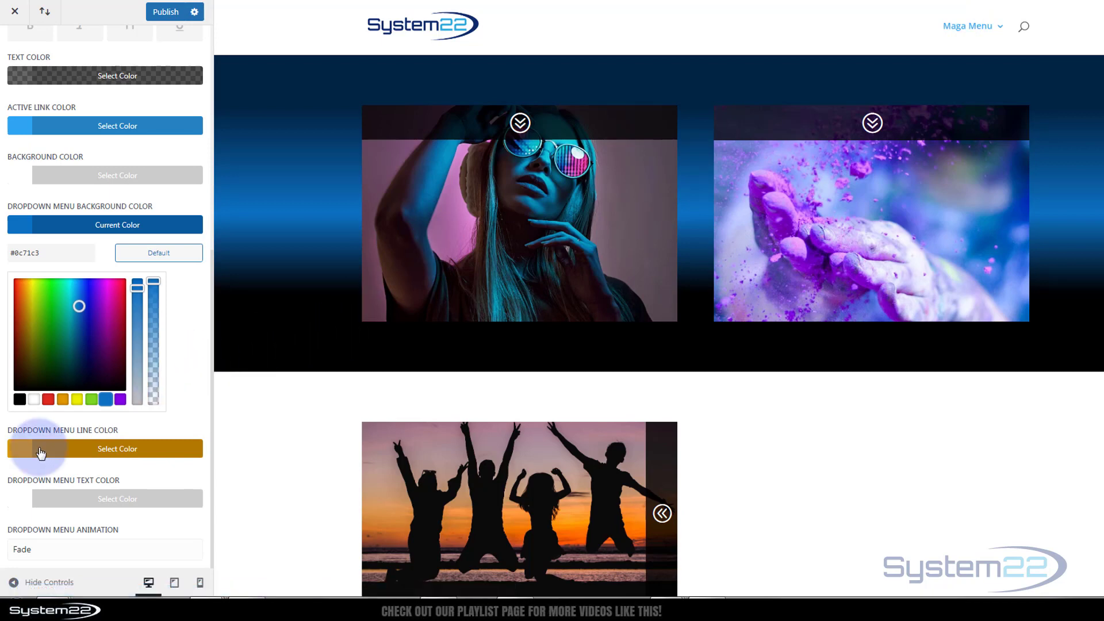
mouse_move(41, 452)
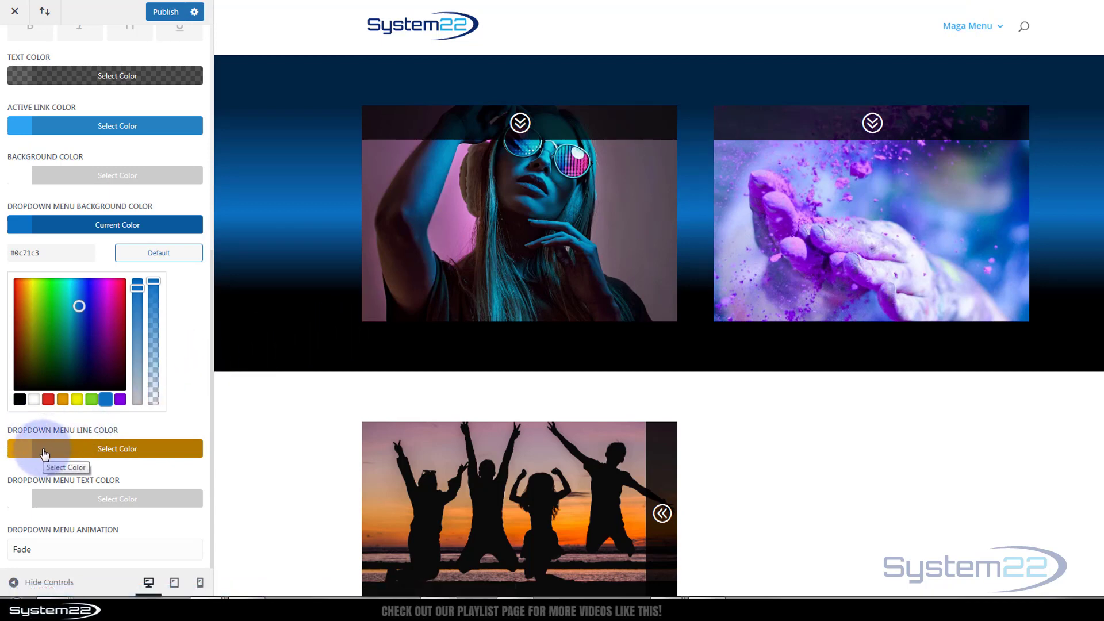
click(117, 449)
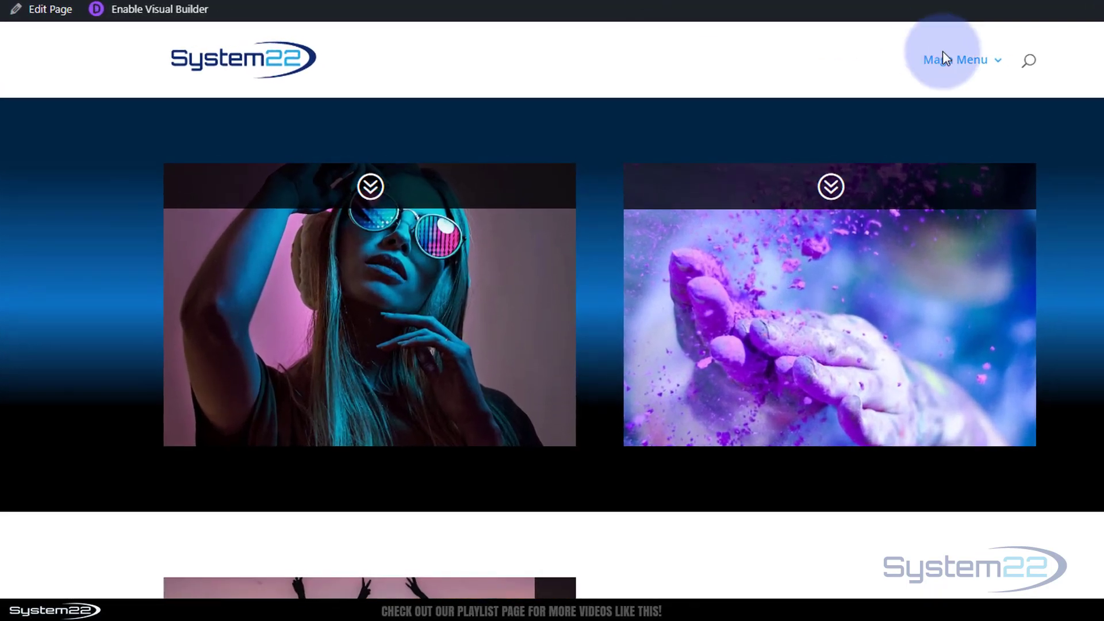
Drop down the Maga Menu item on the front end to reveal its blue four-column menu
click(956, 59)
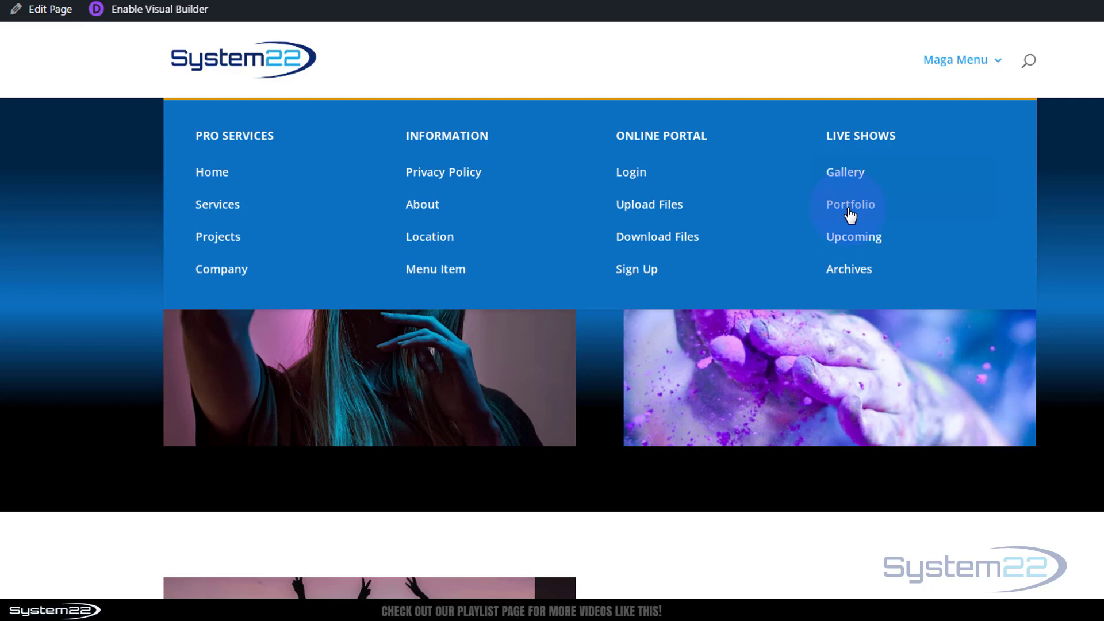
mouse_move(848, 270)
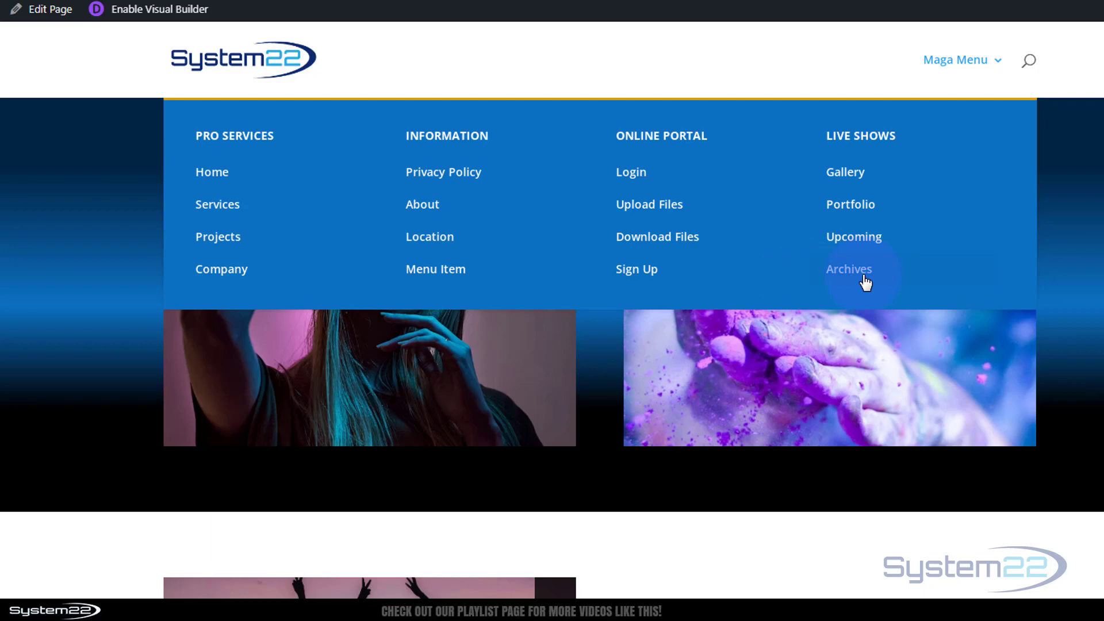
mouse_move(858, 281)
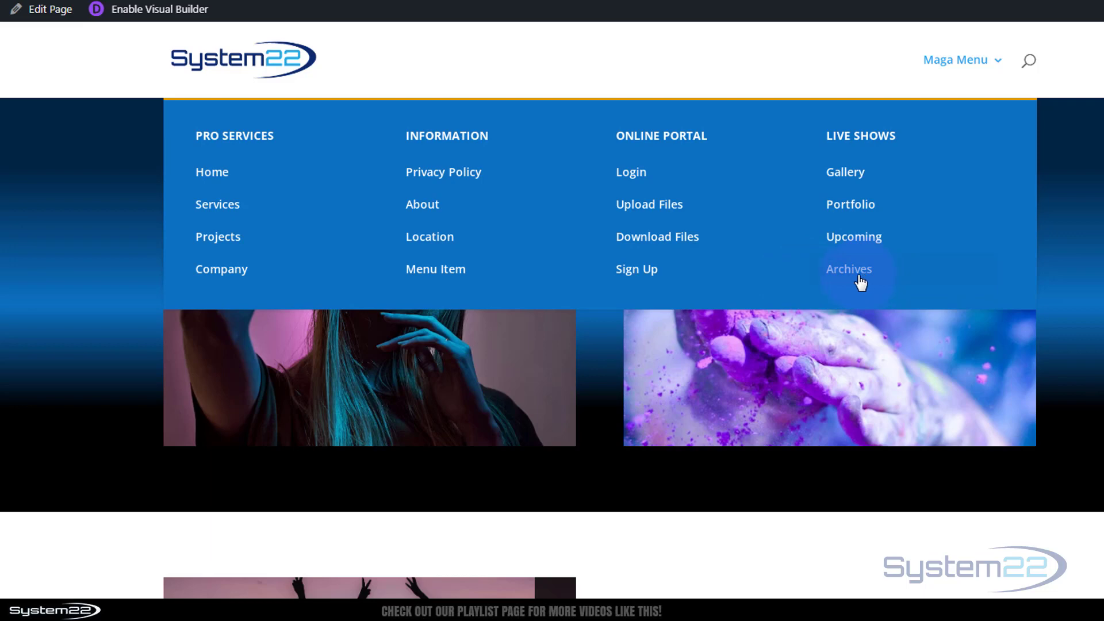
mouse_move(853, 263)
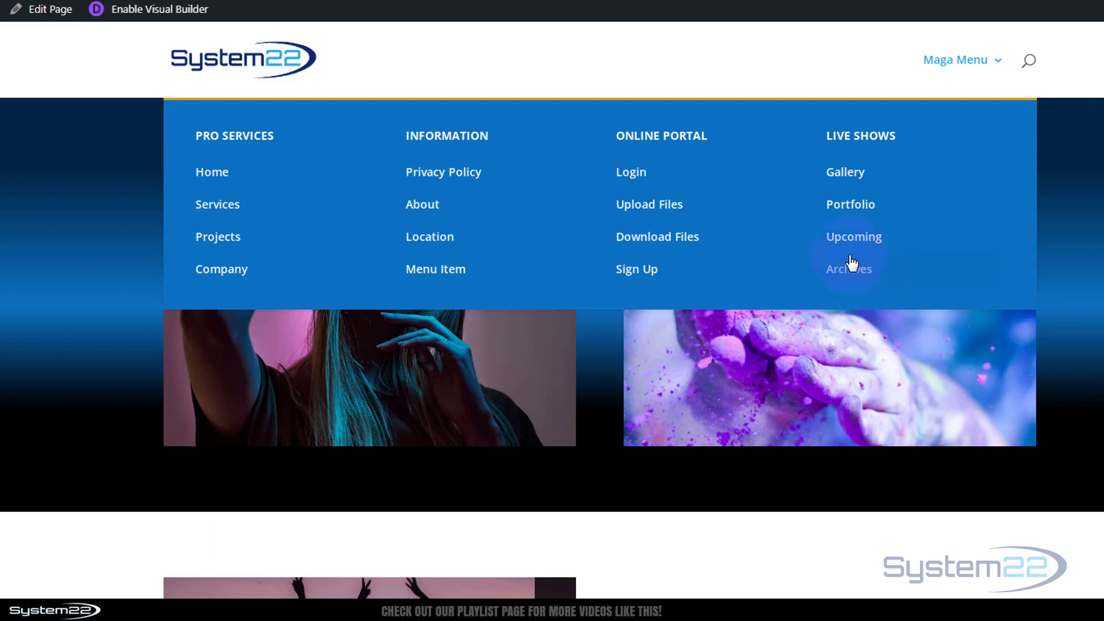
mouse_move(853, 204)
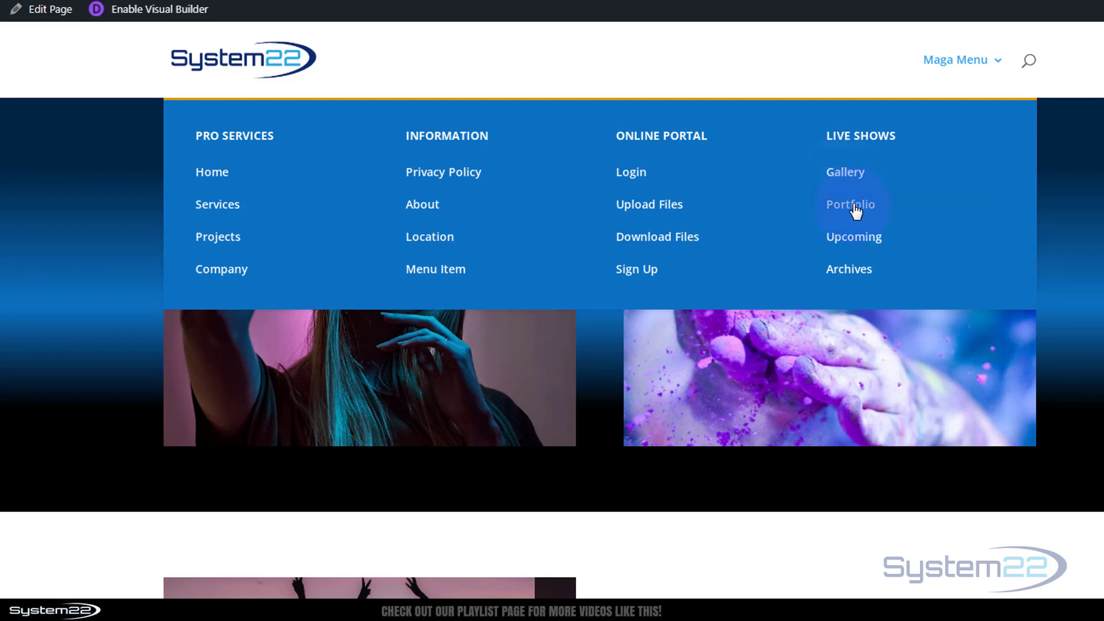
Inspect a submenu link, force its hover/focus states, and set the hover background to black at opacity 1
right_click(850, 204)
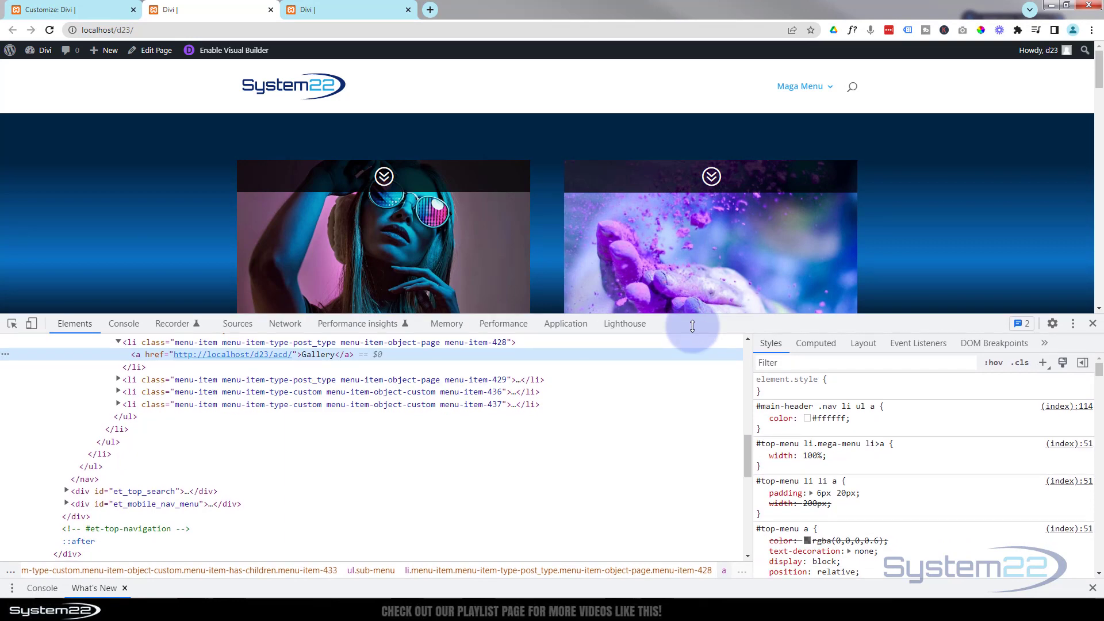
mouse_move(799, 354)
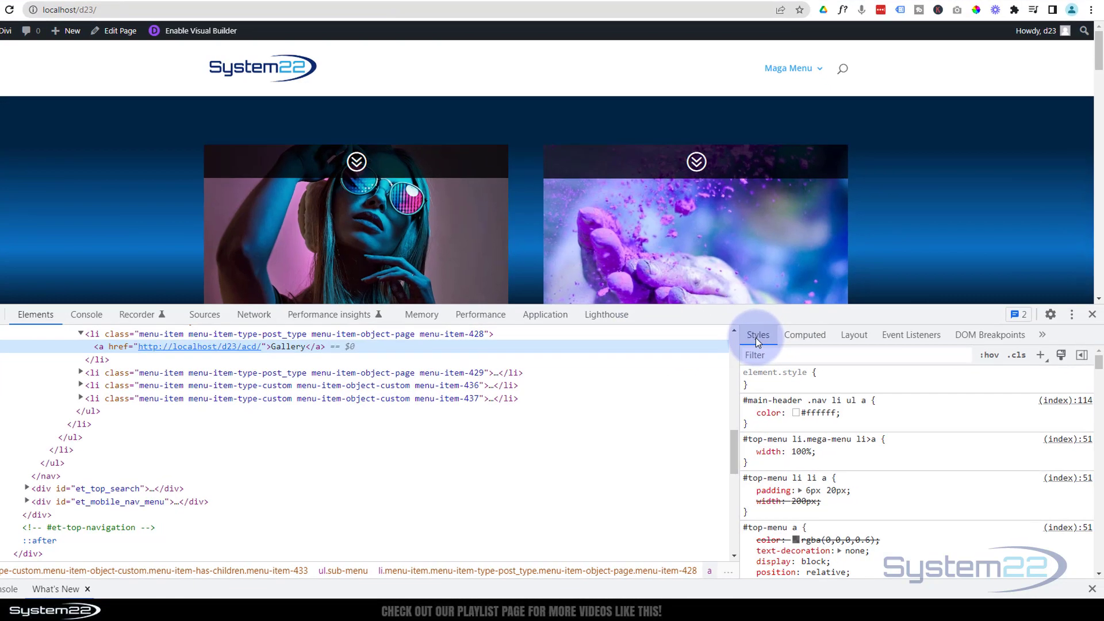
click(988, 355)
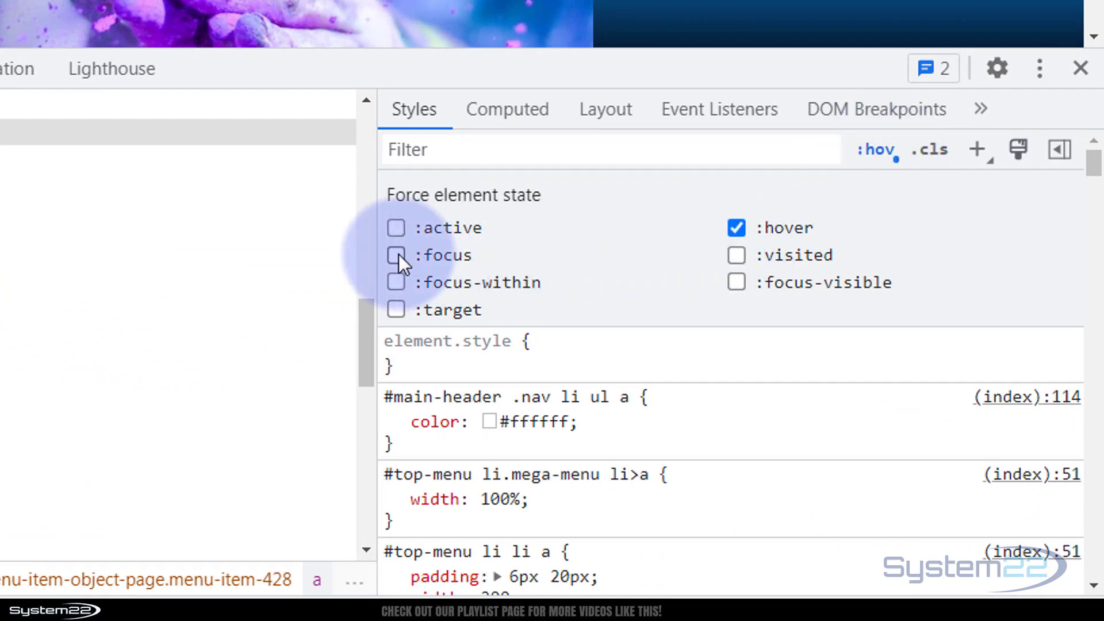
click(395, 255)
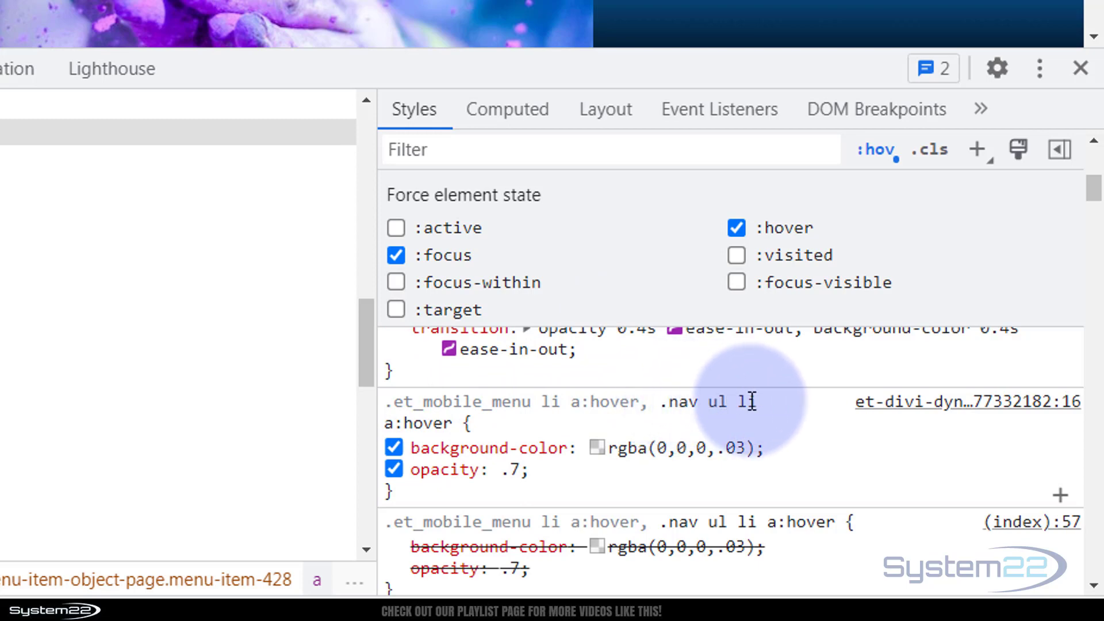
mouse_move(648, 451)
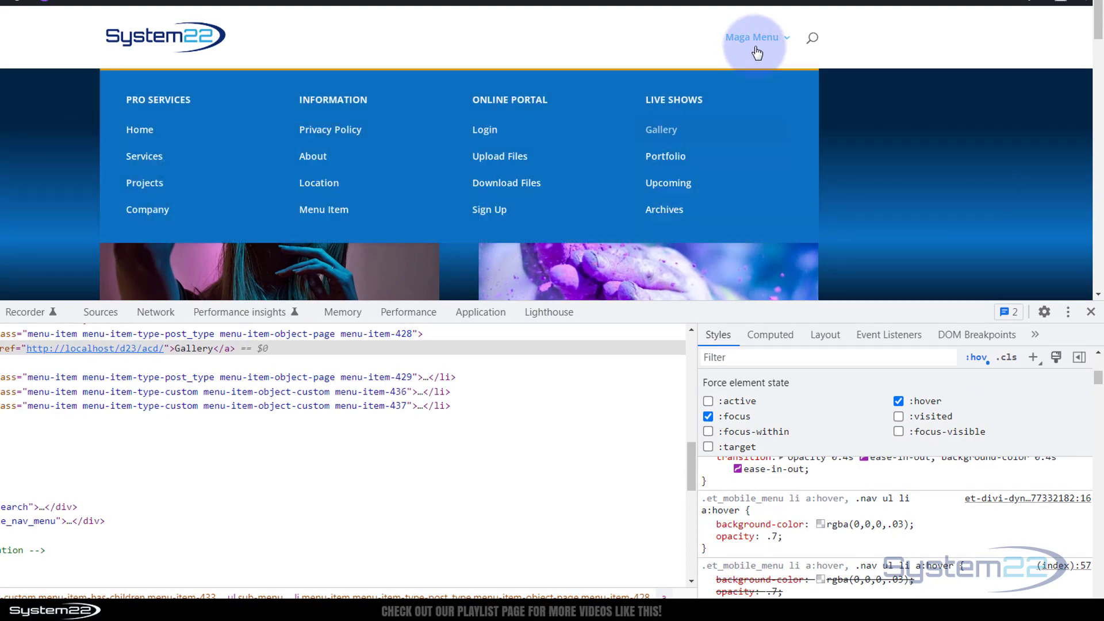
mouse_move(665, 156)
text(1)
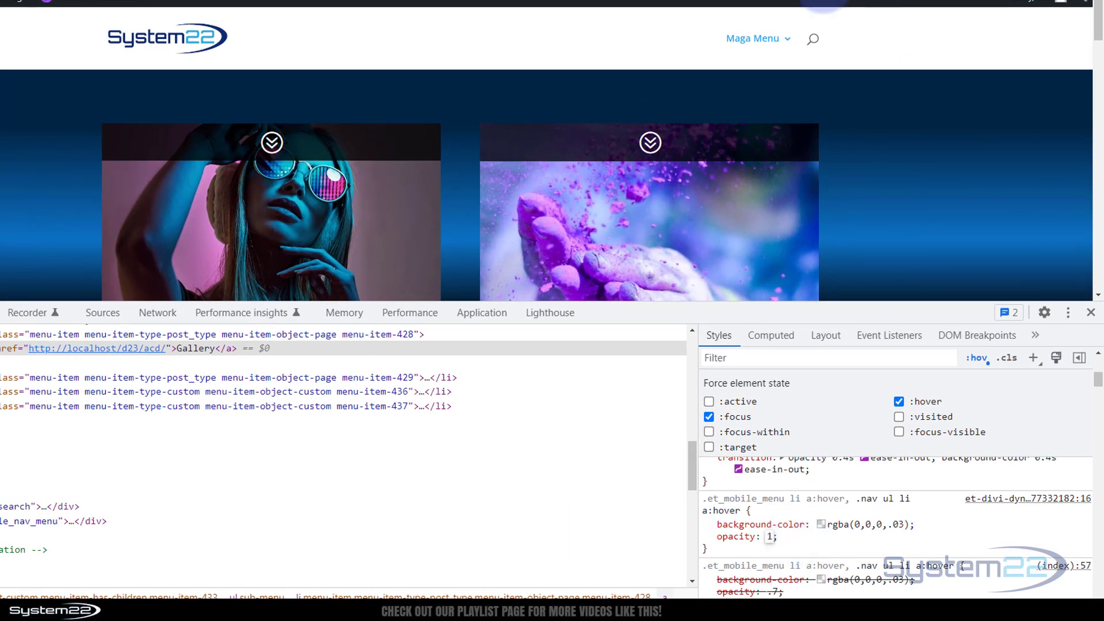
click(754, 38)
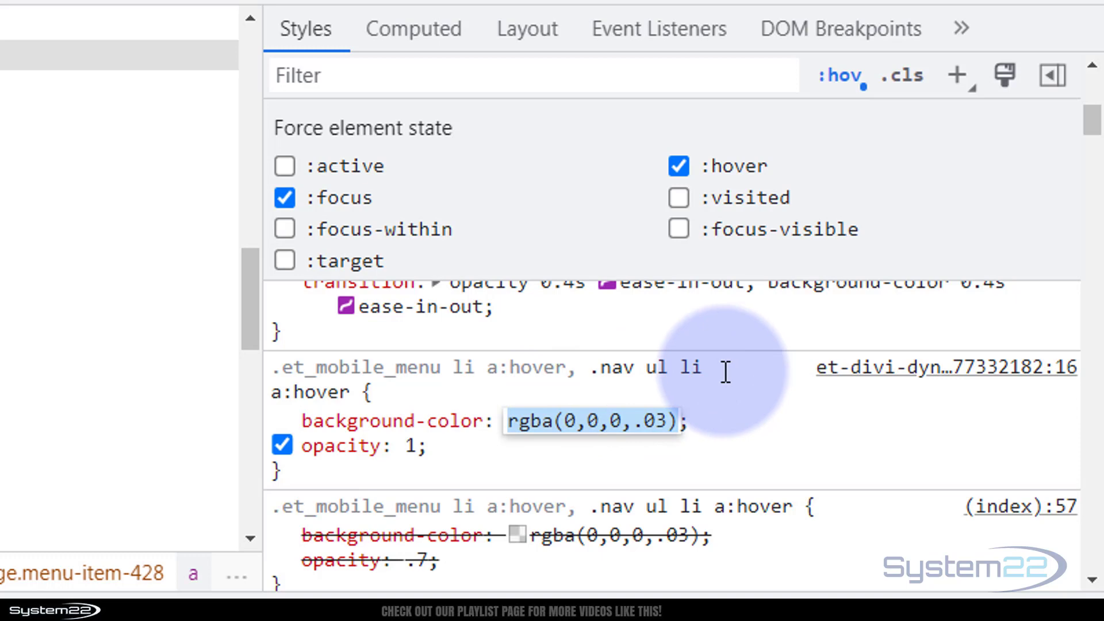
text(black)
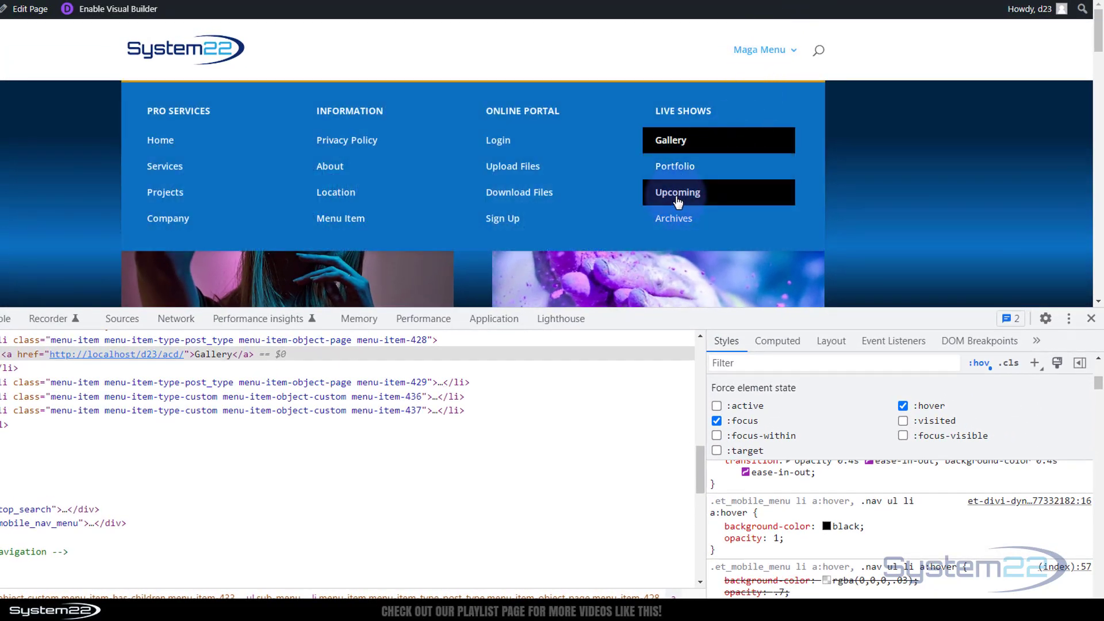
mouse_move(674, 165)
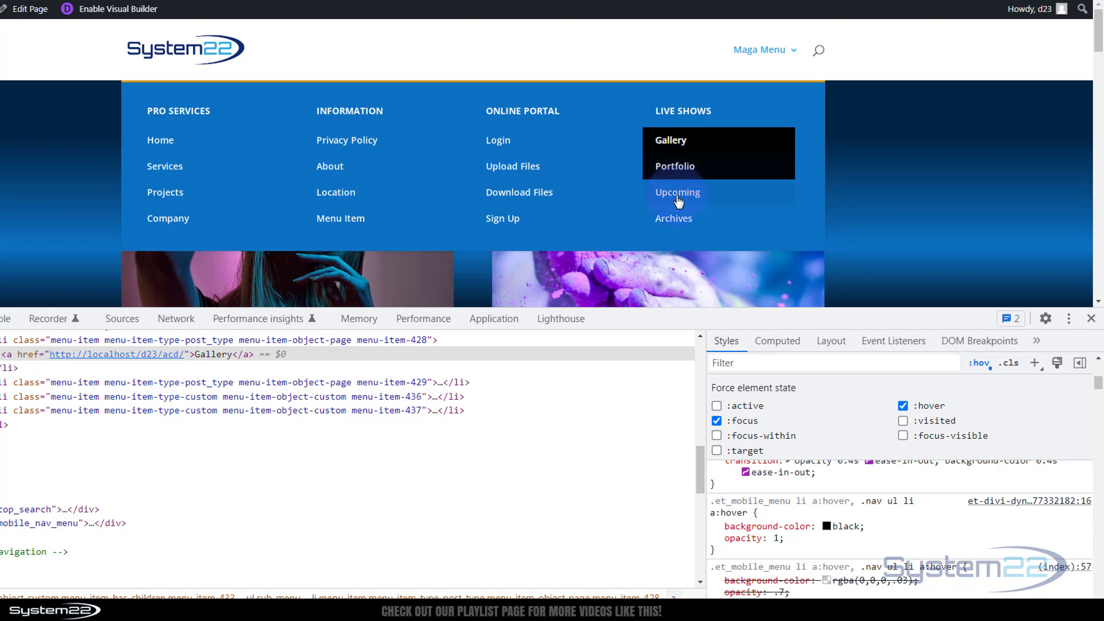
mouse_move(512, 166)
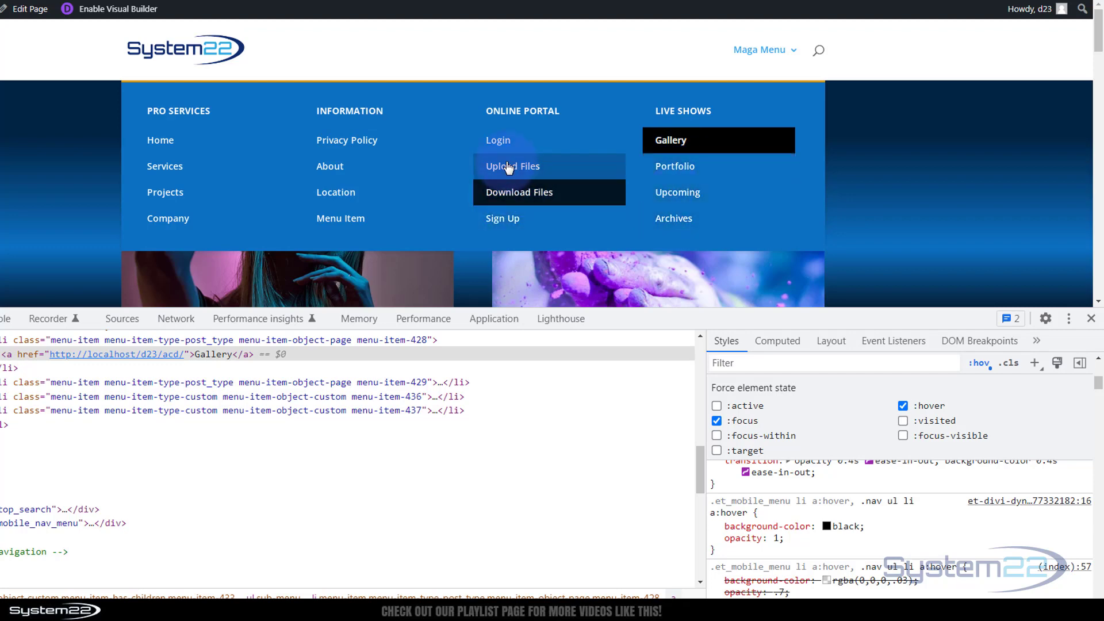
mouse_move(330, 166)
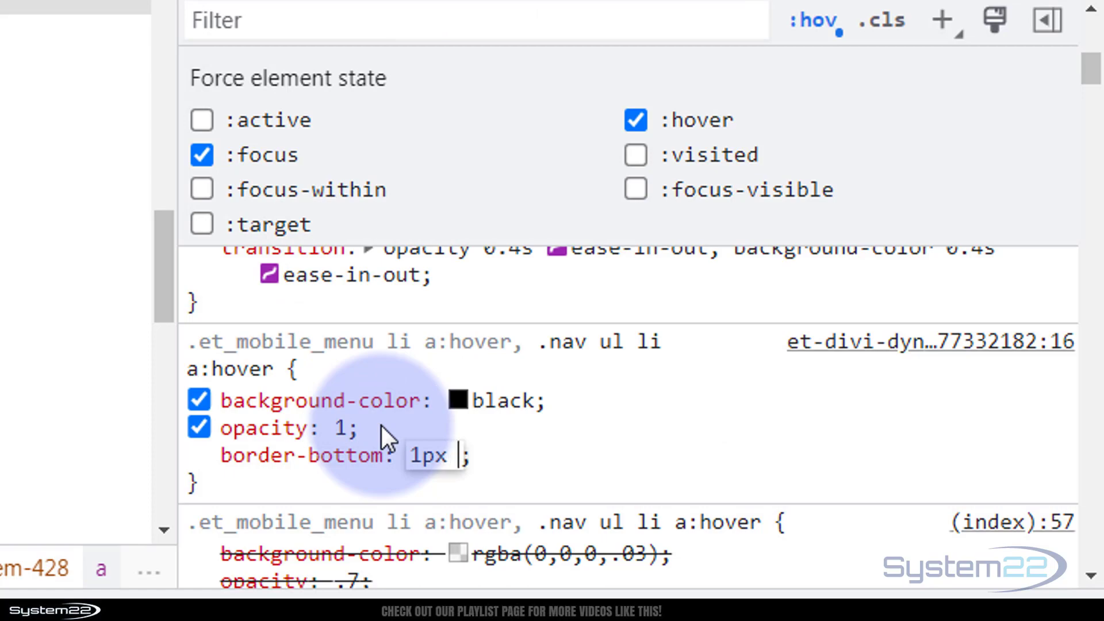
Add border-bottom: 1px solid lightgray to the submenu links' a:hover rule
text(solid)
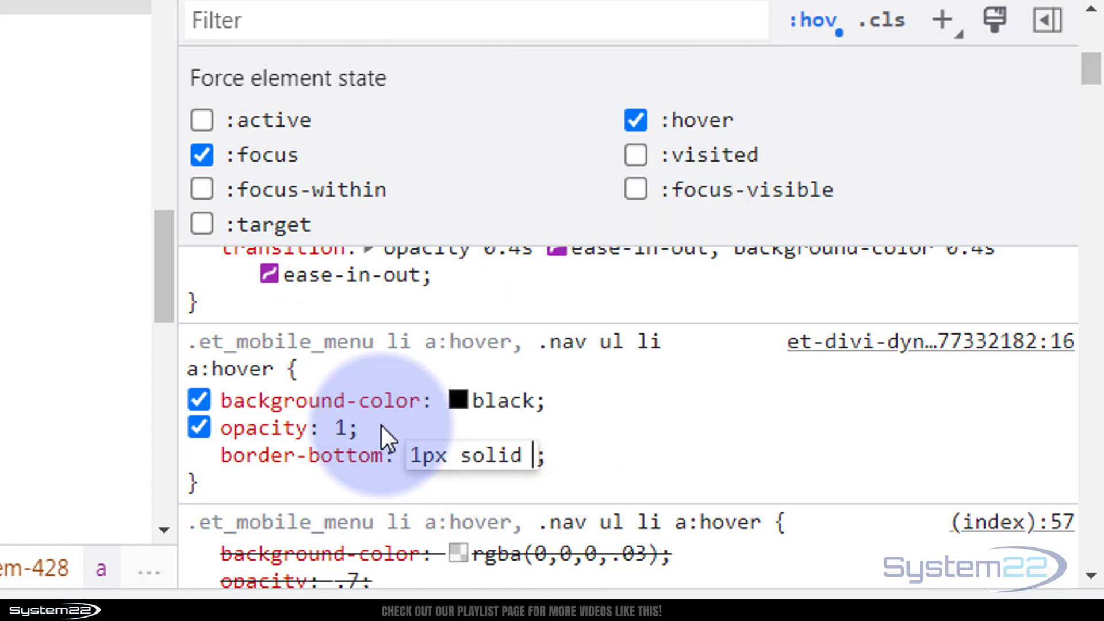
text(lightgray)
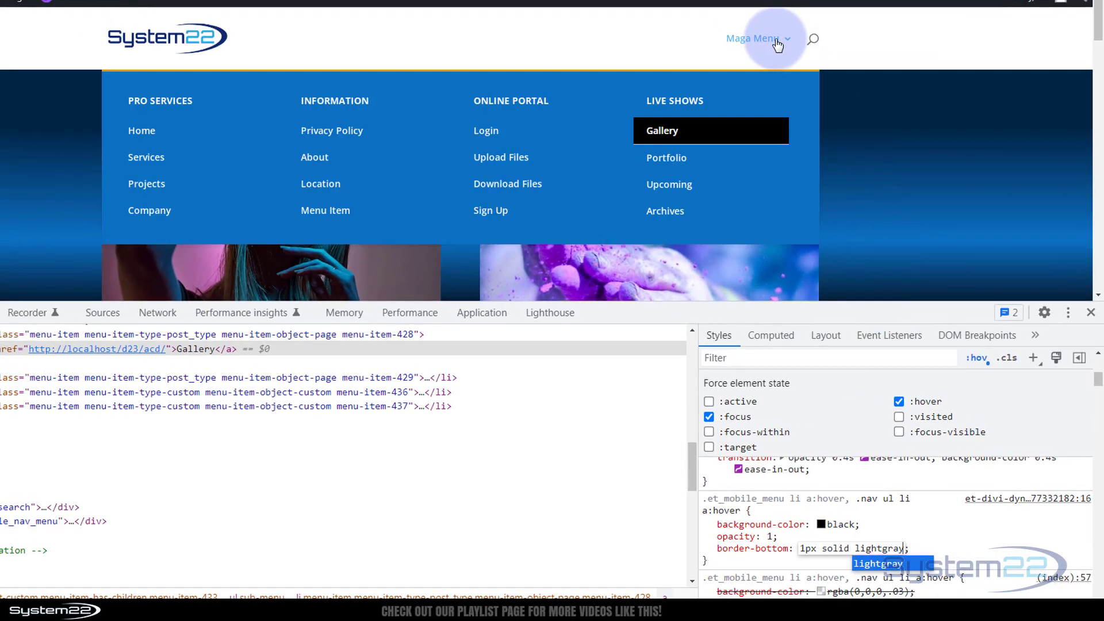
mouse_move(689, 178)
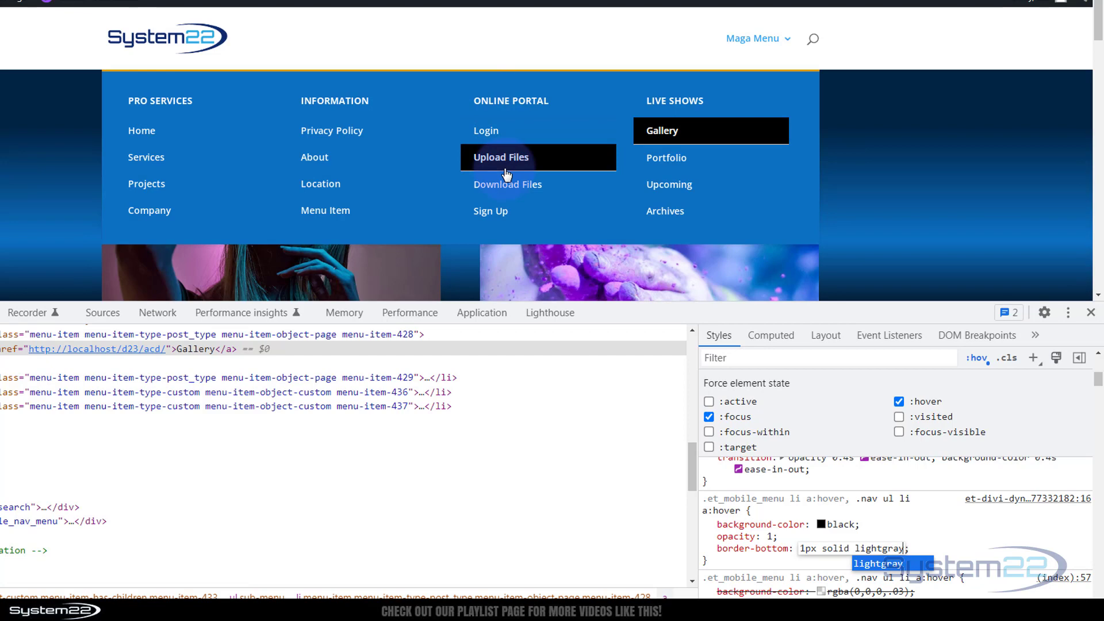
mouse_move(491, 210)
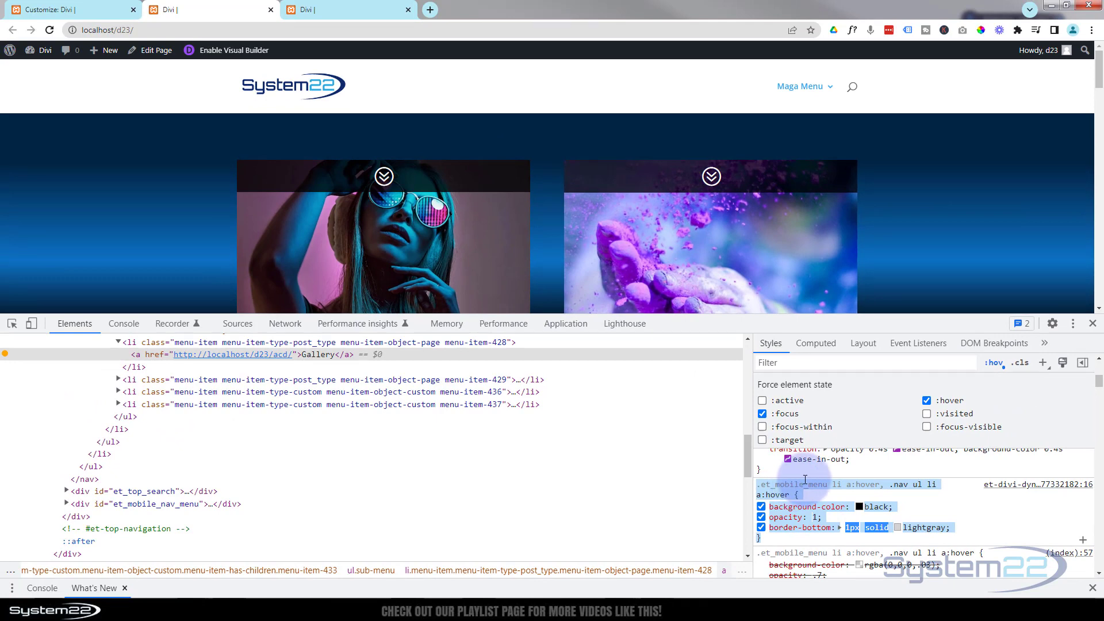
Return to the theme Customizer and go to its Additional CSS section
click(70, 9)
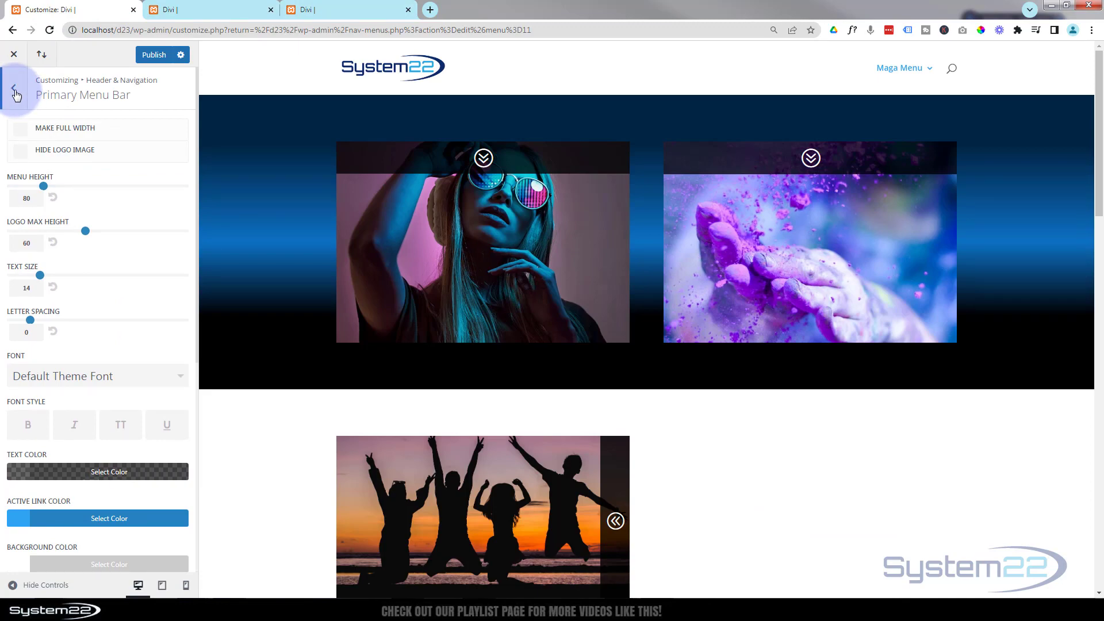
click(14, 92)
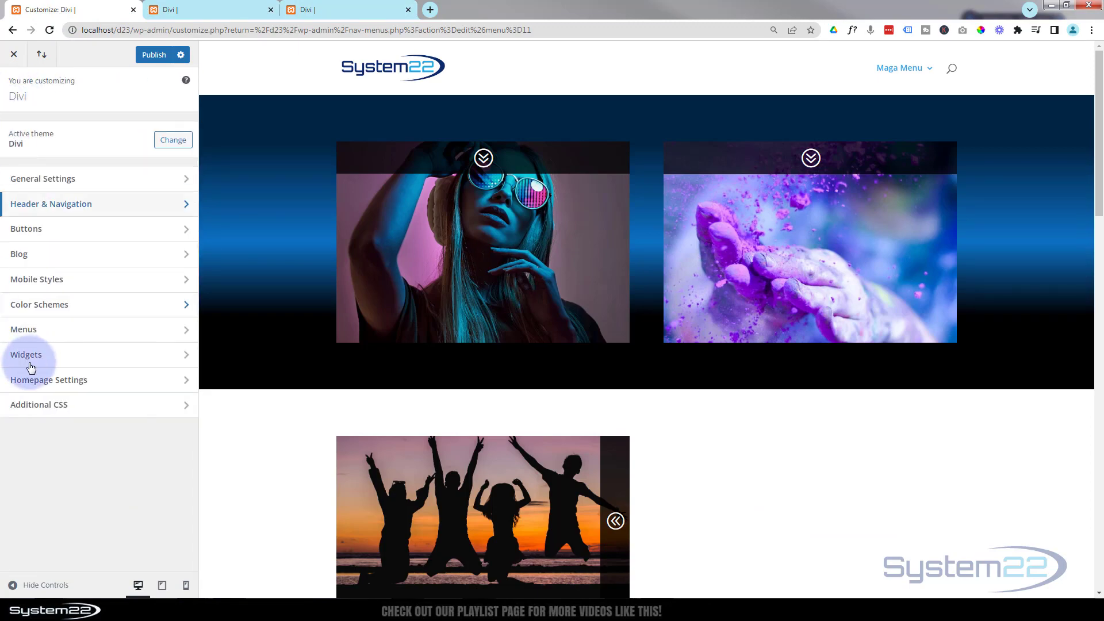
click(38, 405)
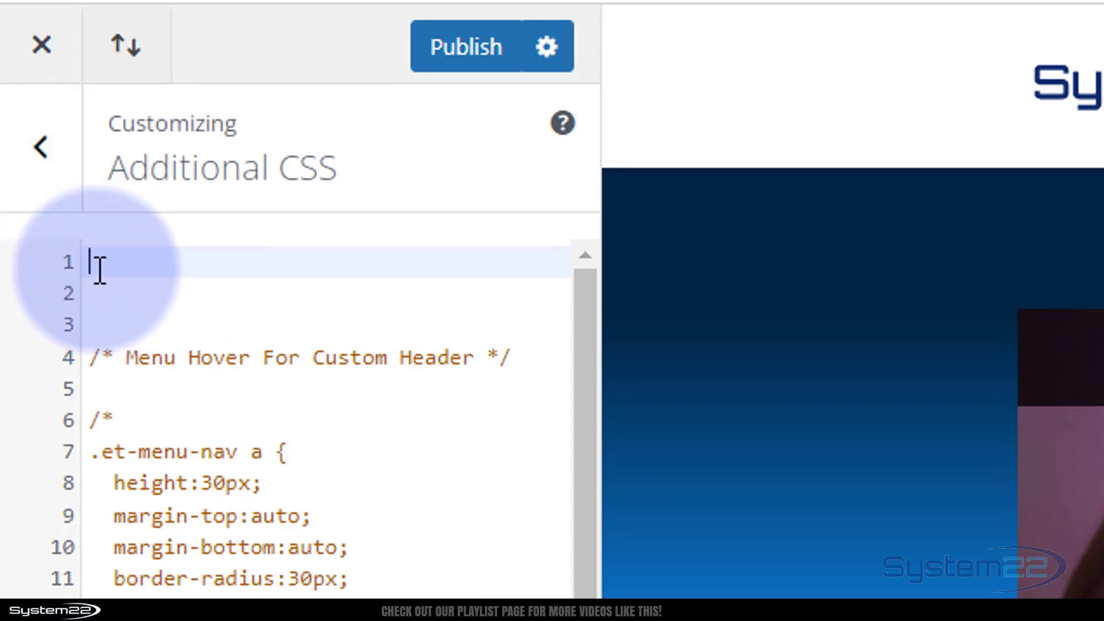
mouse_move(206, 295)
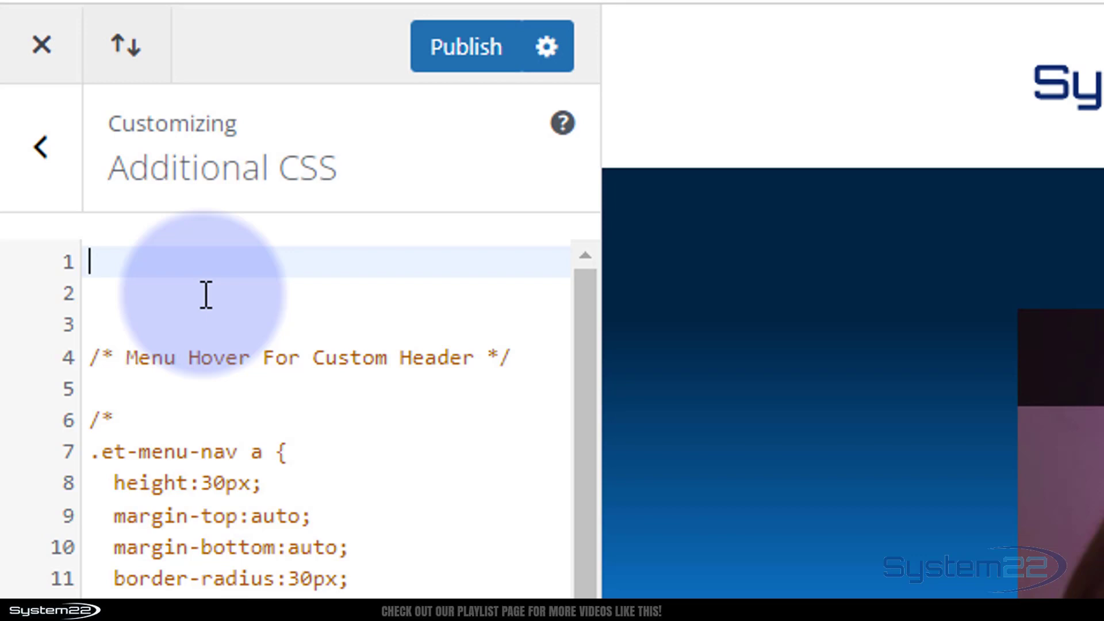
Add a /* Mega Menu Hover */ rule for .et_mobile_menu li a:hover, .nav ul li a:hover and publish
text(/)
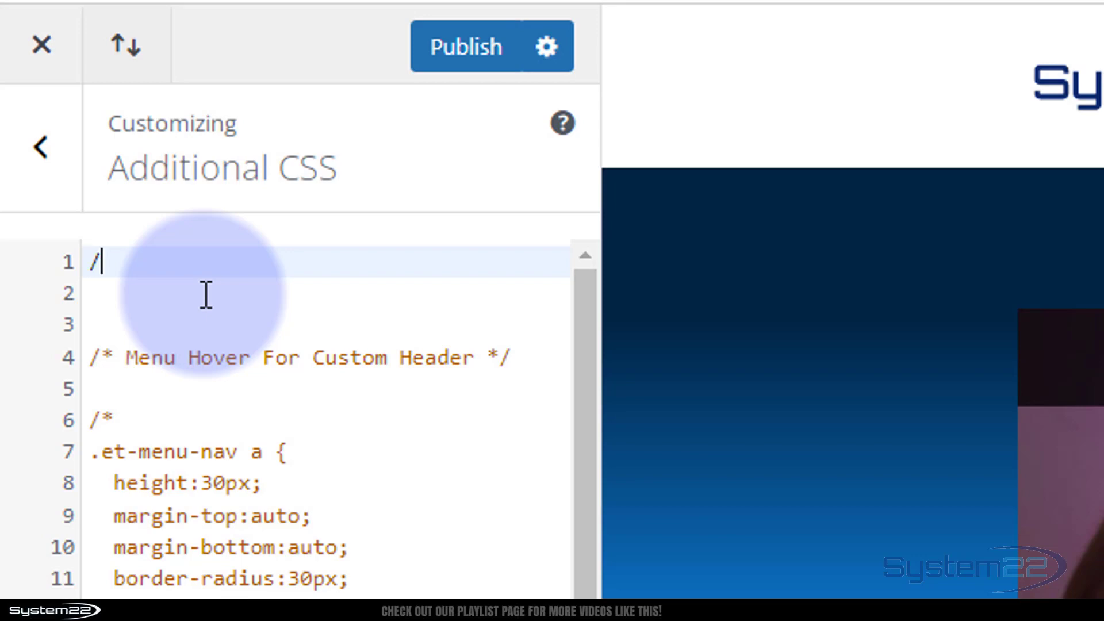
text(**)
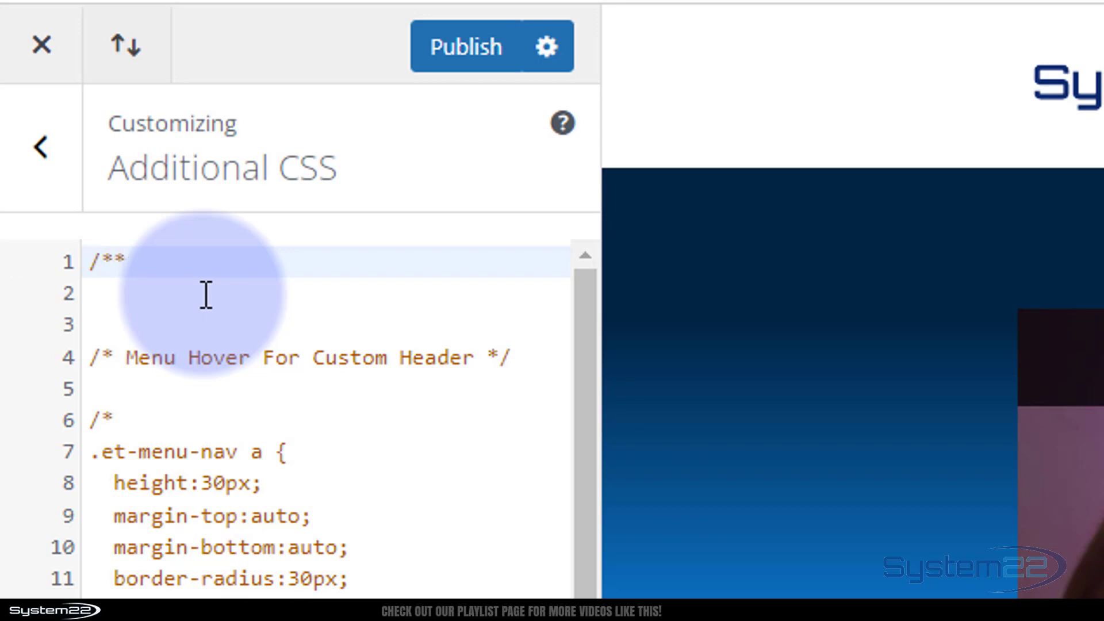
text(*/)
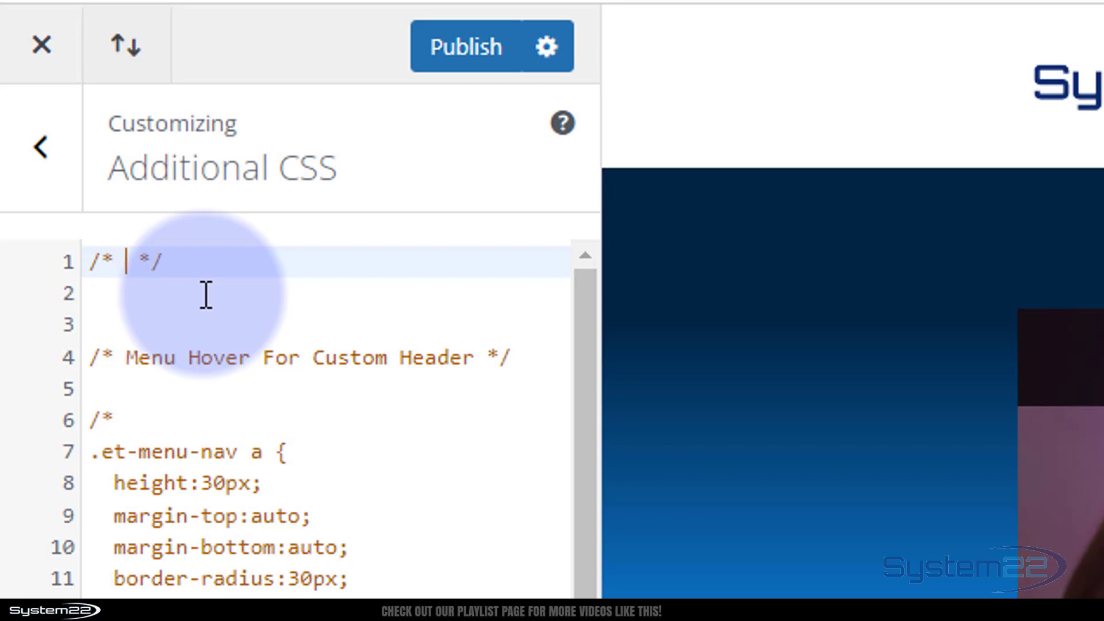
text(M)
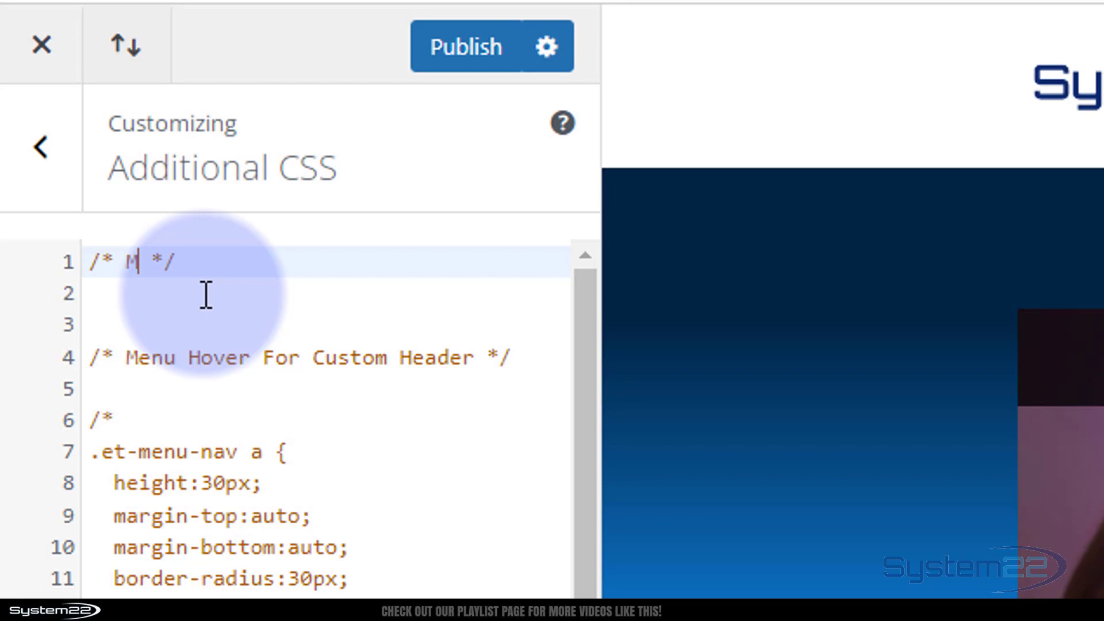
text(ega Menu)
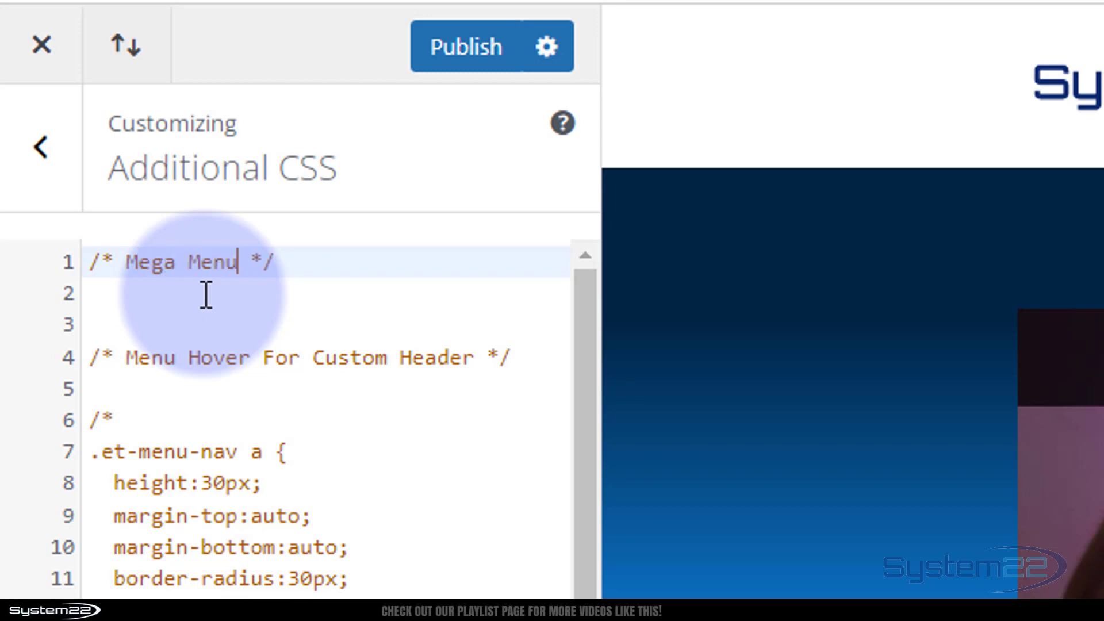
text(Hover)
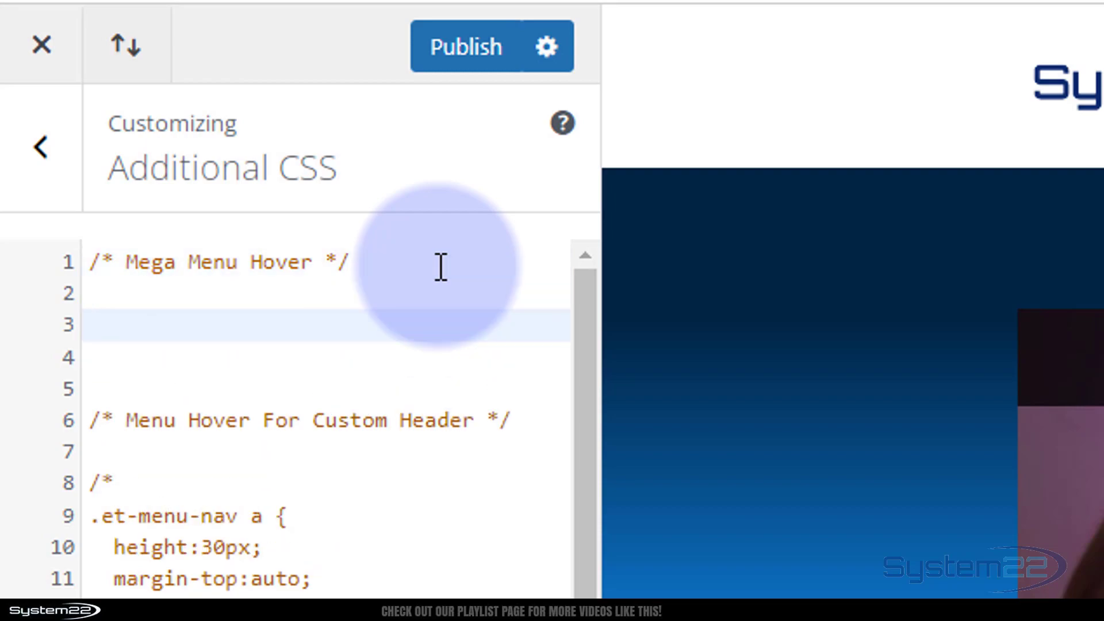
text(.et_mobile_menu li a:hover, .nav ul li a:hover {)
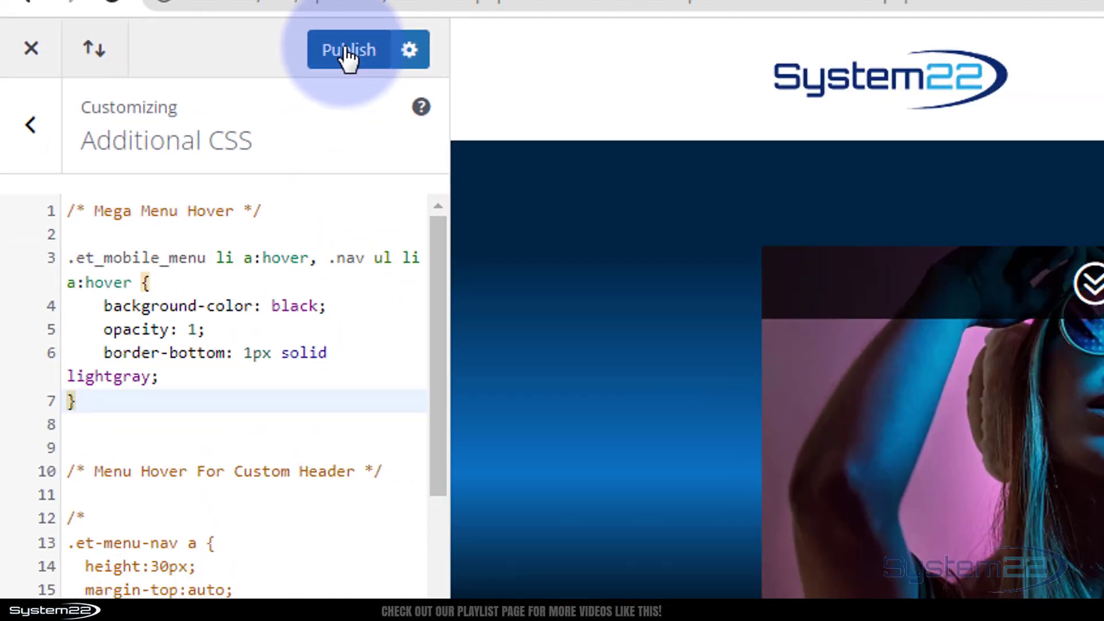
click(348, 49)
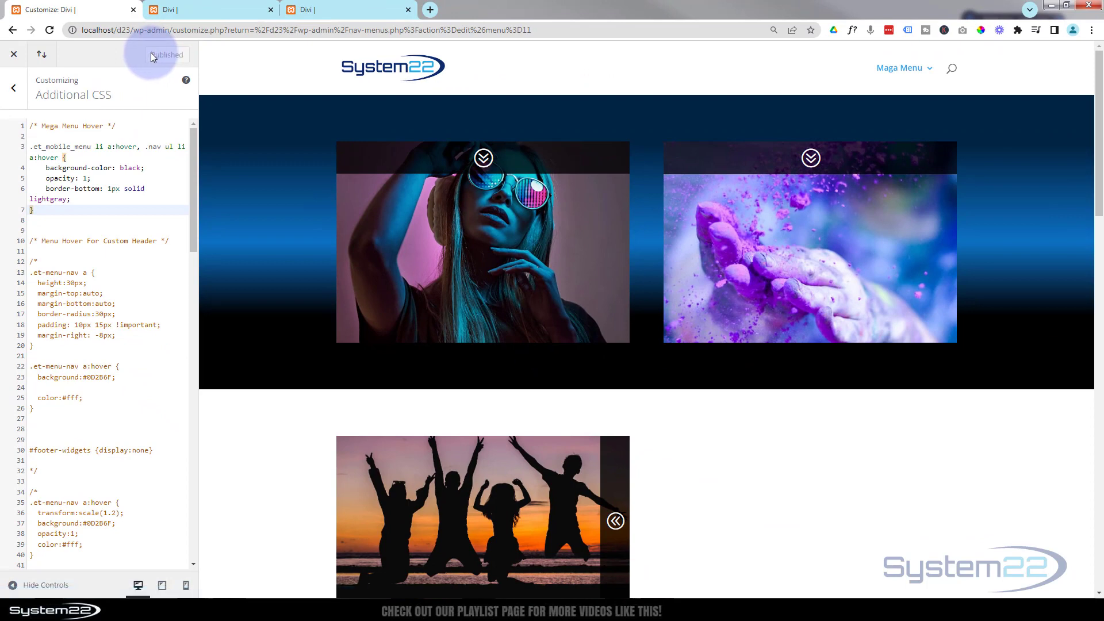
On the live site tab, drop down Maga Menu to check the black hover with light-gray underline
click(176, 10)
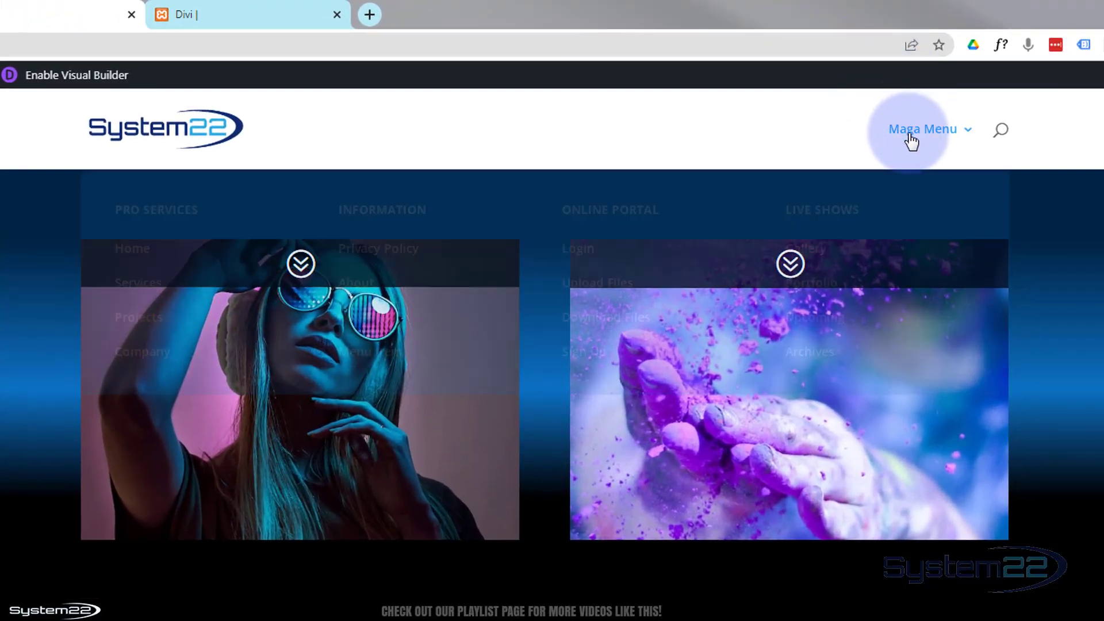
click(922, 128)
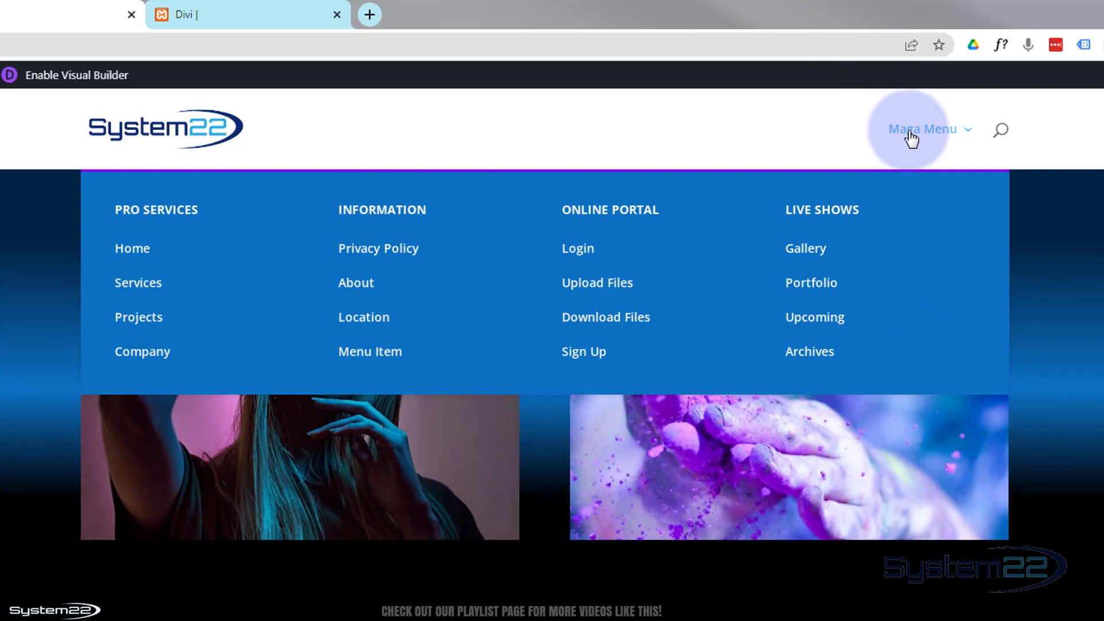
mouse_move(930, 219)
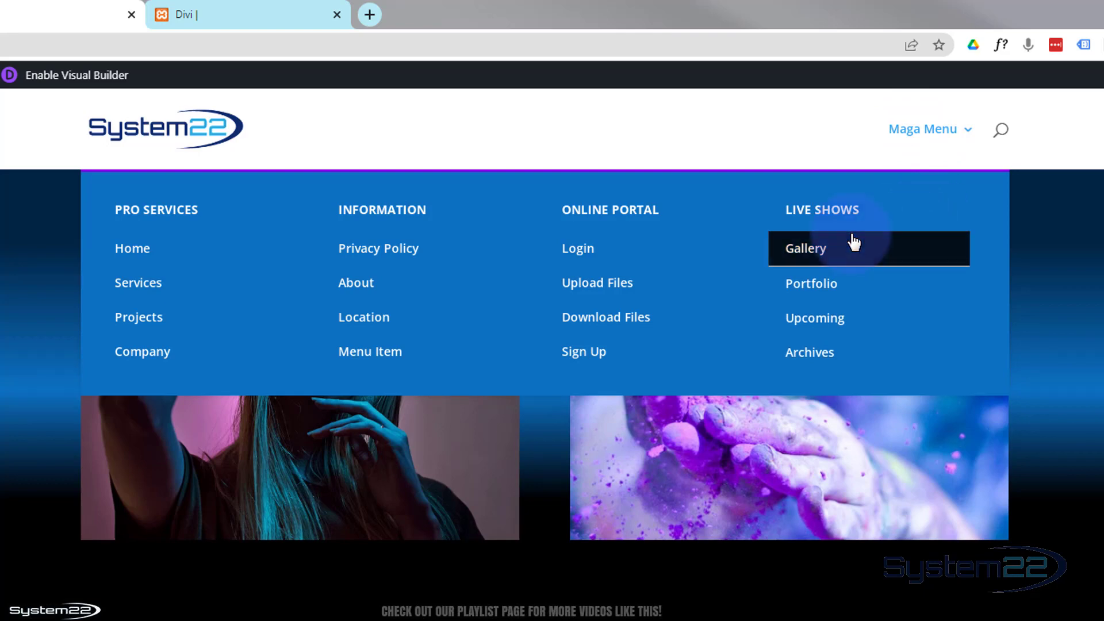
mouse_move(850, 287)
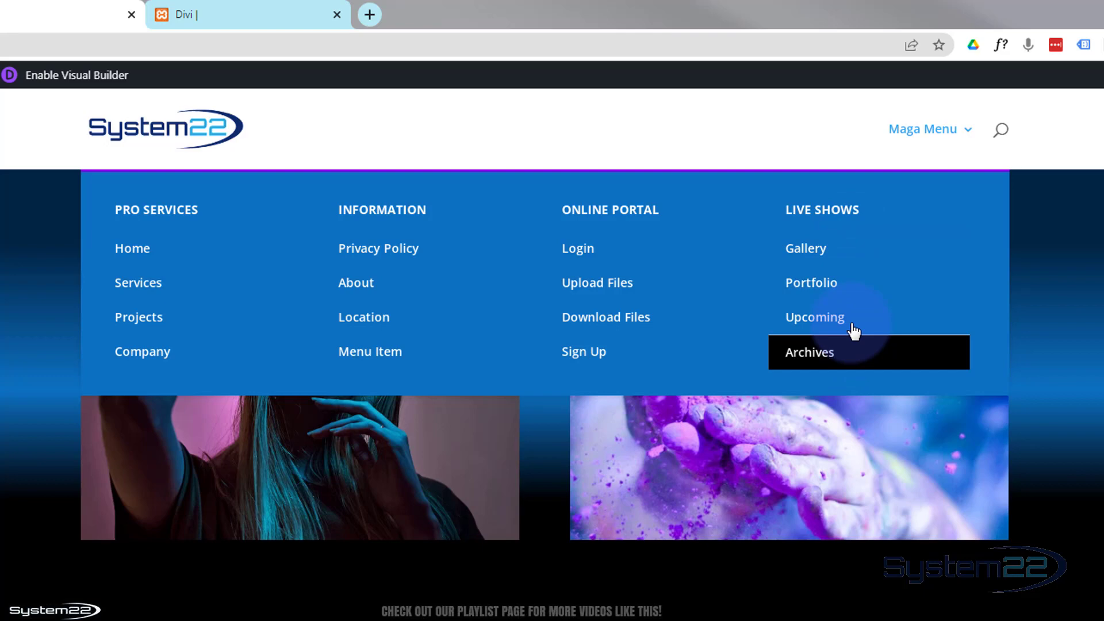
mouse_move(634, 303)
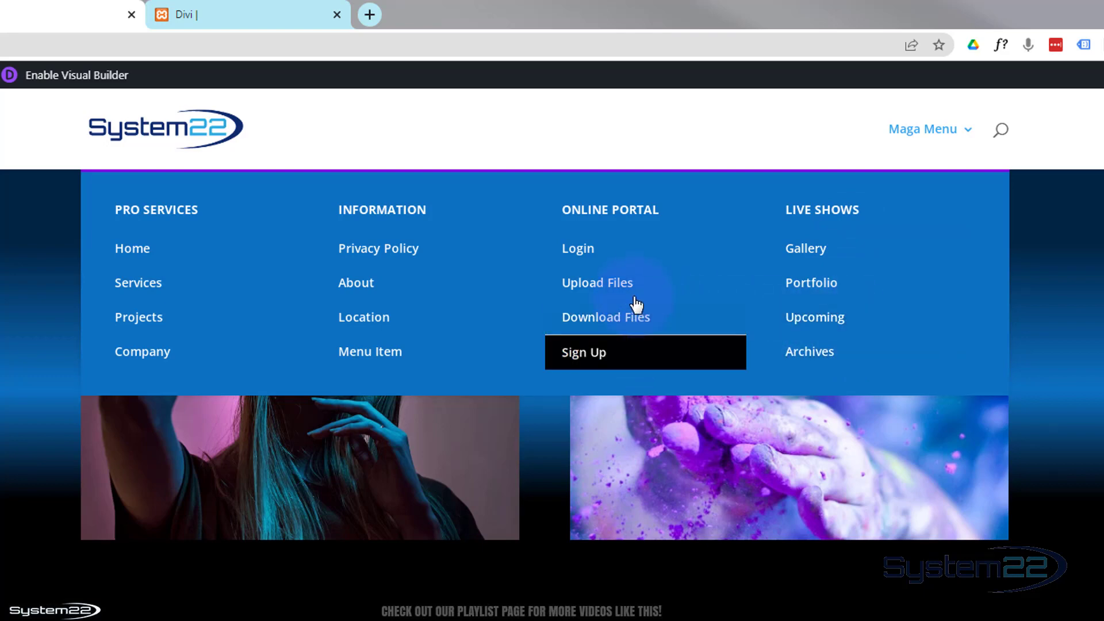
mouse_move(405, 302)
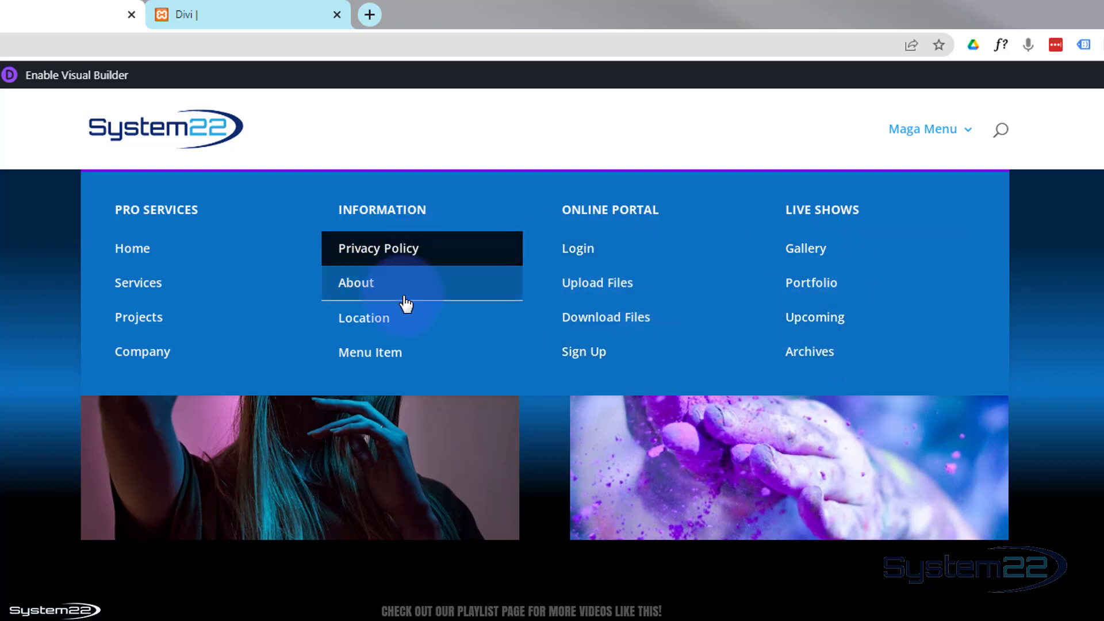
mouse_move(164, 326)
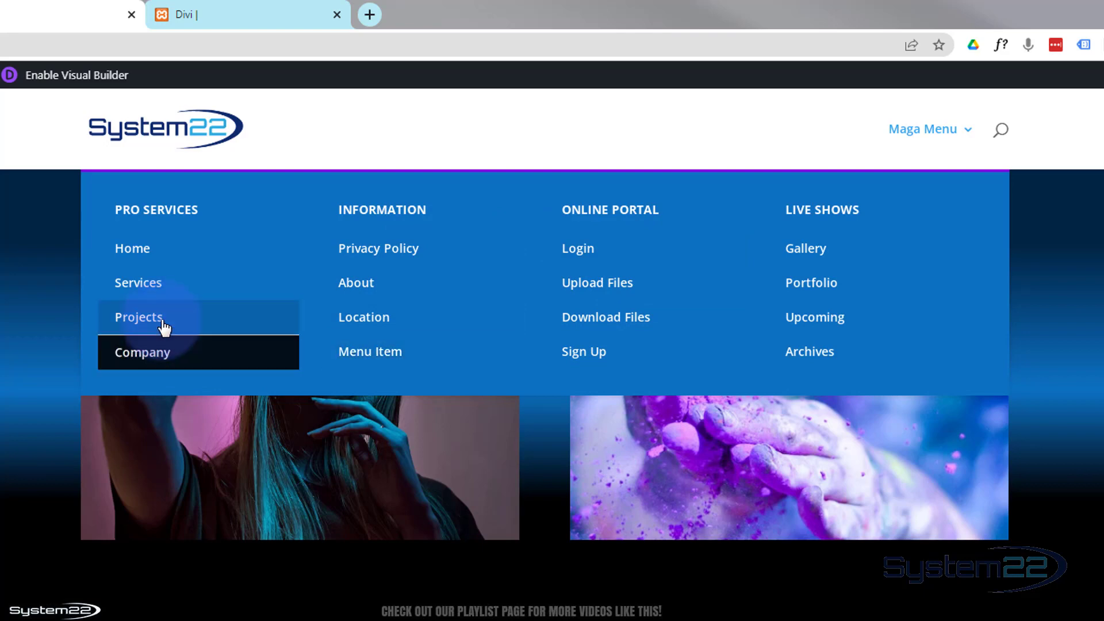
mouse_move(157, 253)
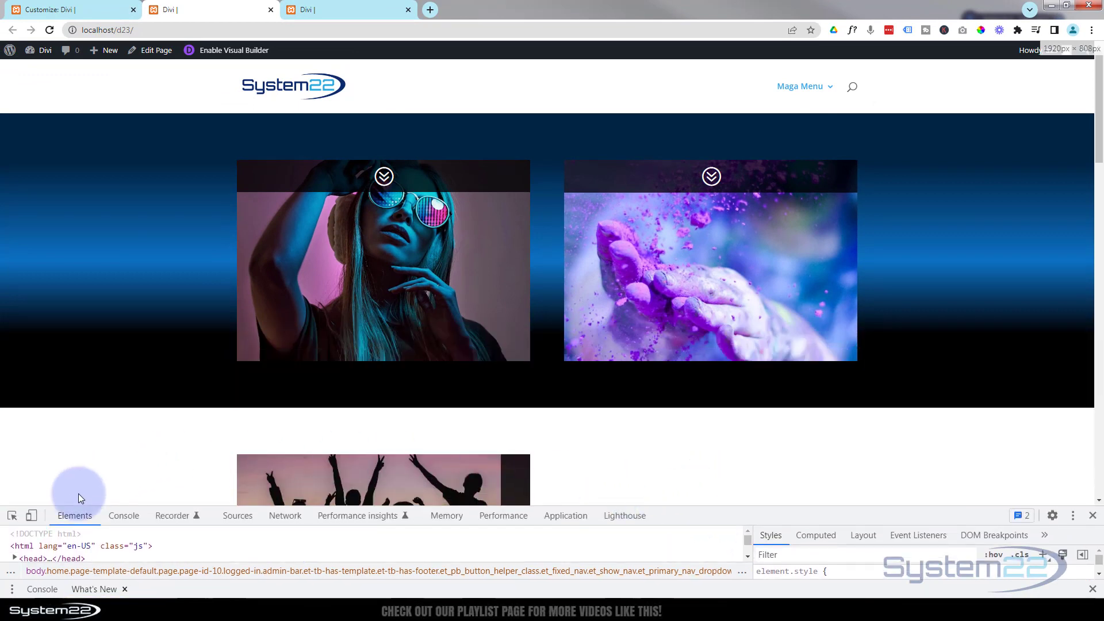
Preview the site on a phone, open the hamburger menu, scroll the stacked sections, and switch devices
click(31, 515)
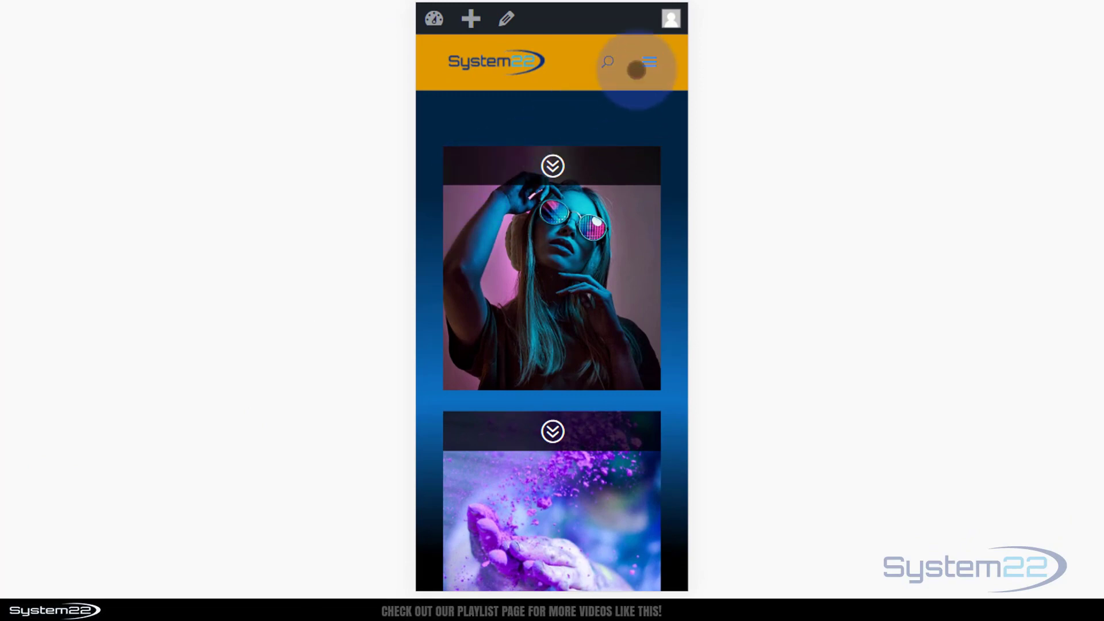
click(648, 62)
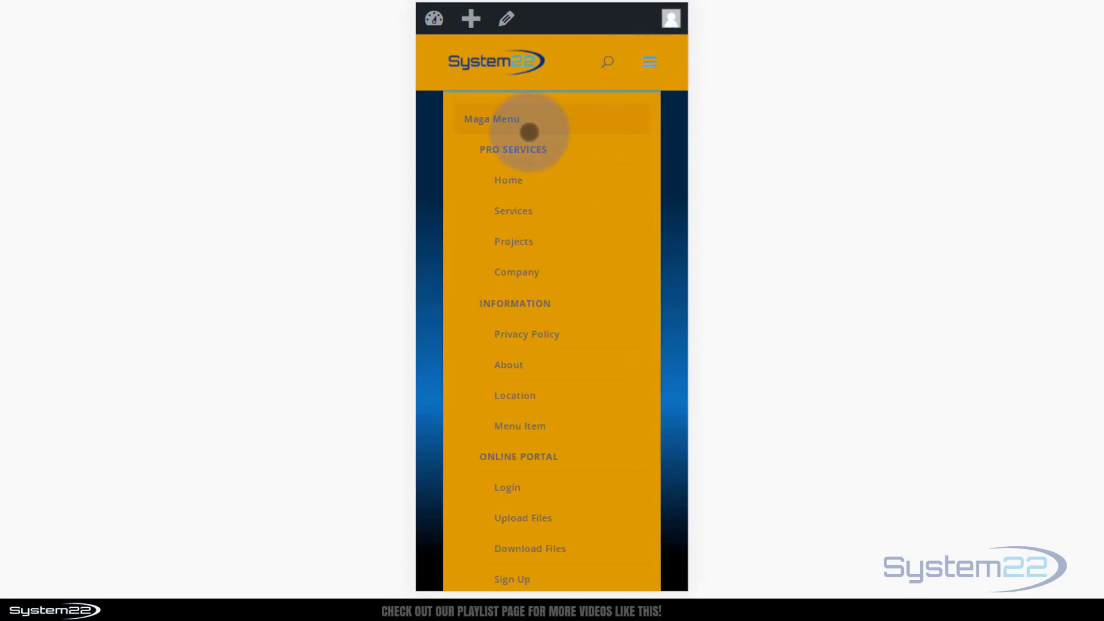
scroll(down, 3)
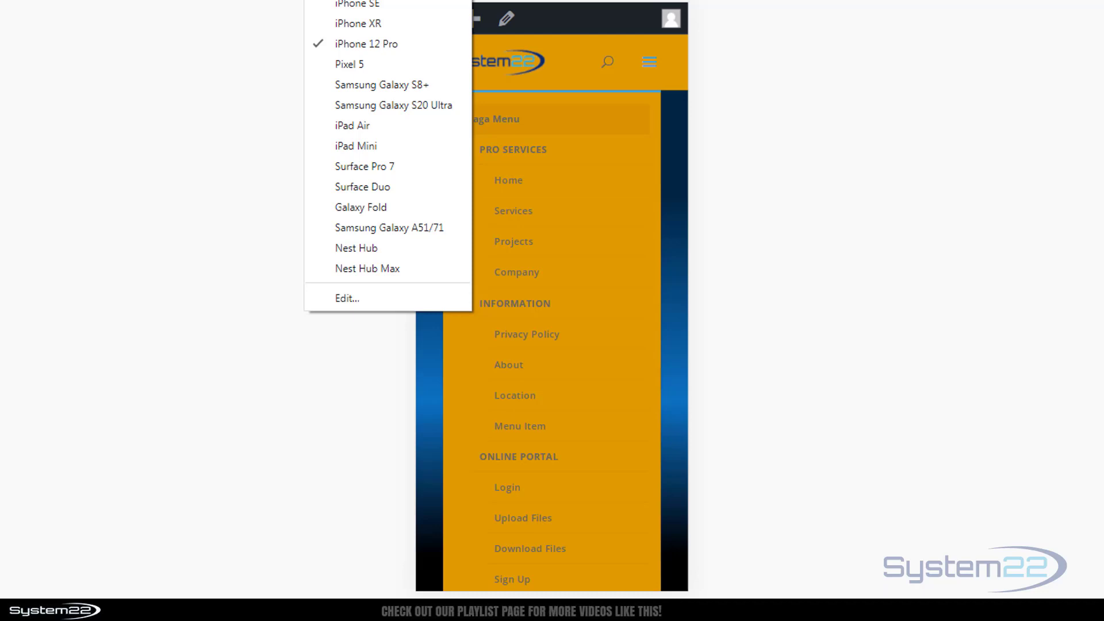
mouse_move(377, 27)
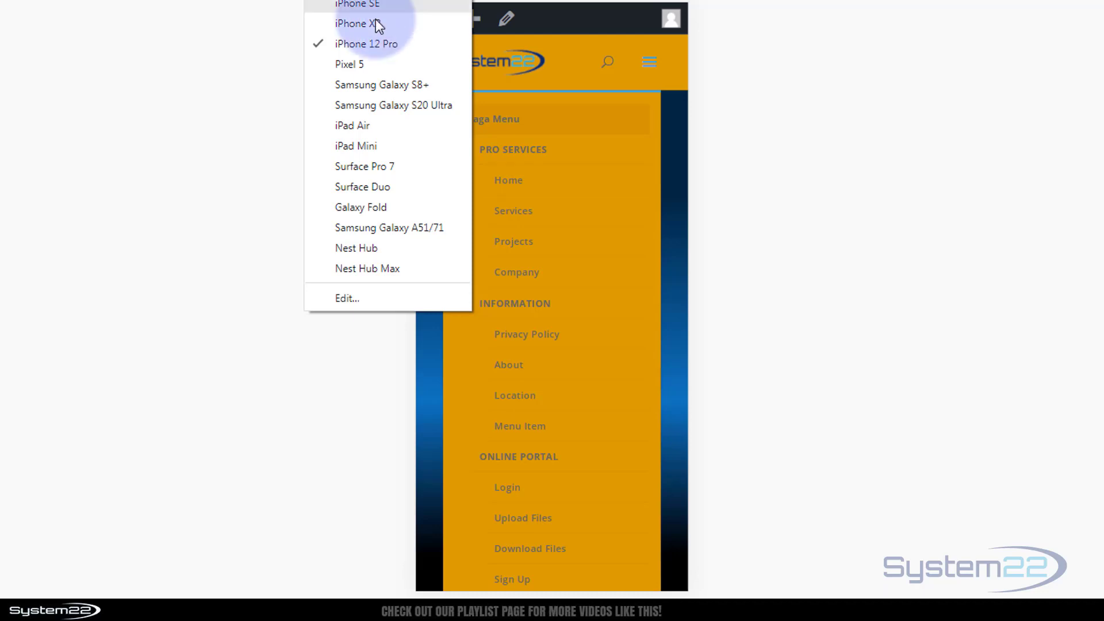
click(355, 23)
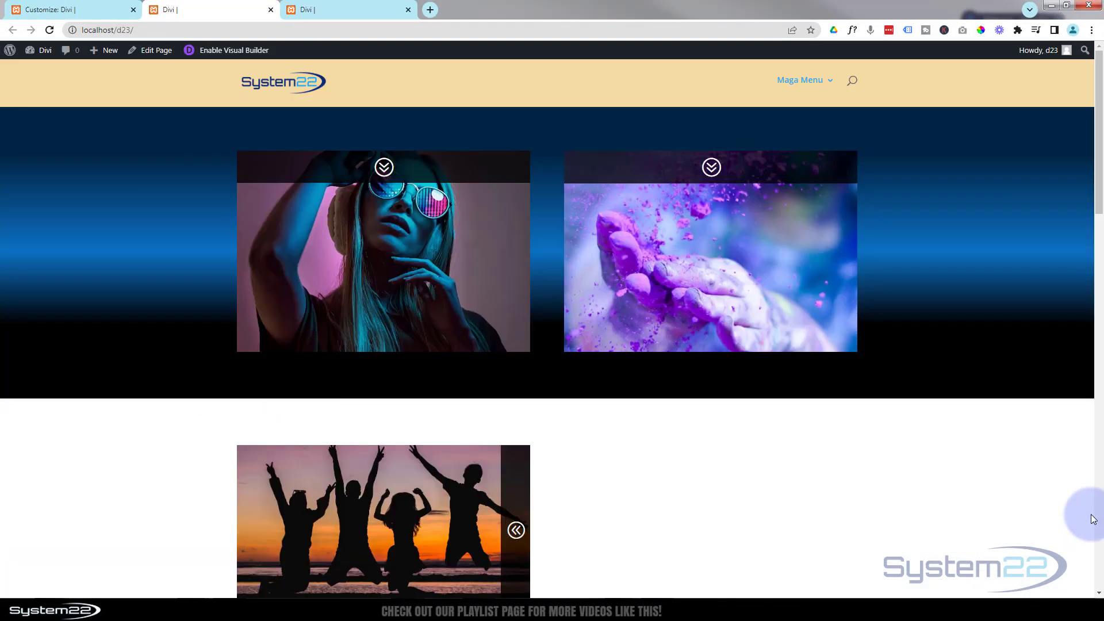
At desktop width, open Maga Menu in the header to show its blue four-column dropdown
click(800, 80)
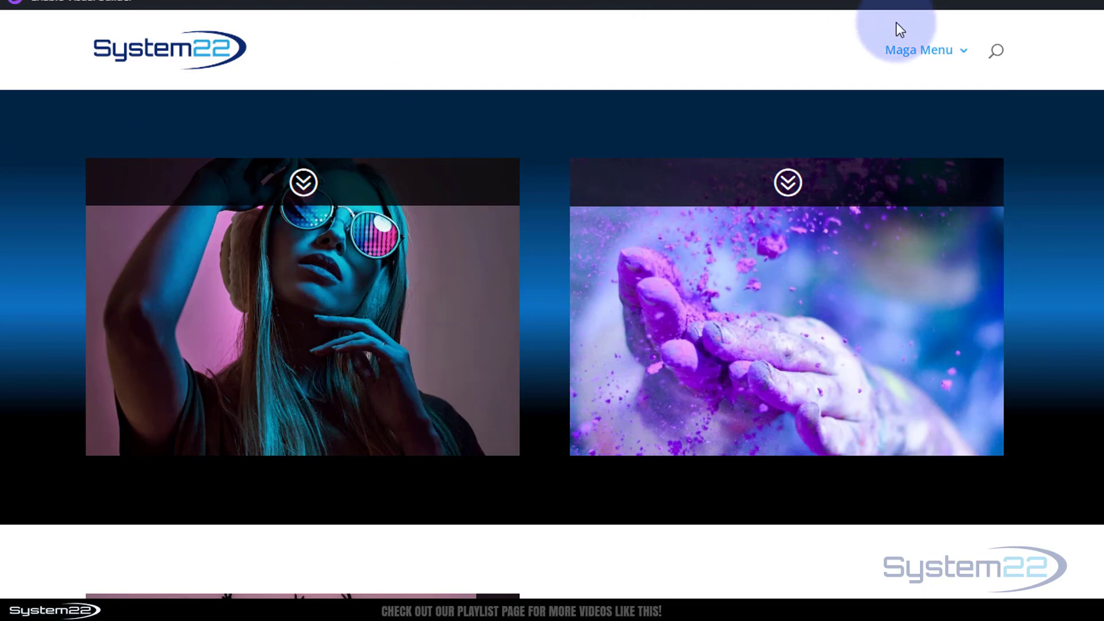
mouse_move(894, 42)
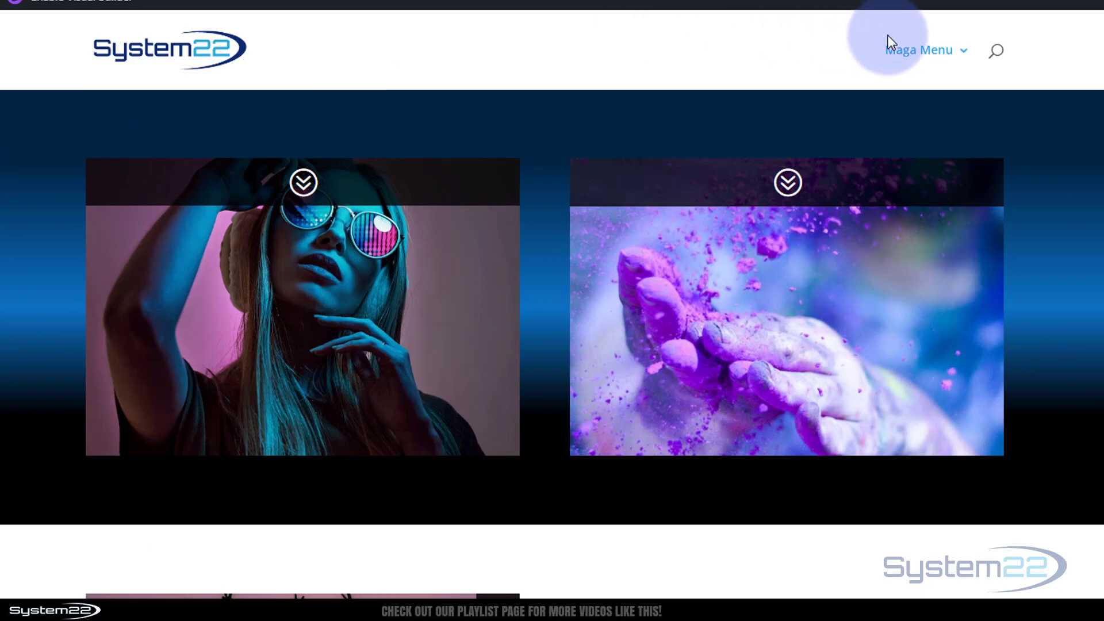
click(919, 50)
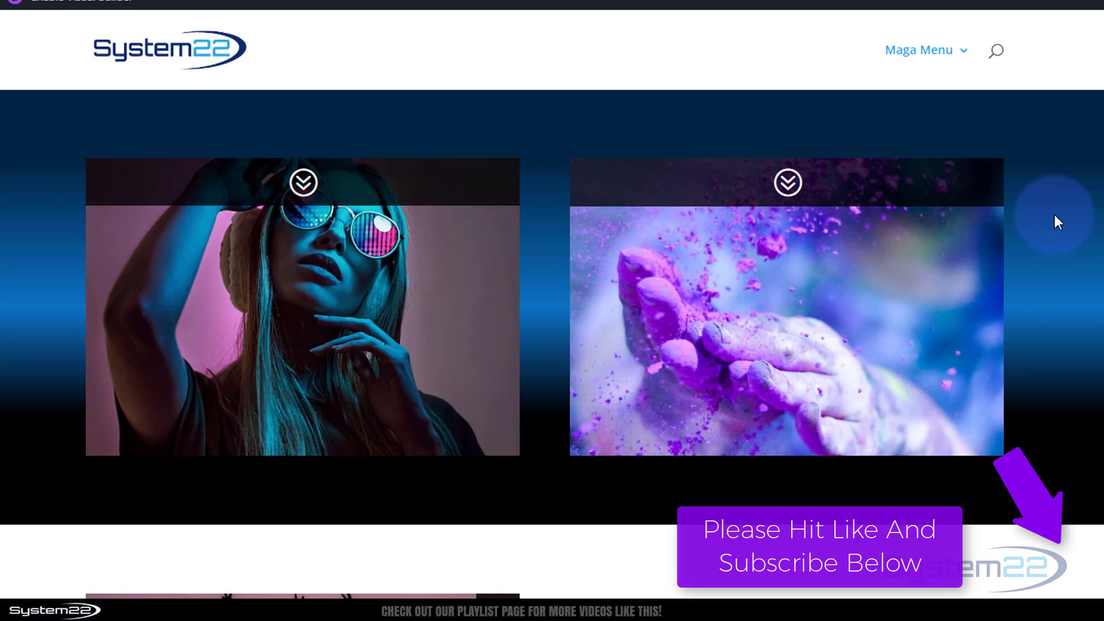
click(919, 50)
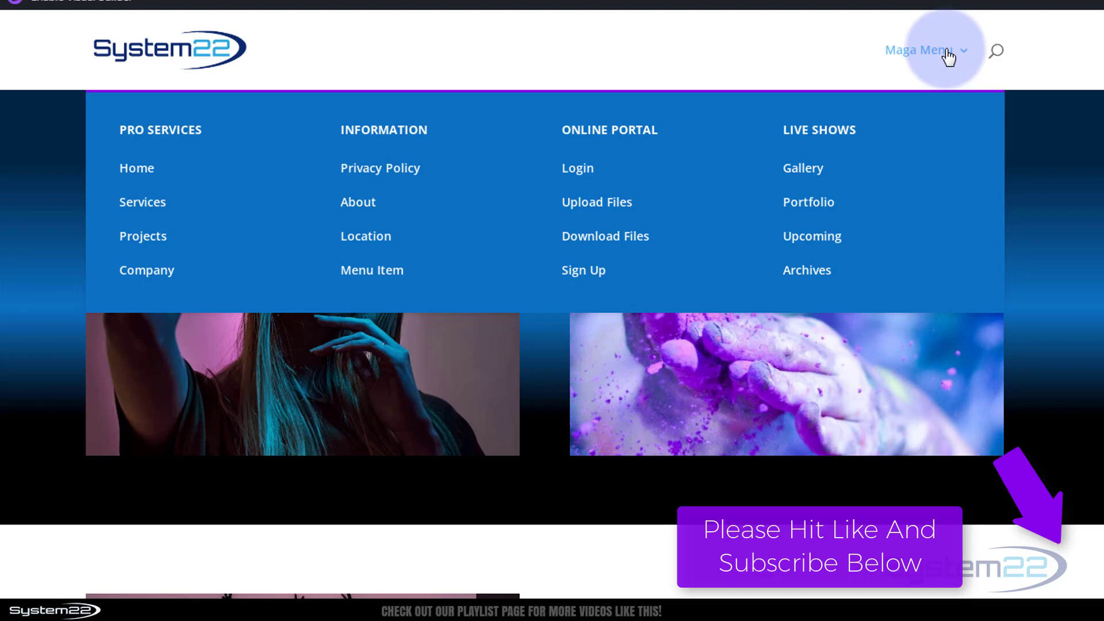
mouse_move(941, 56)
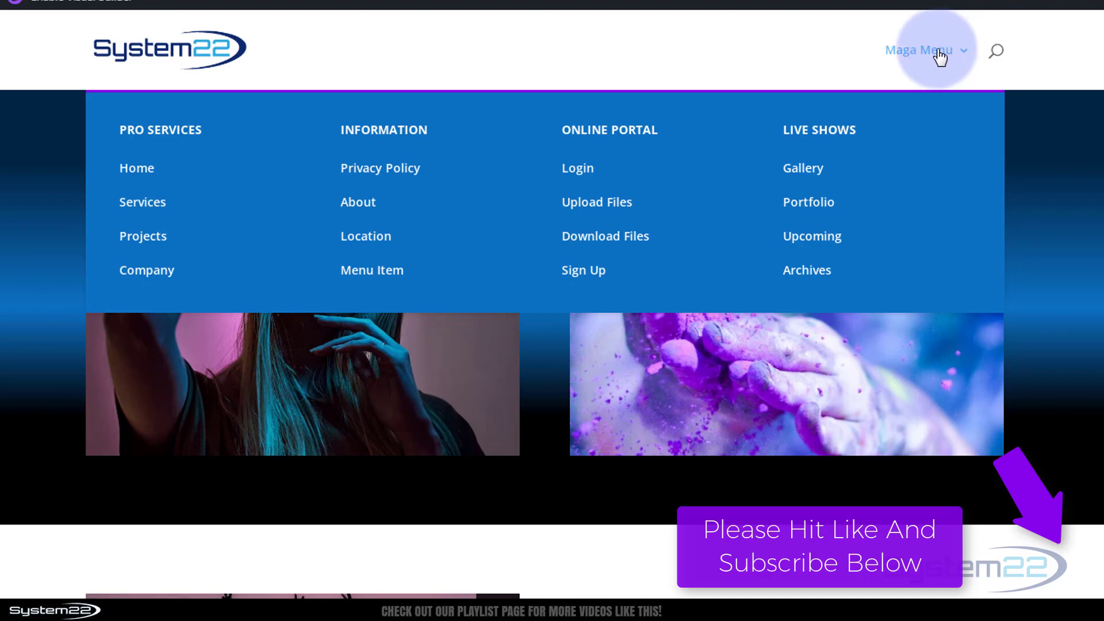
mouse_move(932, 56)
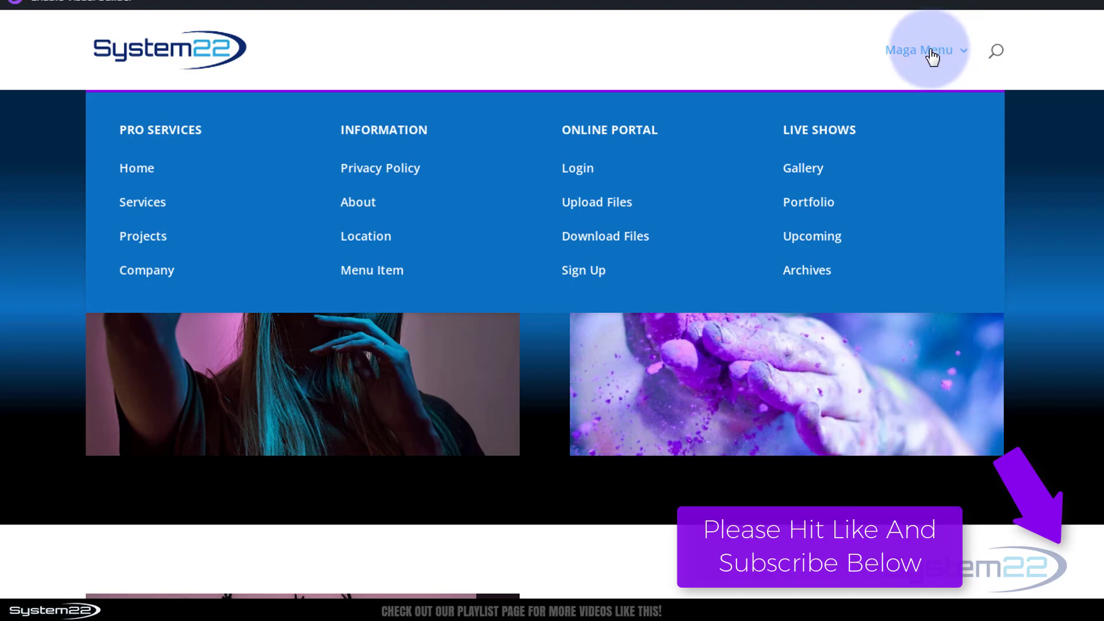